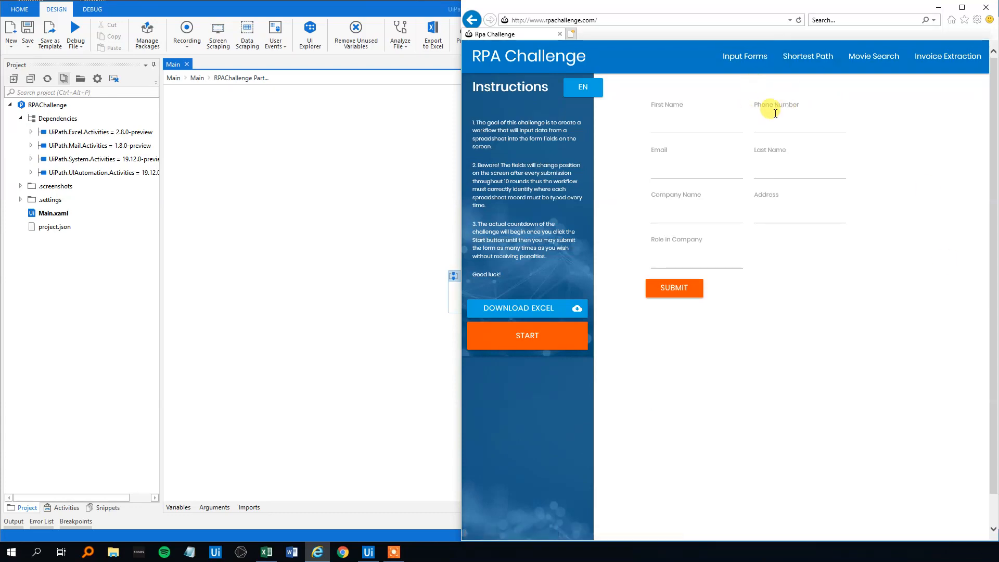
pyautogui.moveTo(526, 308)
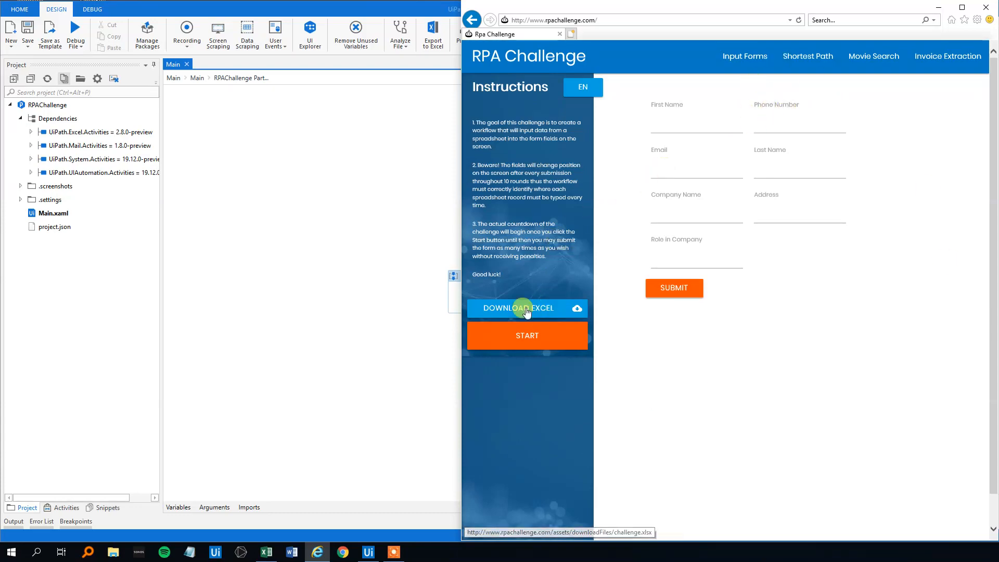
# Download challenge.xlsx from the RPA Challenge page in Internet Explorer.
pyautogui.click(526, 309)
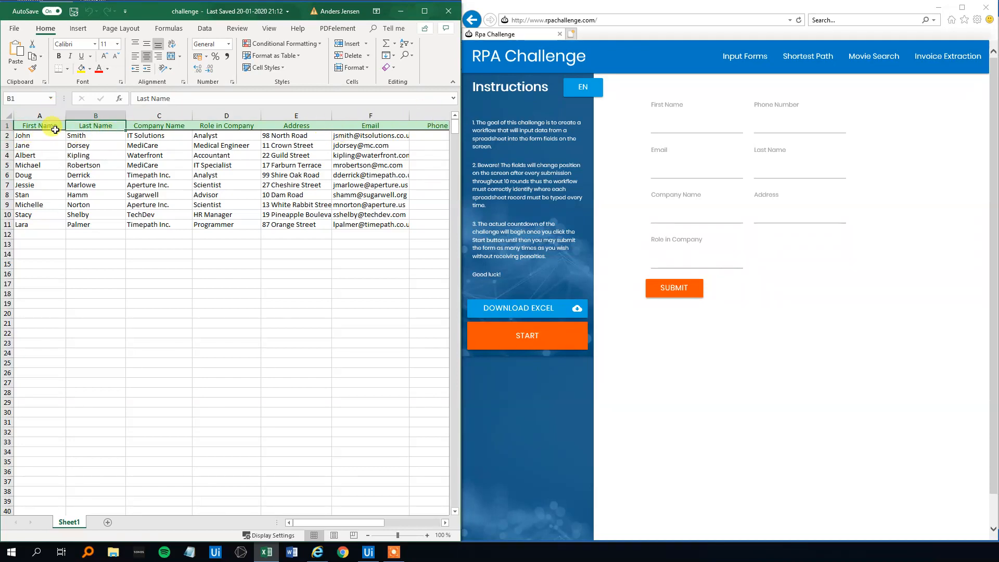
pyautogui.moveTo(792, 161)
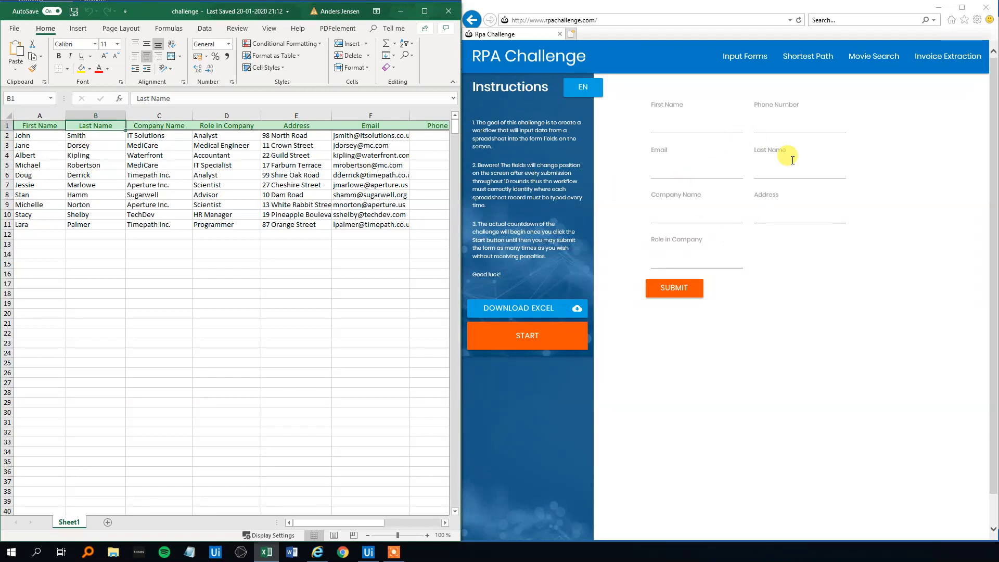
pyautogui.moveTo(681, 171)
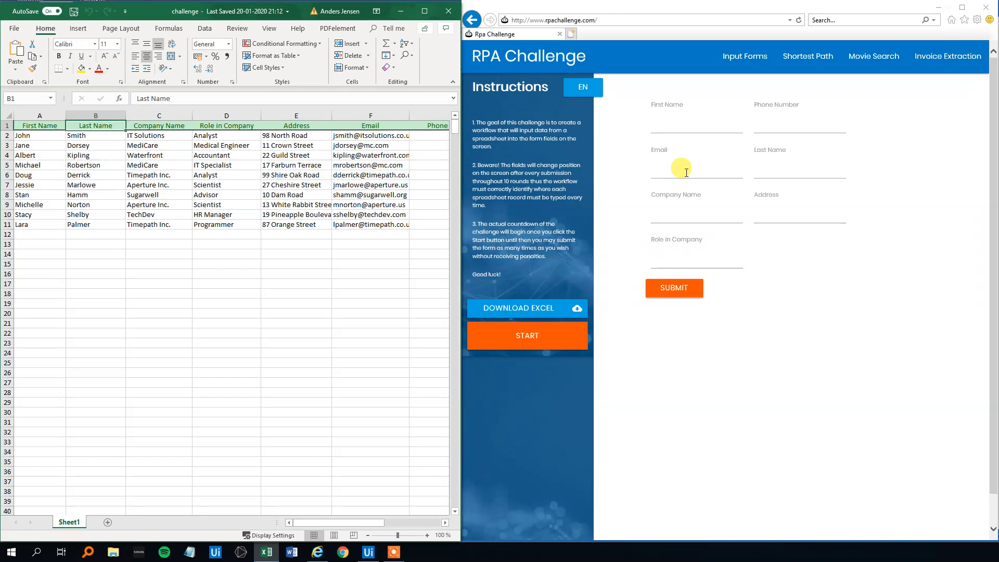
pyautogui.moveTo(103, 170)
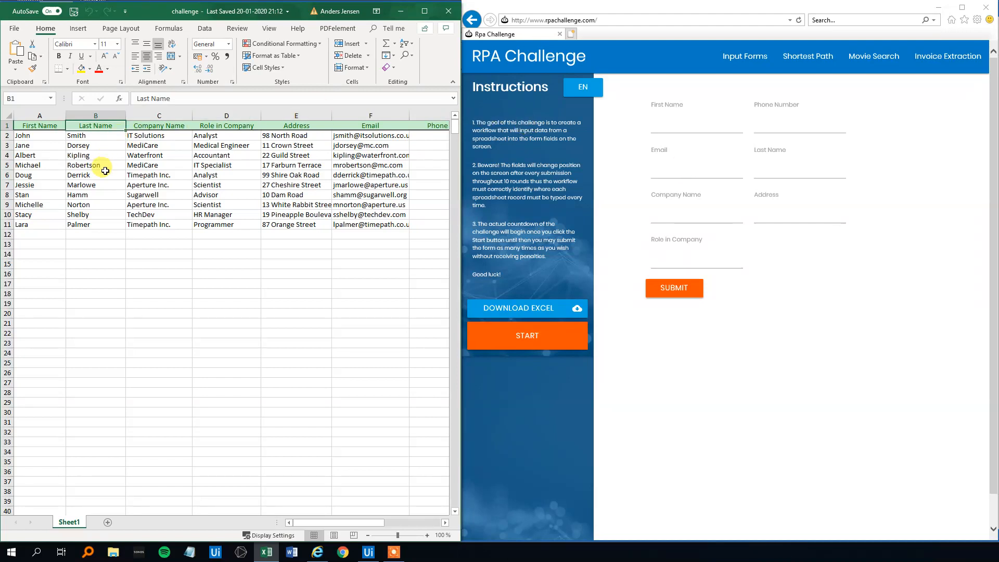
pyautogui.moveTo(715, 213)
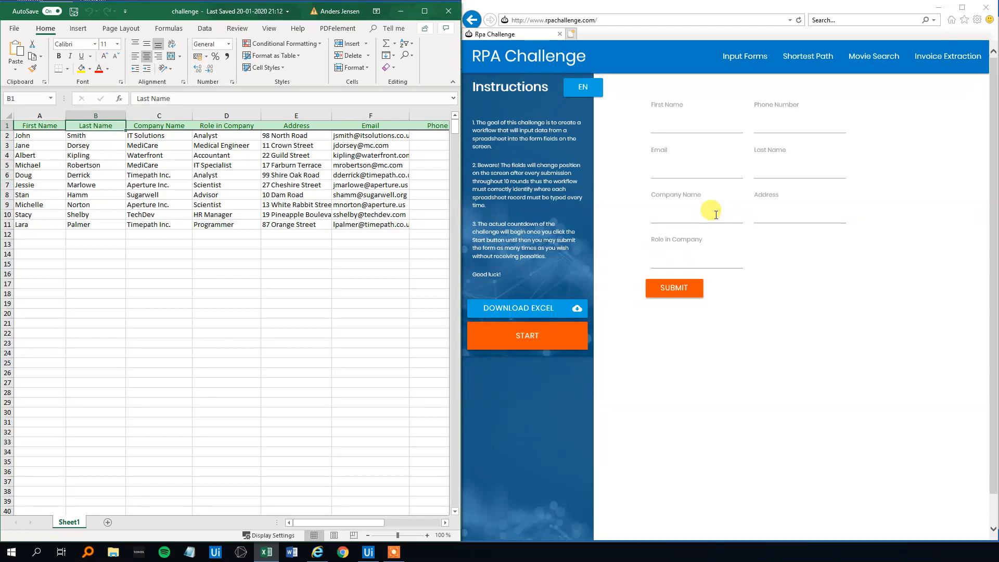
pyautogui.moveTo(693, 247)
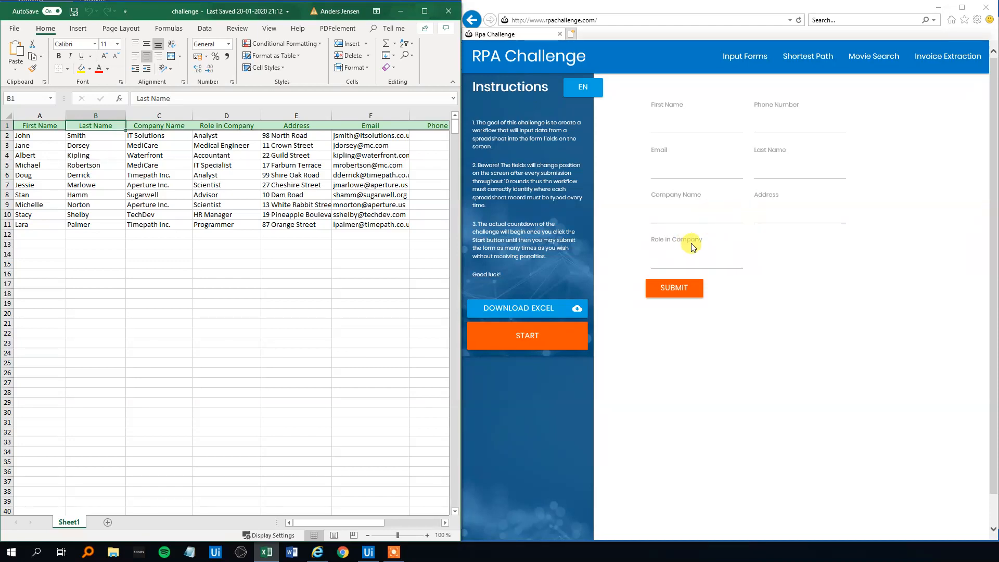
pyautogui.moveTo(662, 246)
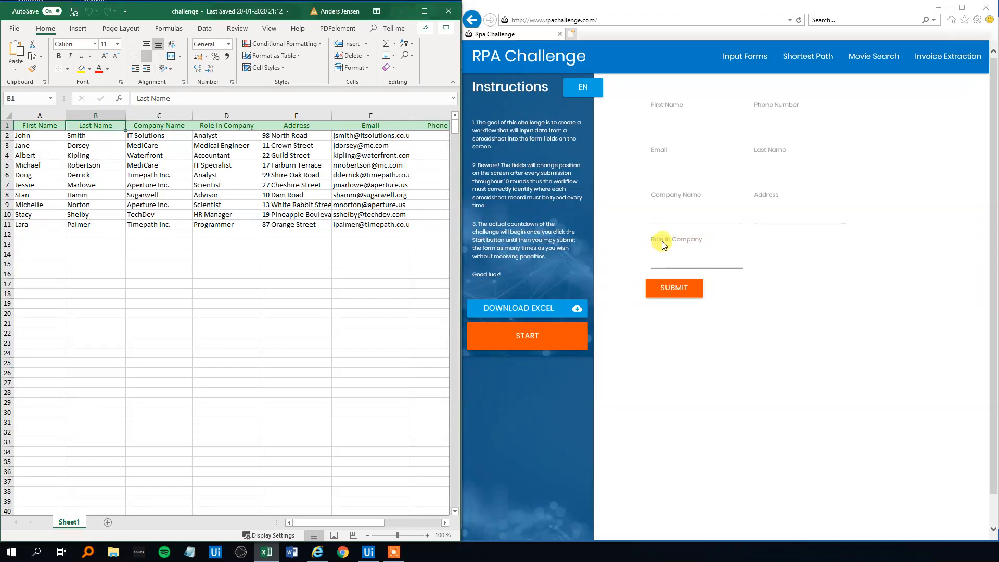
pyautogui.moveTo(737, 195)
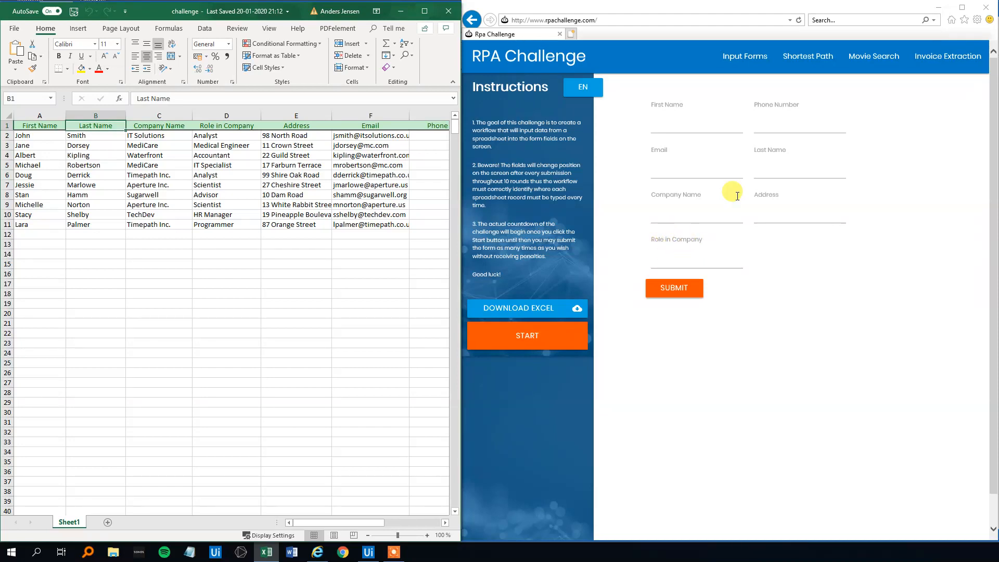
pyautogui.moveTo(661, 113)
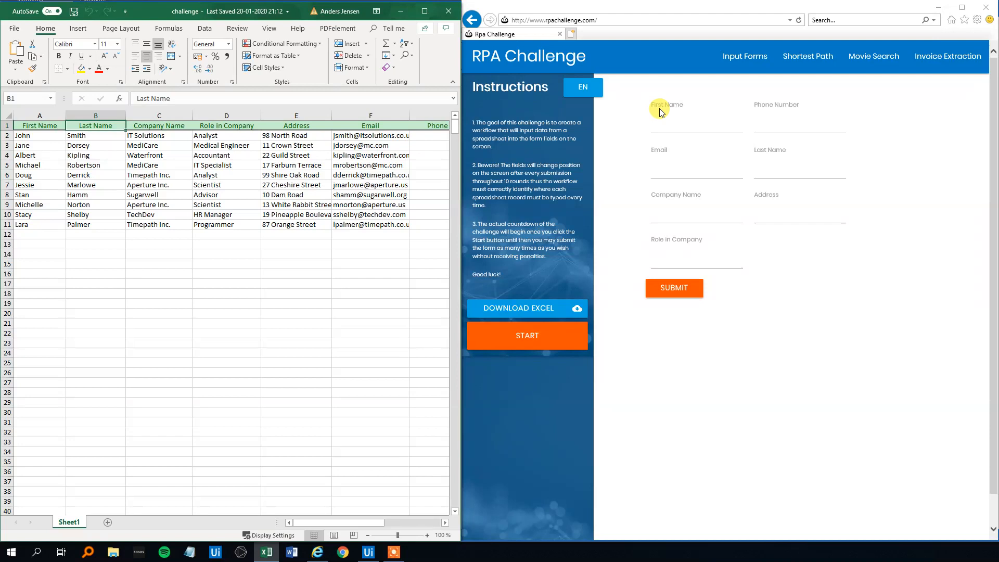
pyautogui.moveTo(652, 142)
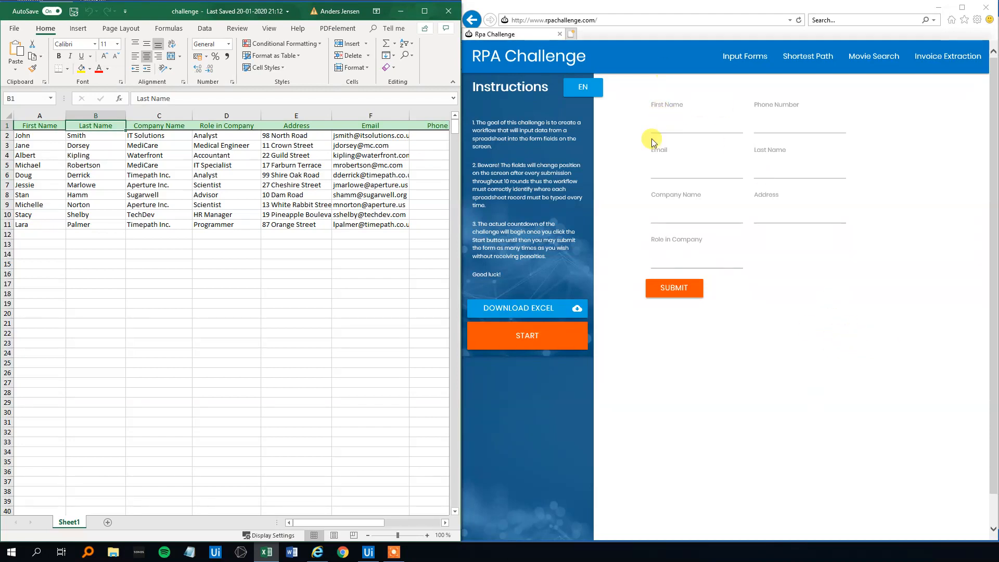
pyautogui.moveTo(780, 99)
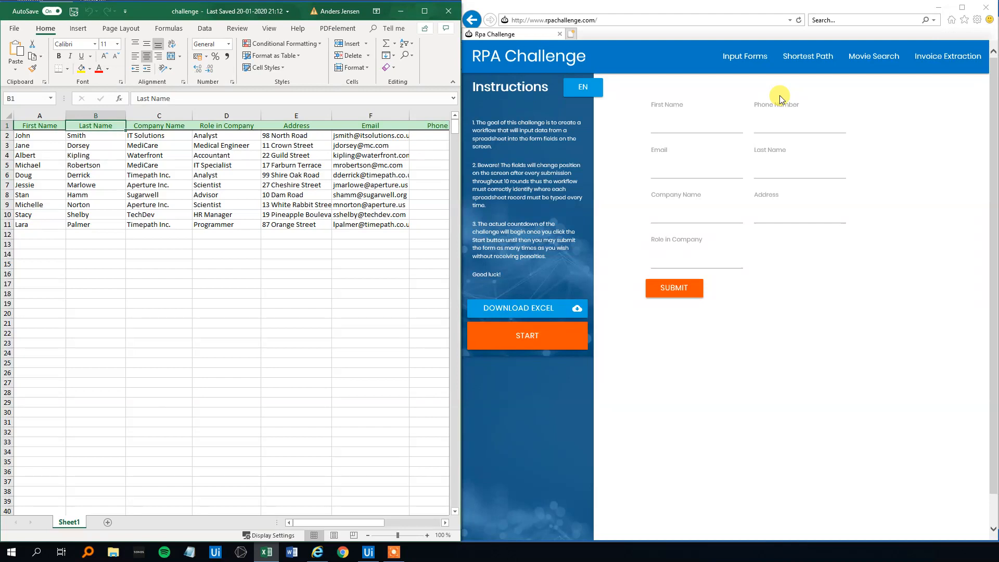
pyautogui.moveTo(393, 77)
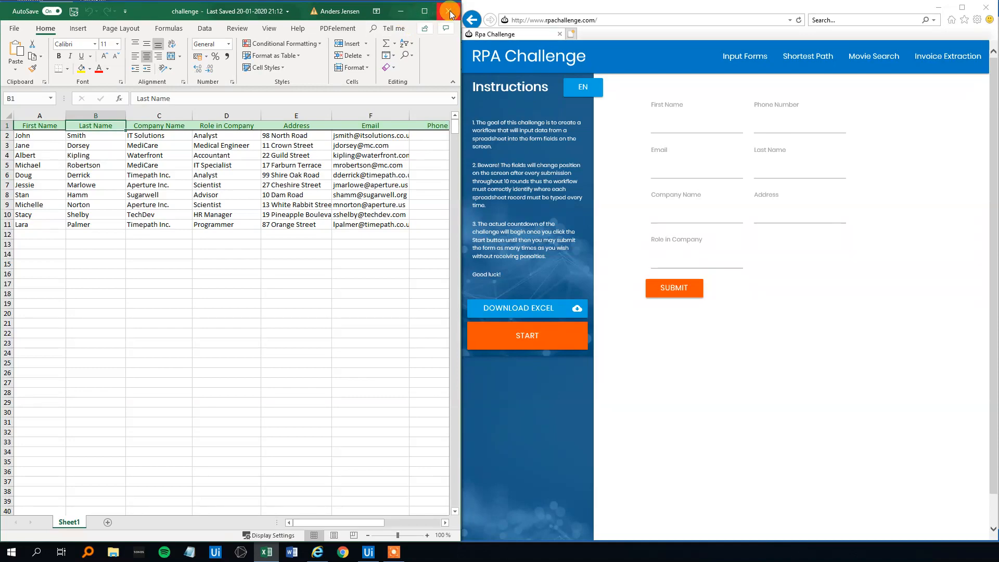
# Add a Workbook Read Range reading challenge.xlsx Sheet1 into the new variable dtChallenge.
pyautogui.click(367, 552)
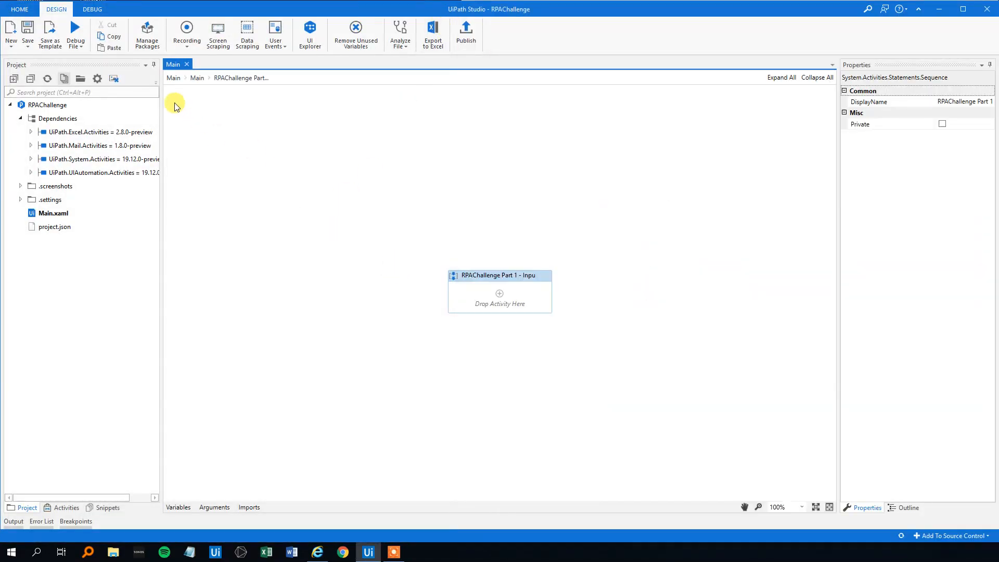
pyautogui.moveTo(57, 538)
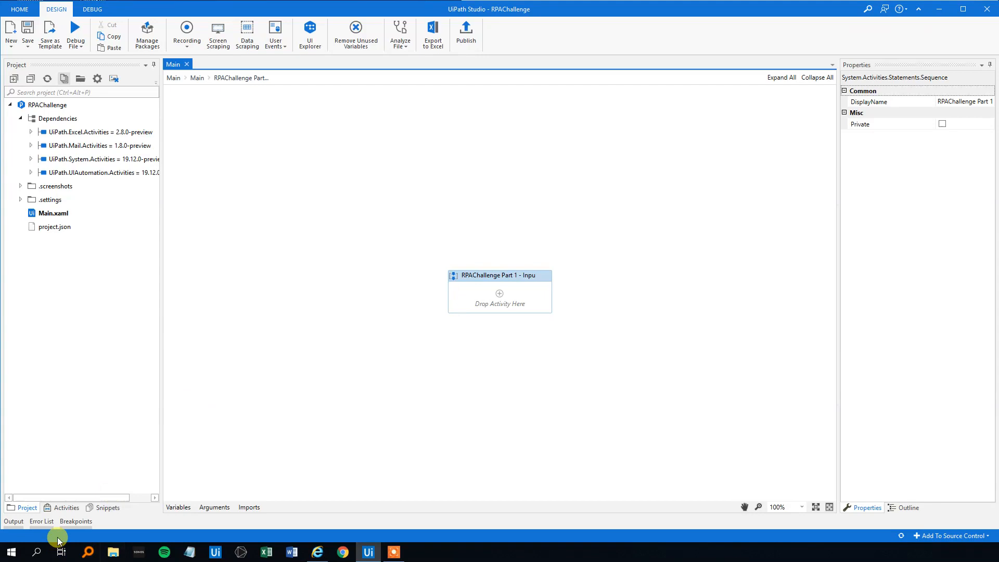
pyautogui.click(65, 507)
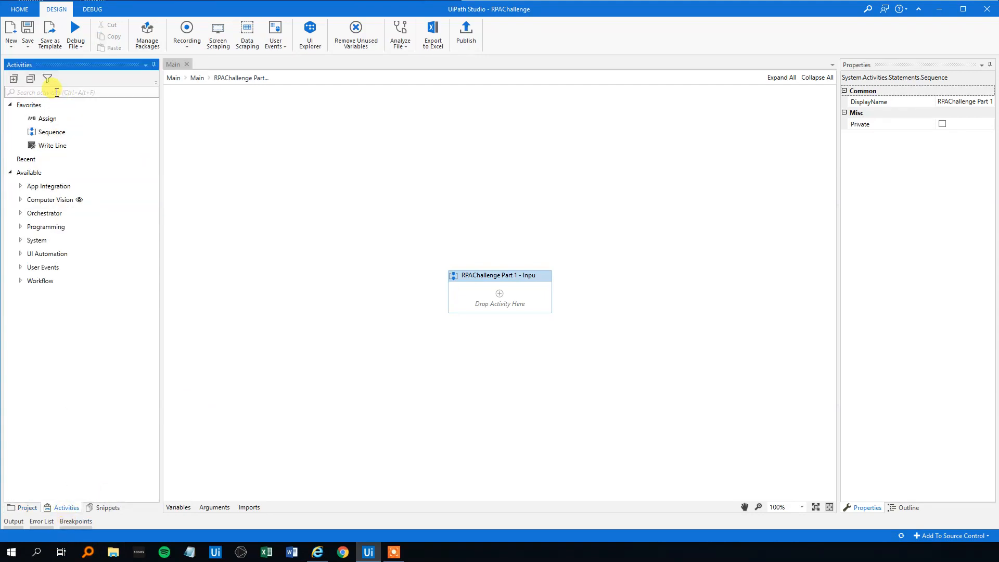
pyautogui.write('read')
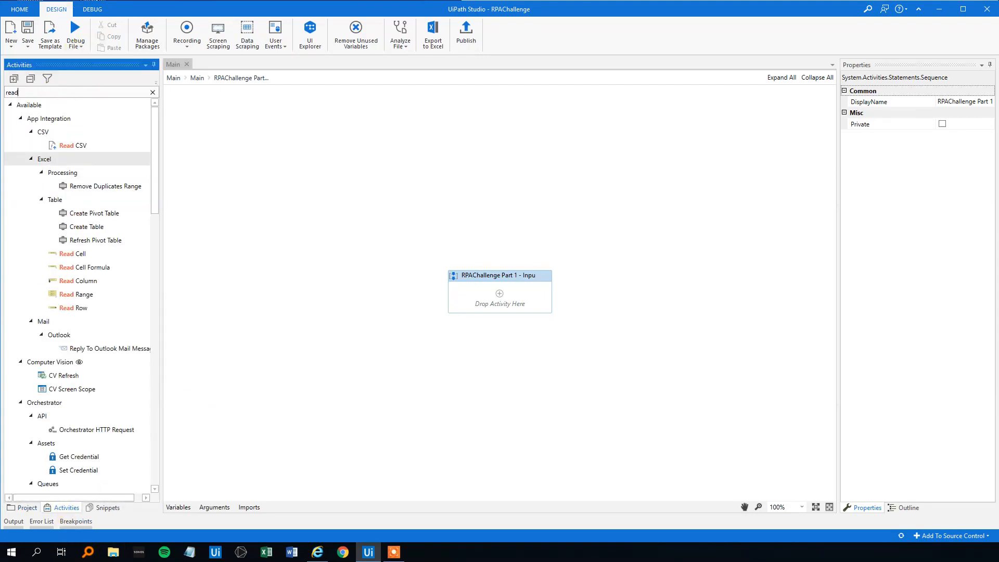
pyautogui.click(54, 267)
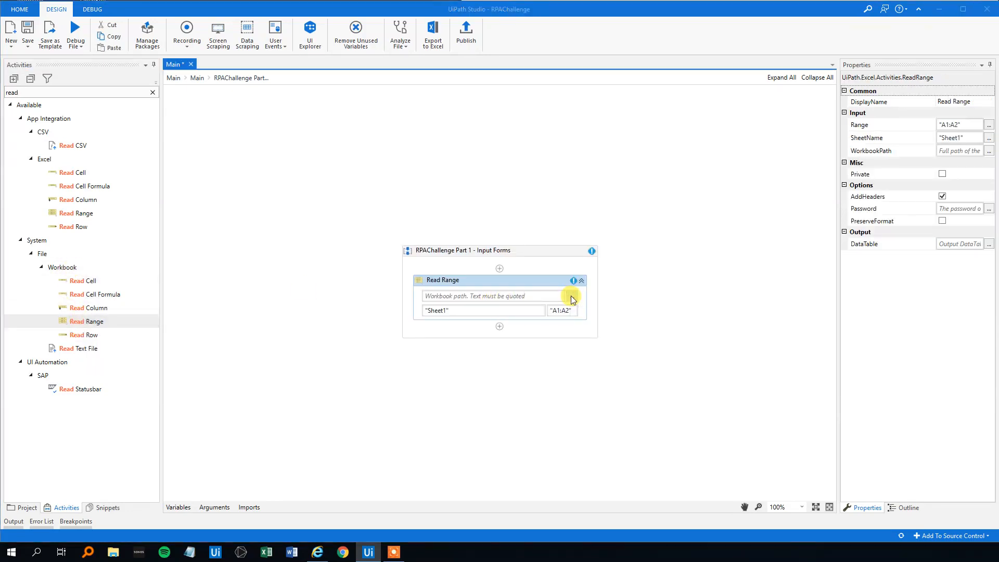
pyautogui.click(571, 300)
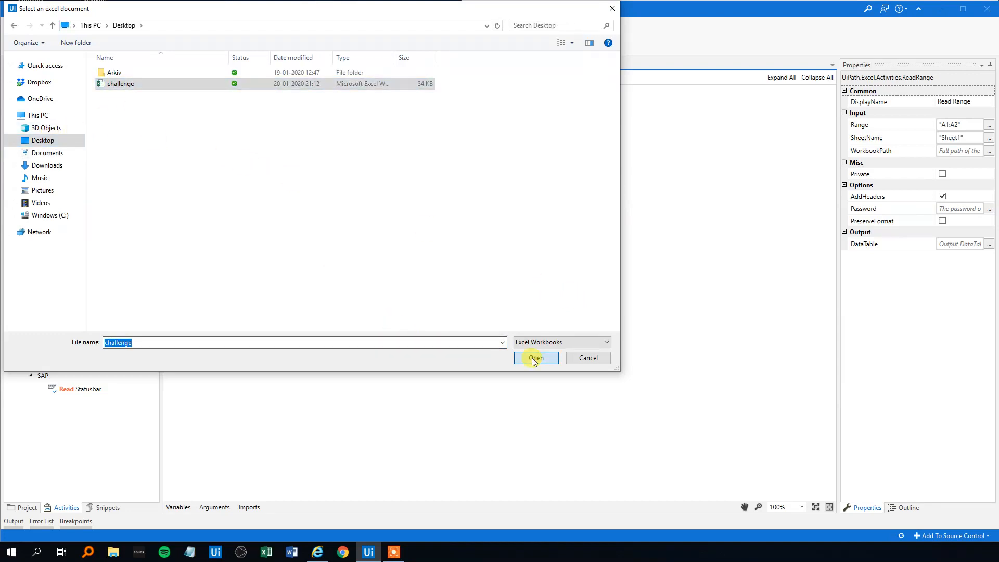
pyautogui.click(536, 358)
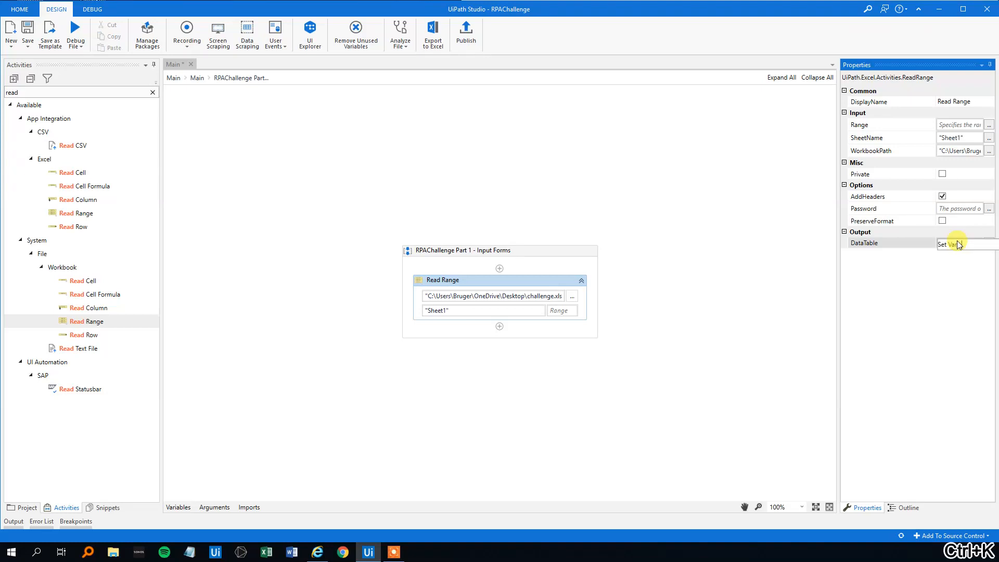
pyautogui.write('dtChallenge')
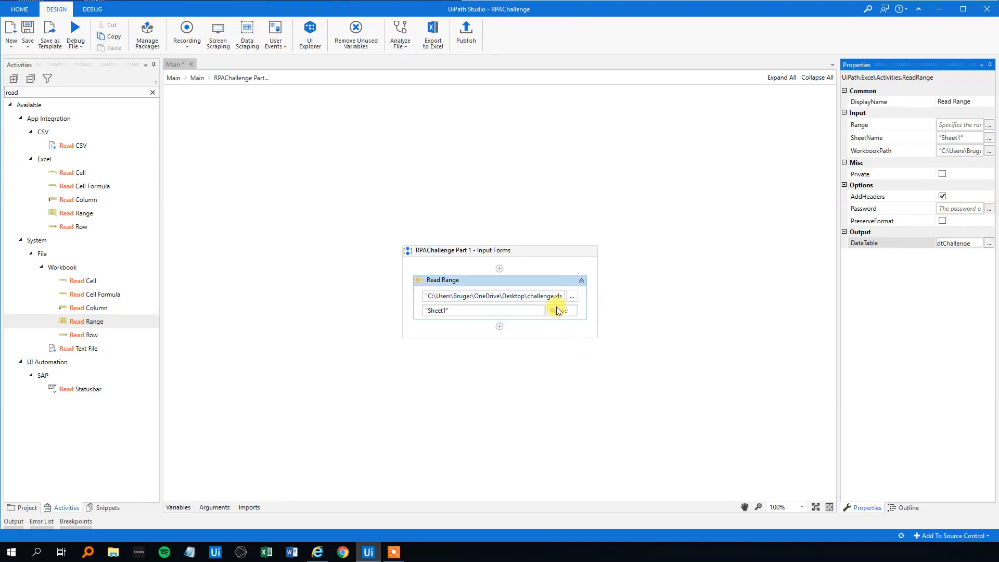
pyautogui.click(559, 312)
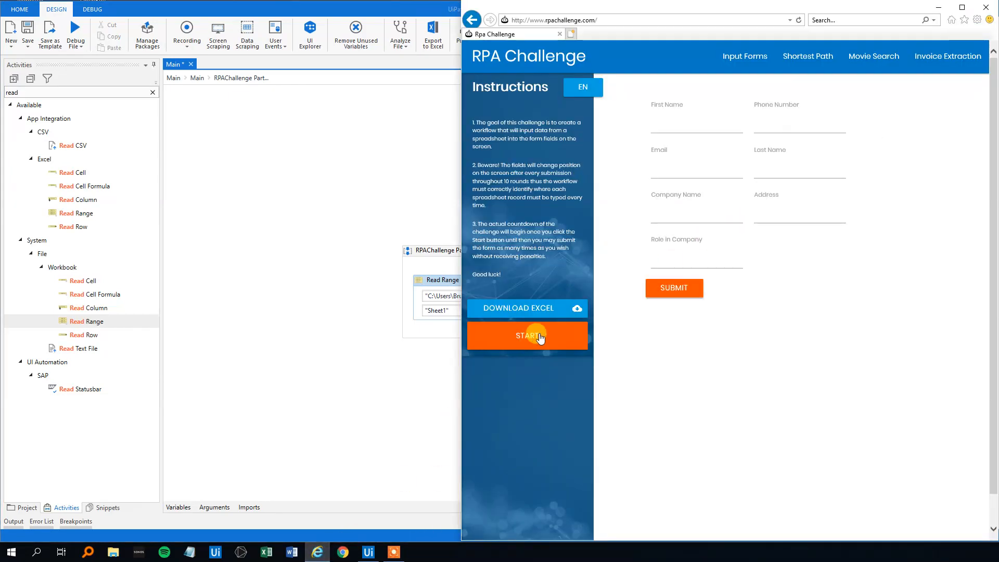
pyautogui.moveTo(680, 102)
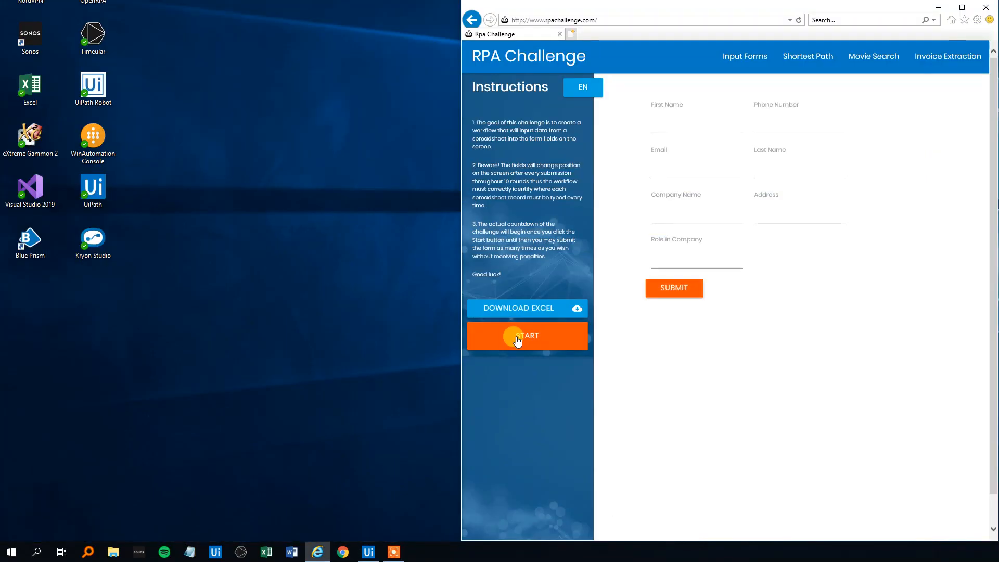
# Add a Click activity targeting the RPA Challenge START button after Read Range.
pyautogui.click(368, 551)
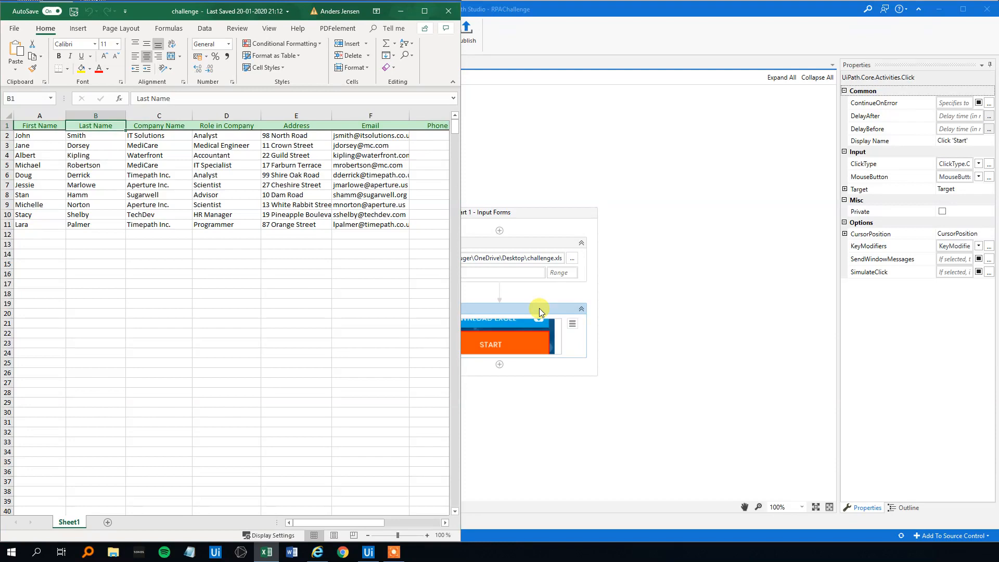
# Add a For Each Row loop over dtChallenge below Click 'Start'.
pyautogui.click(367, 551)
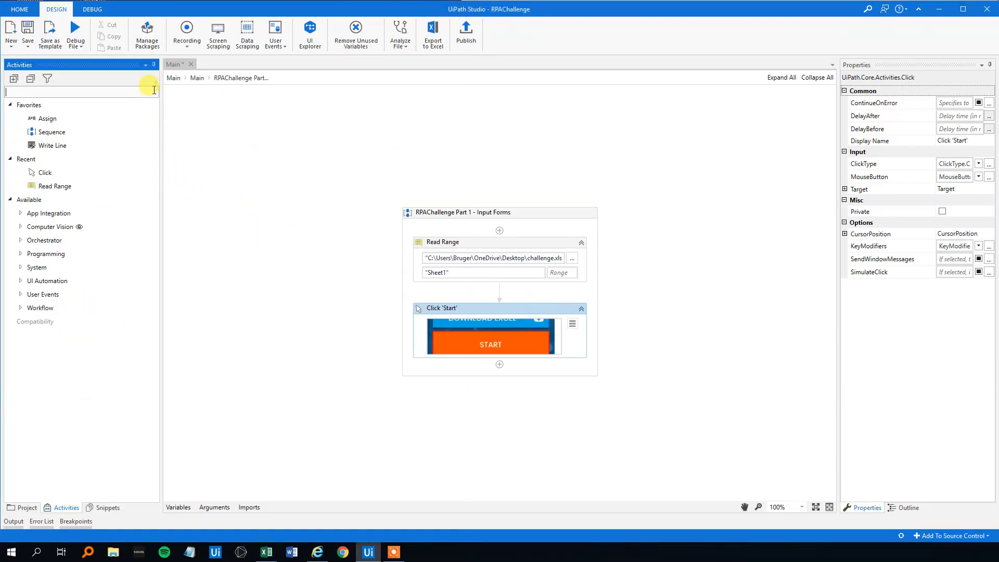
pyautogui.write('for')
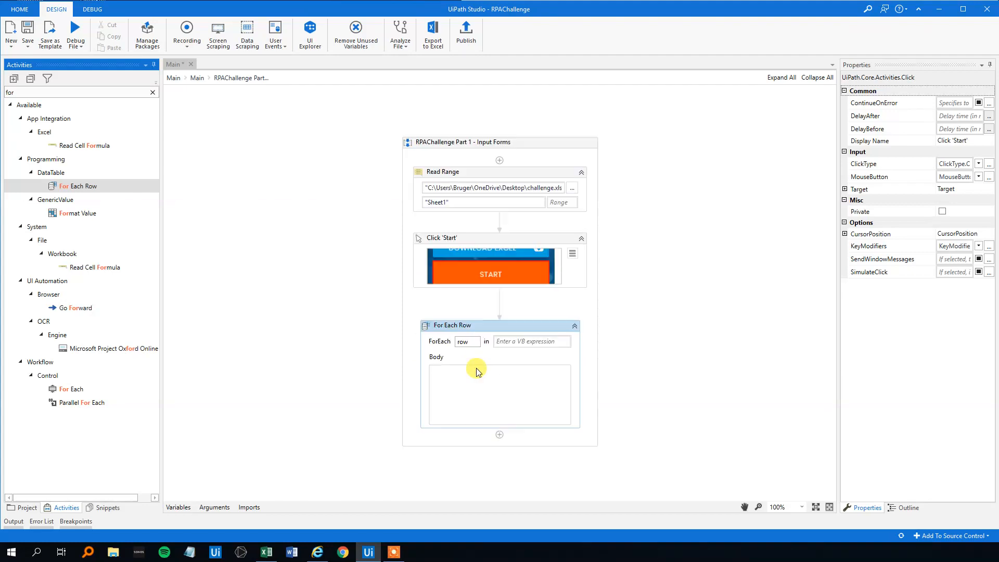
pyautogui.click(452, 314)
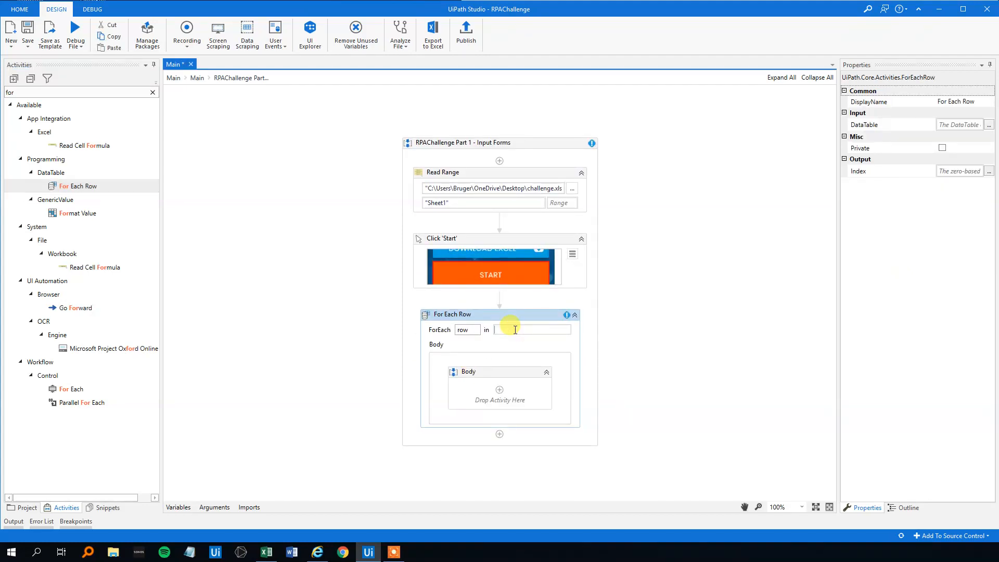
pyautogui.write('dtChallenge')
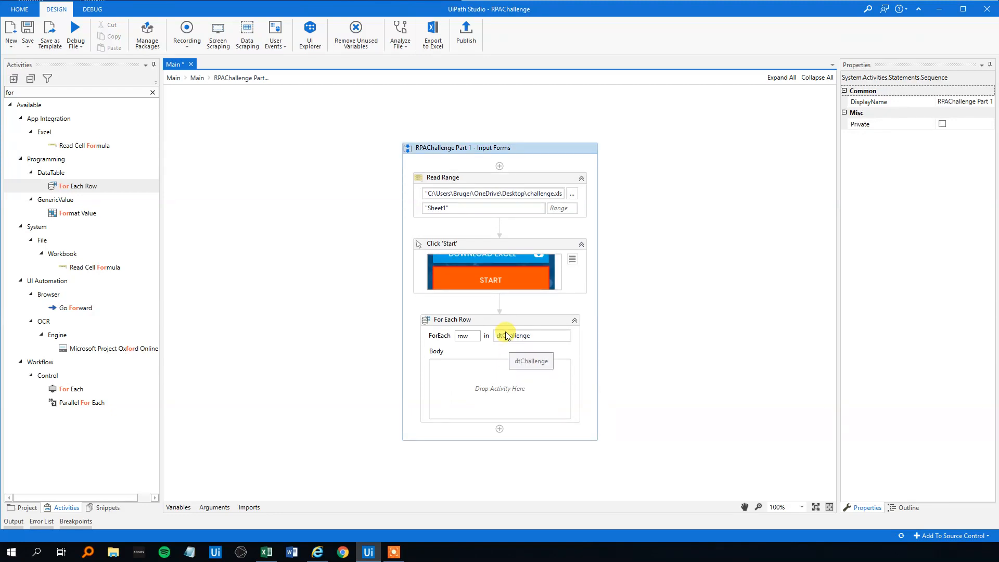
pyautogui.click(317, 551)
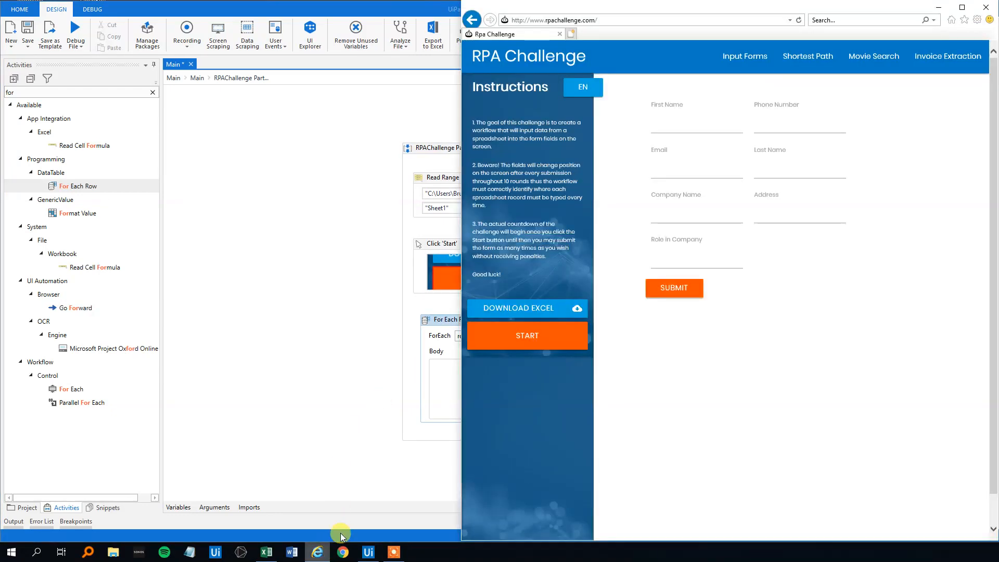
pyautogui.moveTo(680, 243)
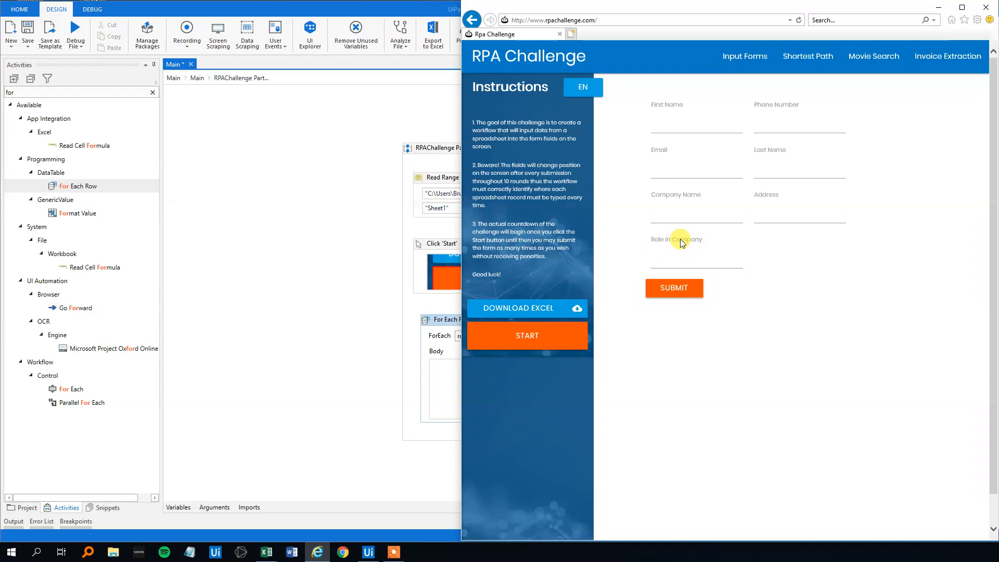
pyautogui.moveTo(688, 114)
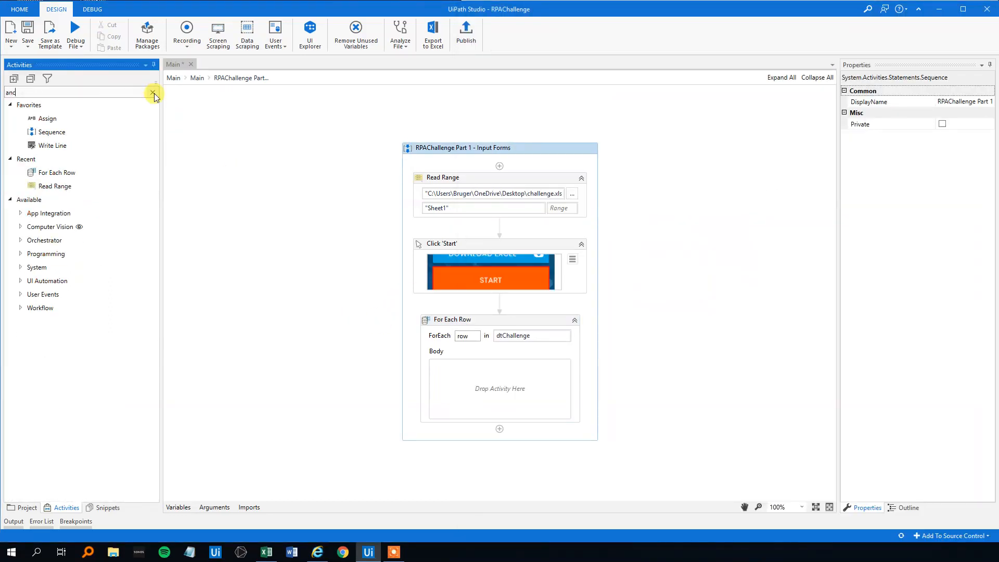
# Drop an Anchor Base into the For Each Row body.
pyautogui.write('anchor')
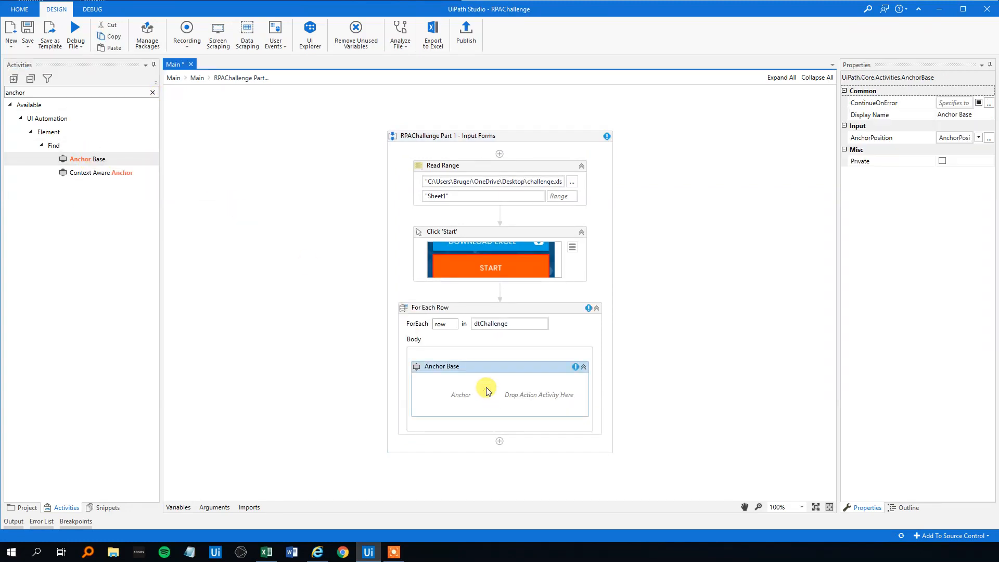
pyautogui.moveTo(528, 360)
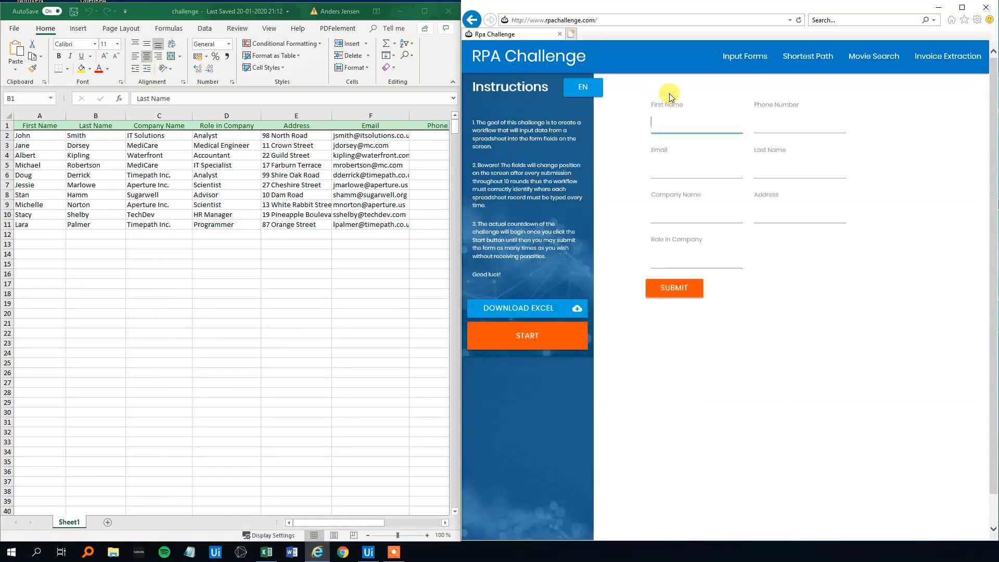
pyautogui.click(696, 122)
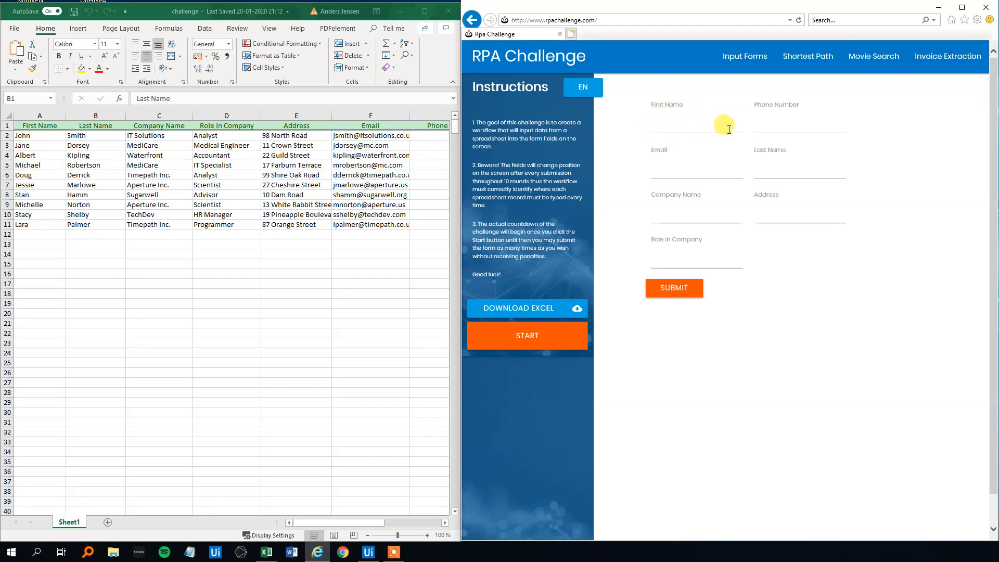
pyautogui.click(696, 121)
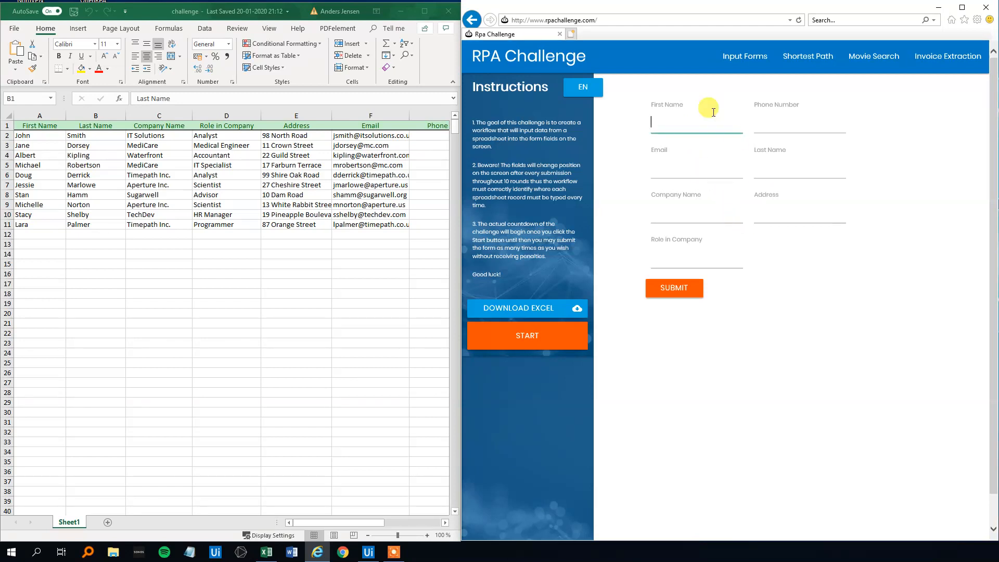
pyautogui.moveTo(834, 386)
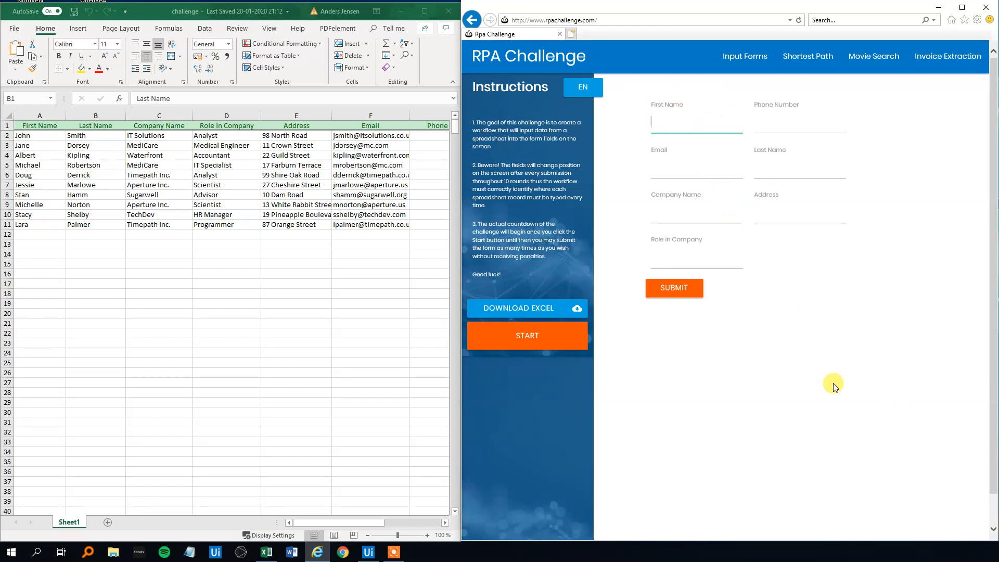
pyautogui.moveTo(918, 394)
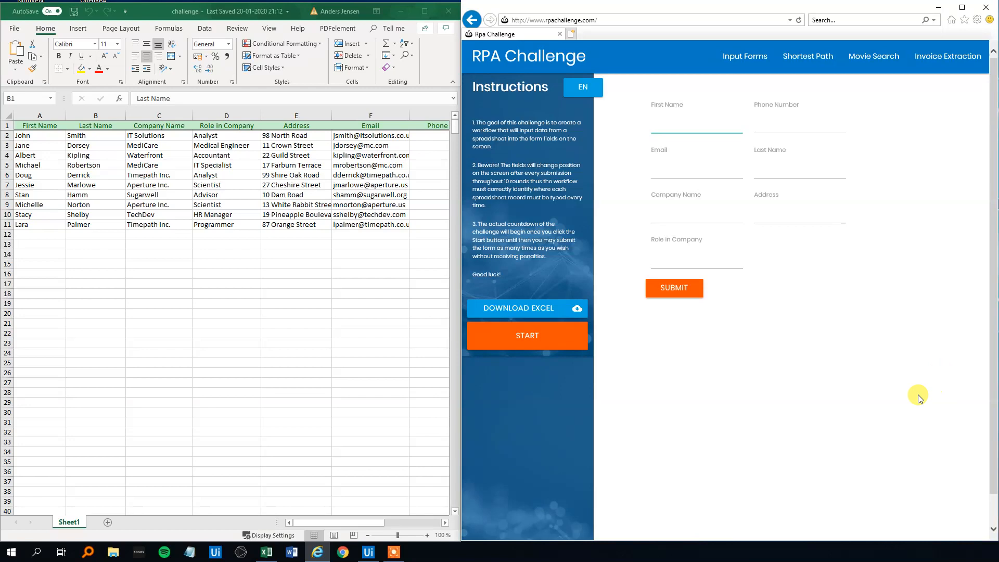
pyautogui.click(367, 551)
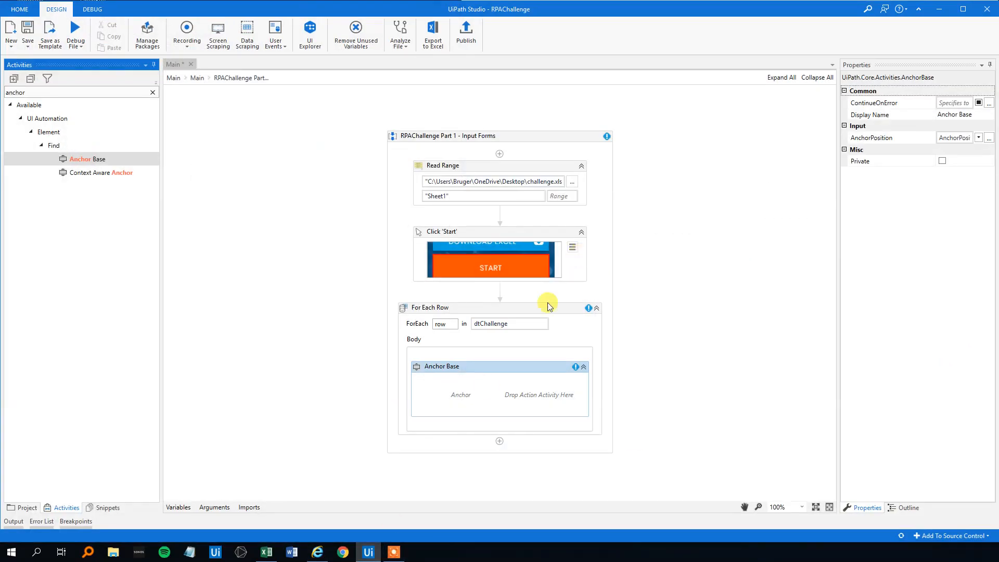
# Add a Find Element anchor on the First Name label inside Anchor Base.
pyautogui.click(153, 92)
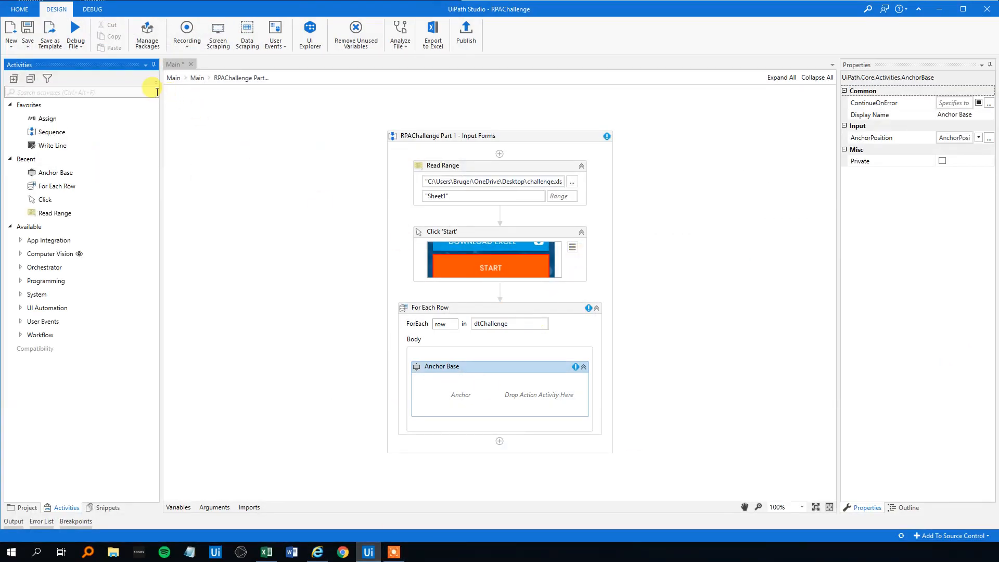
pyautogui.write('find')
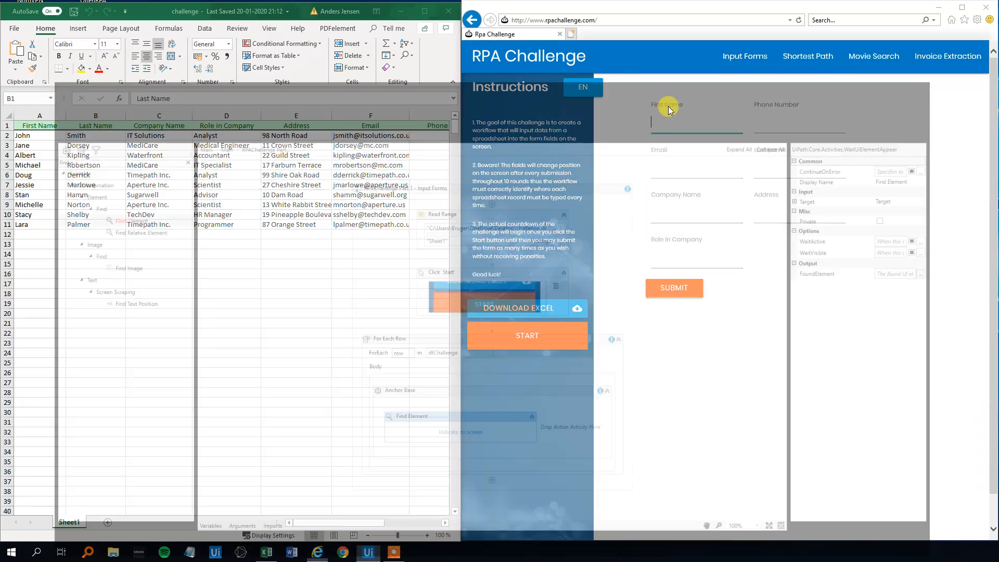
pyautogui.click(367, 551)
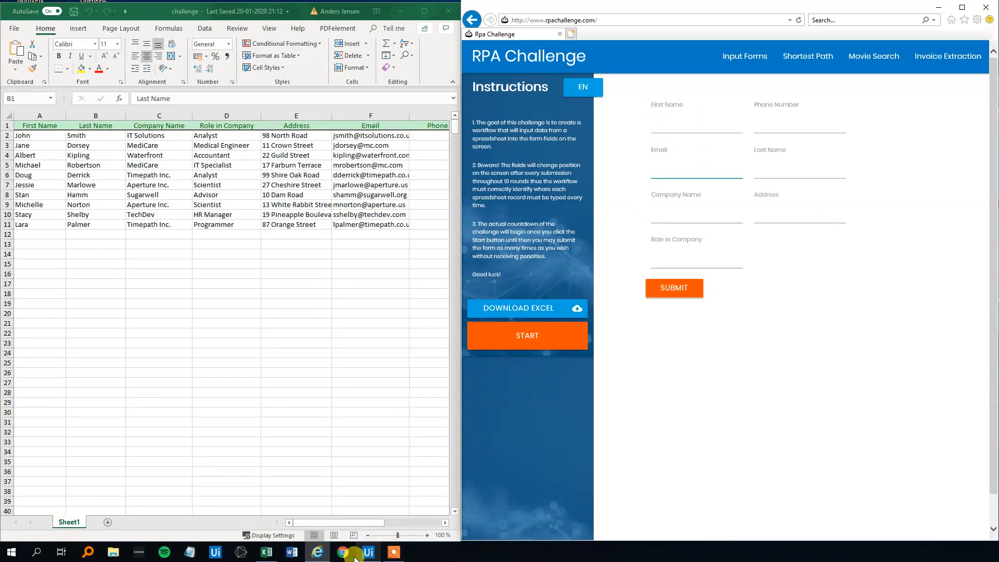
# Add a Type Into action targeting the First Name input field.
pyautogui.click(367, 552)
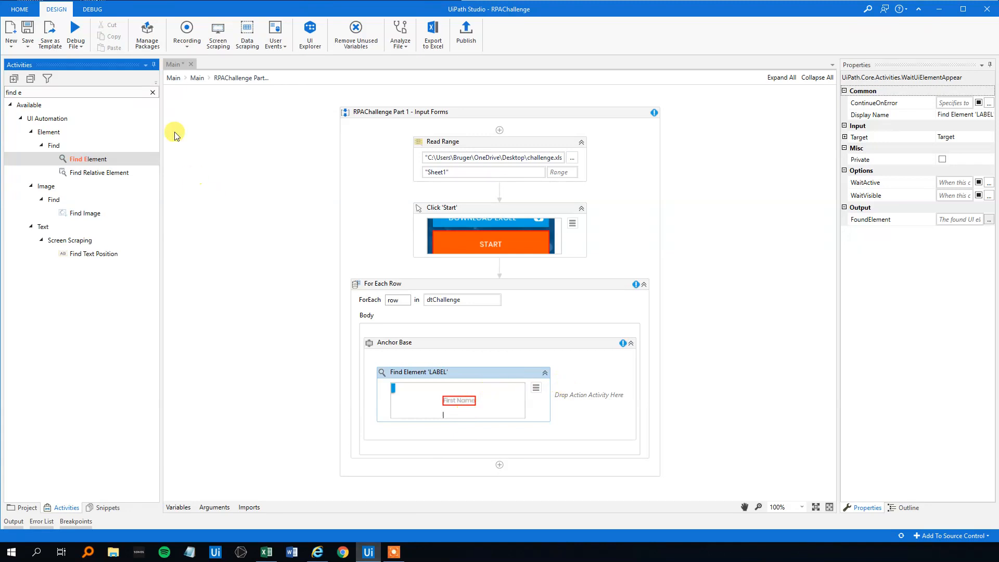
pyautogui.click(153, 93)
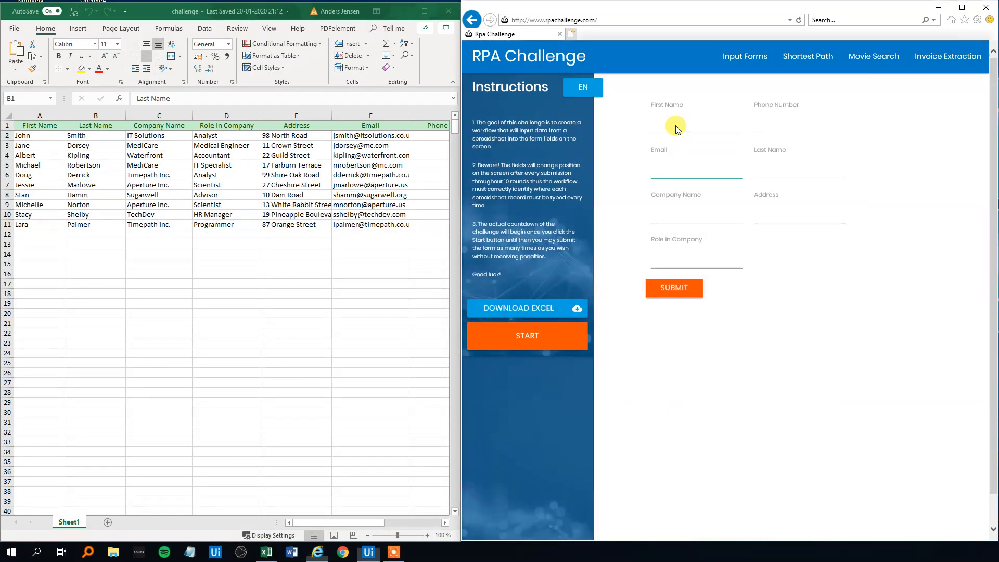
pyautogui.click(367, 551)
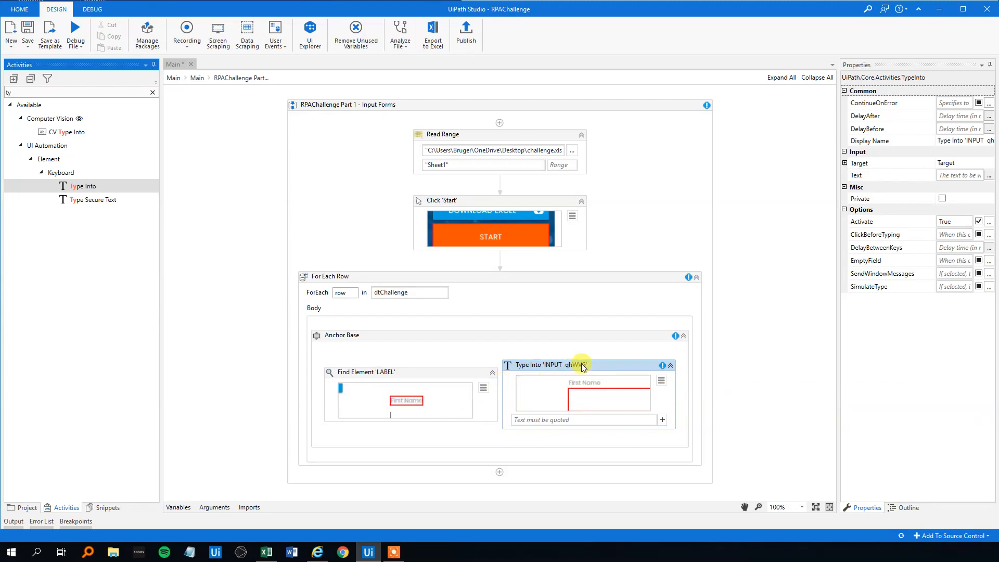
pyautogui.moveTo(549, 368)
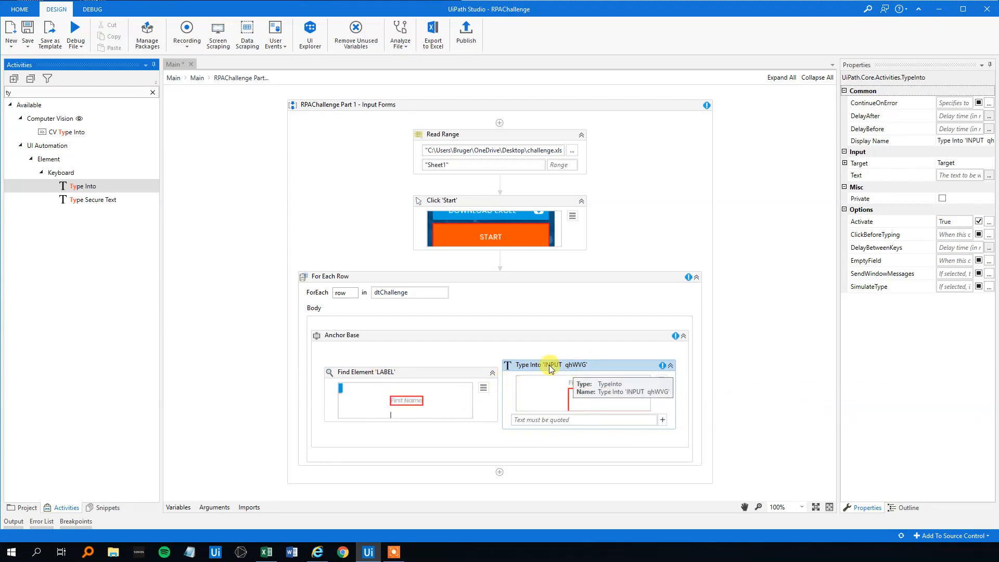
pyautogui.moveTo(480, 388)
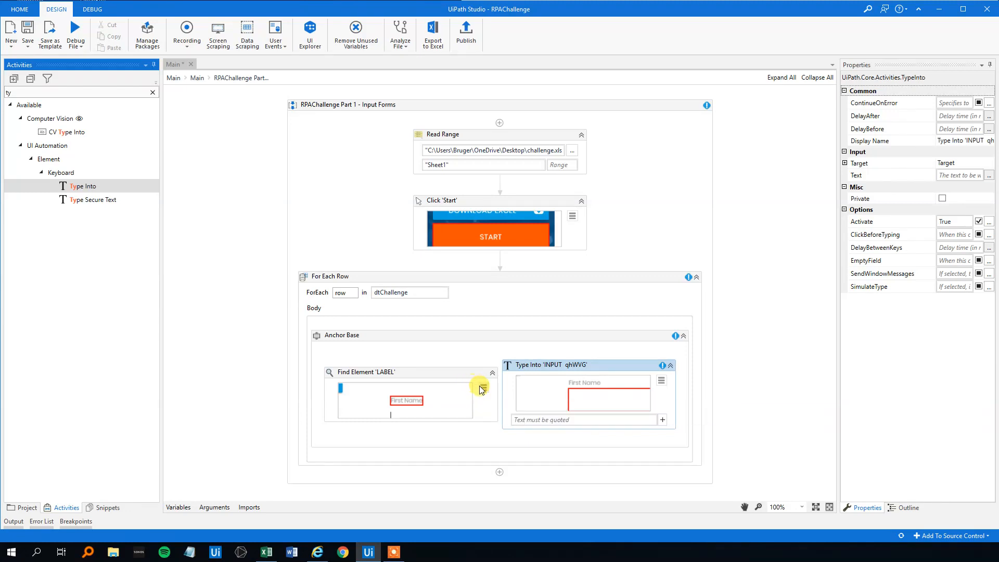
pyautogui.moveTo(463, 380)
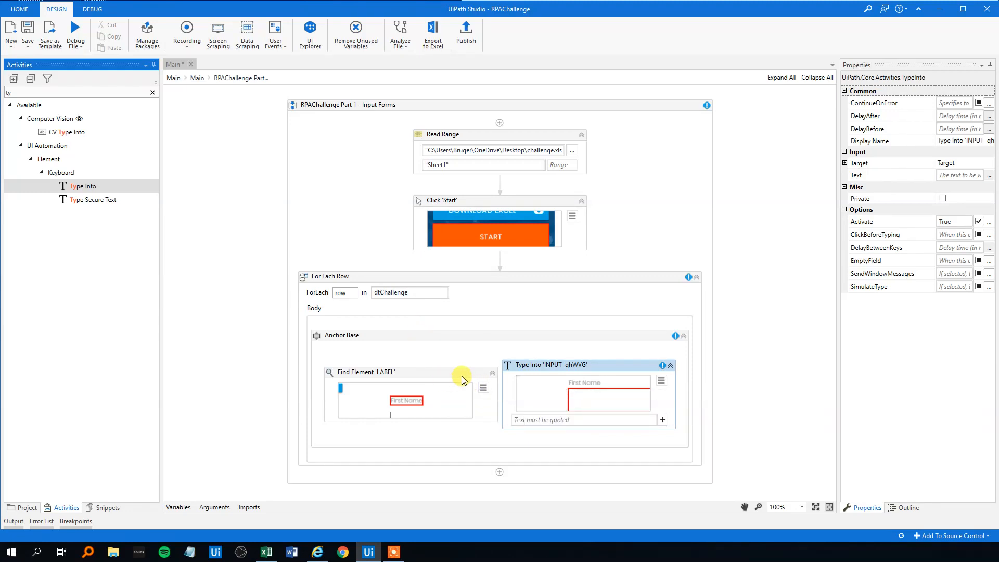
pyautogui.moveTo(310, 368)
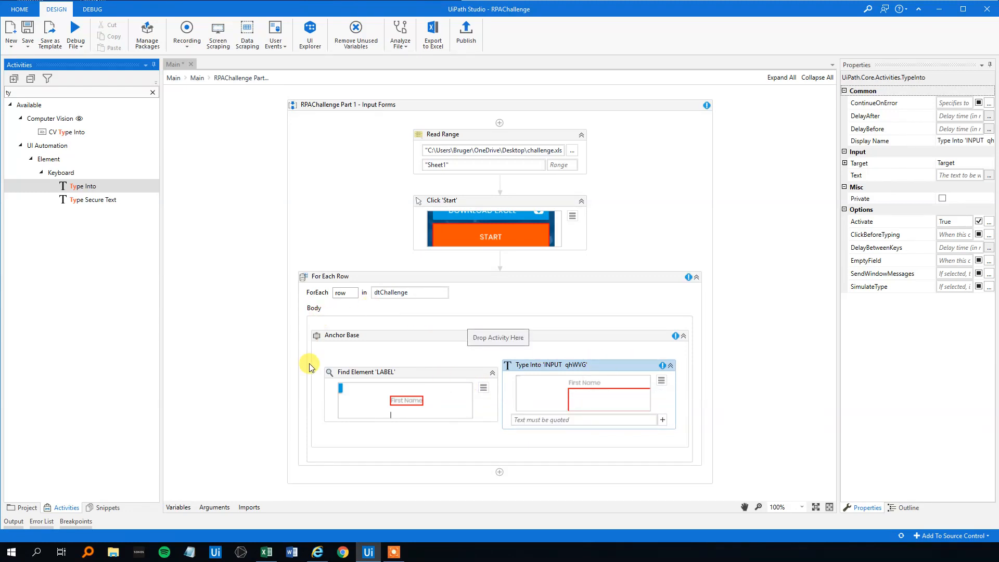
pyautogui.moveTo(397, 336)
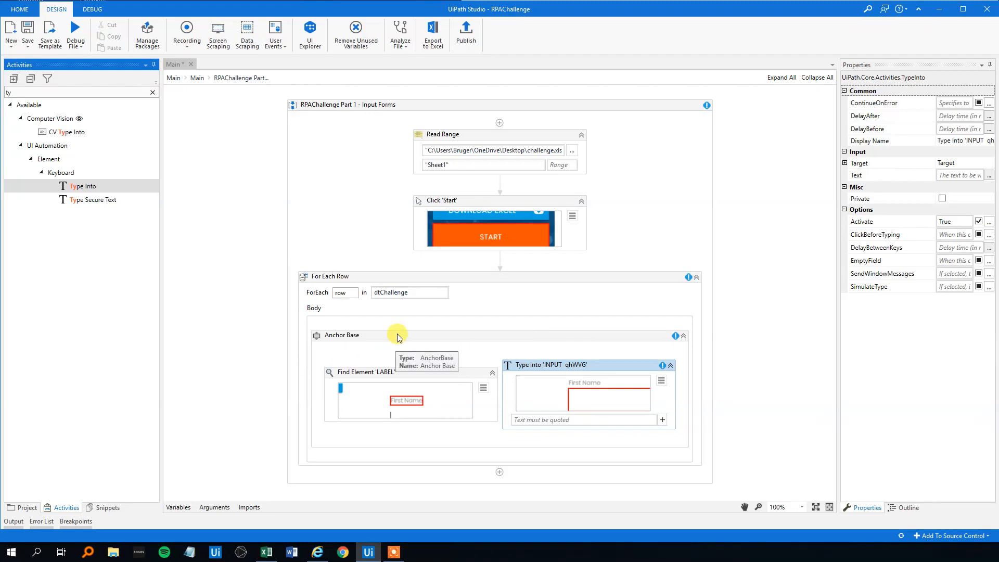
pyautogui.moveTo(401, 332)
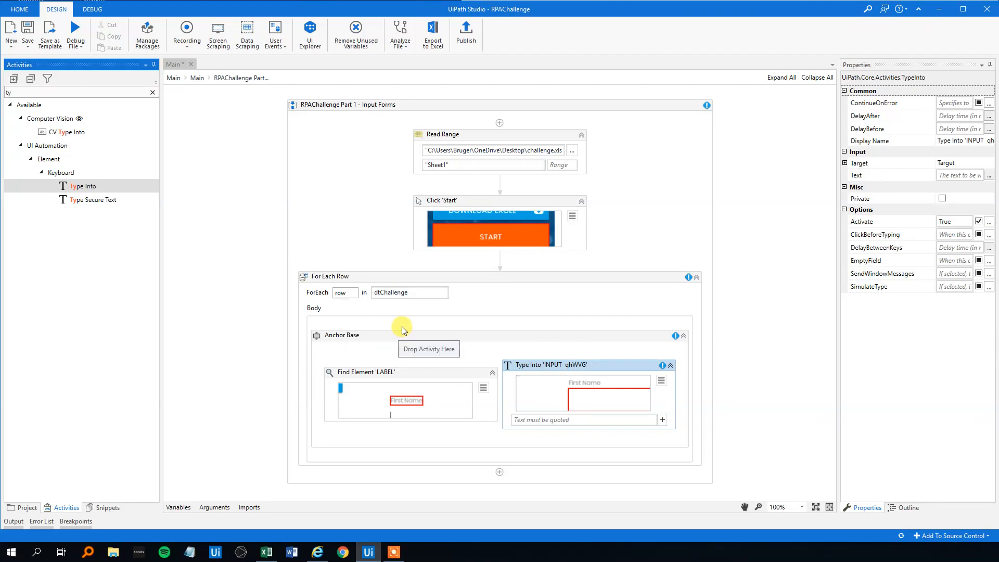
pyautogui.moveTo(422, 344)
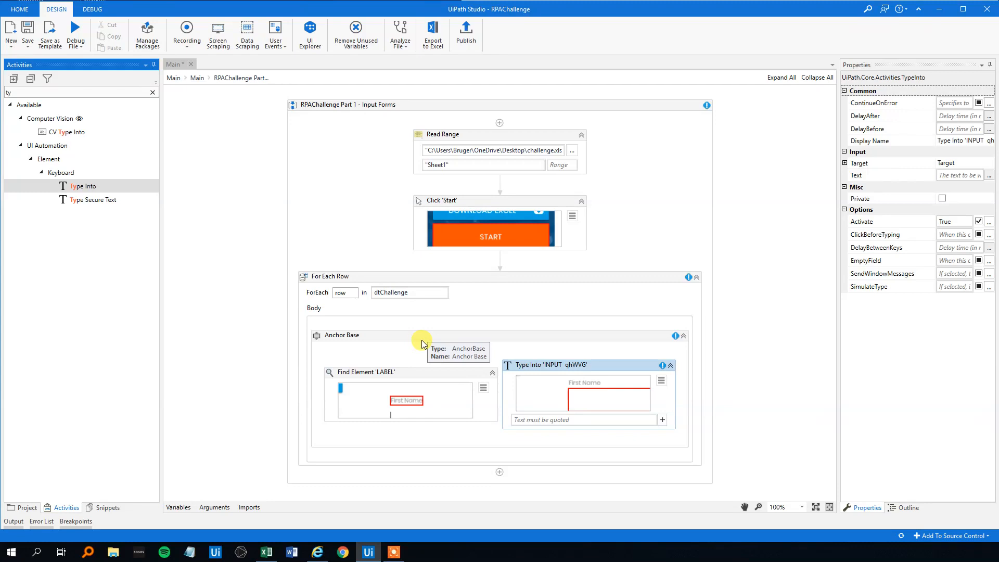
pyautogui.moveTo(445, 371)
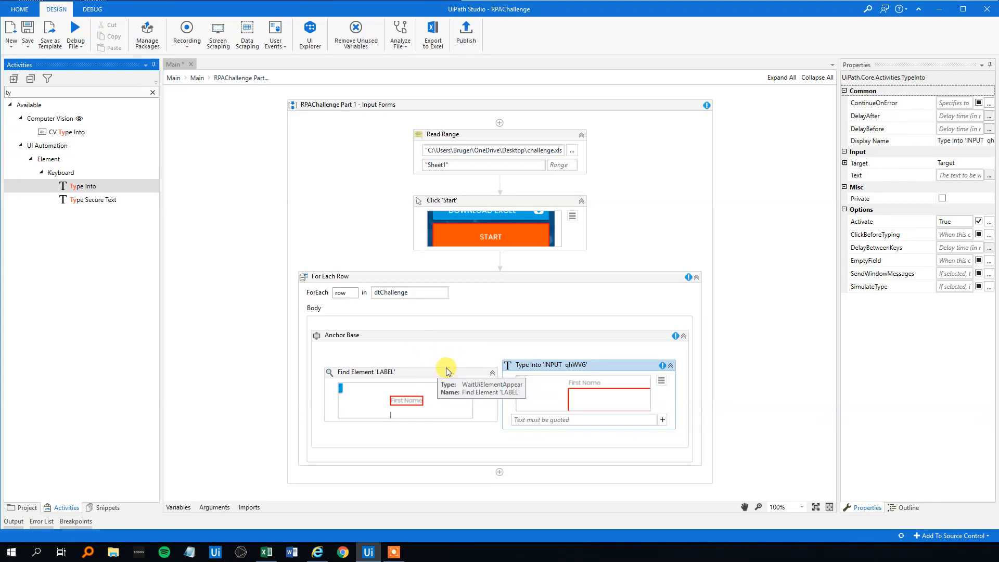
pyautogui.moveTo(483, 380)
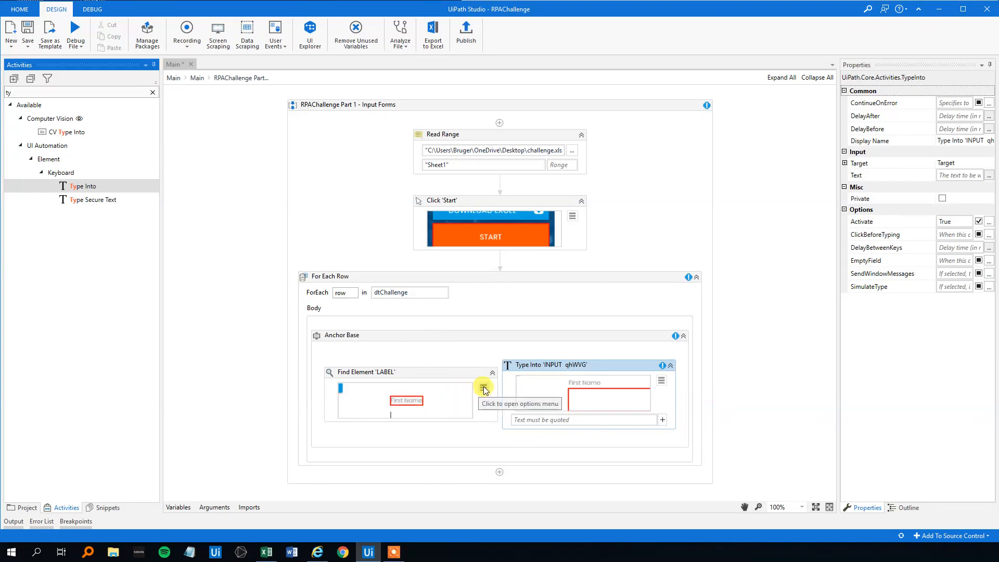
# Edit the Find Element selector so it targets the First Name label, not Last Name.
pyautogui.click(411, 372)
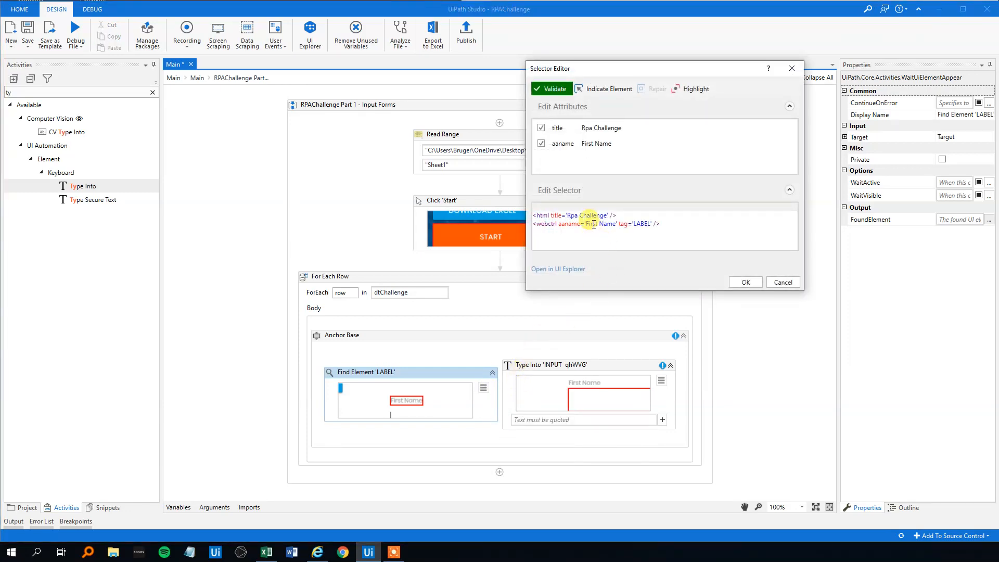
pyautogui.doubleClick(602, 224)
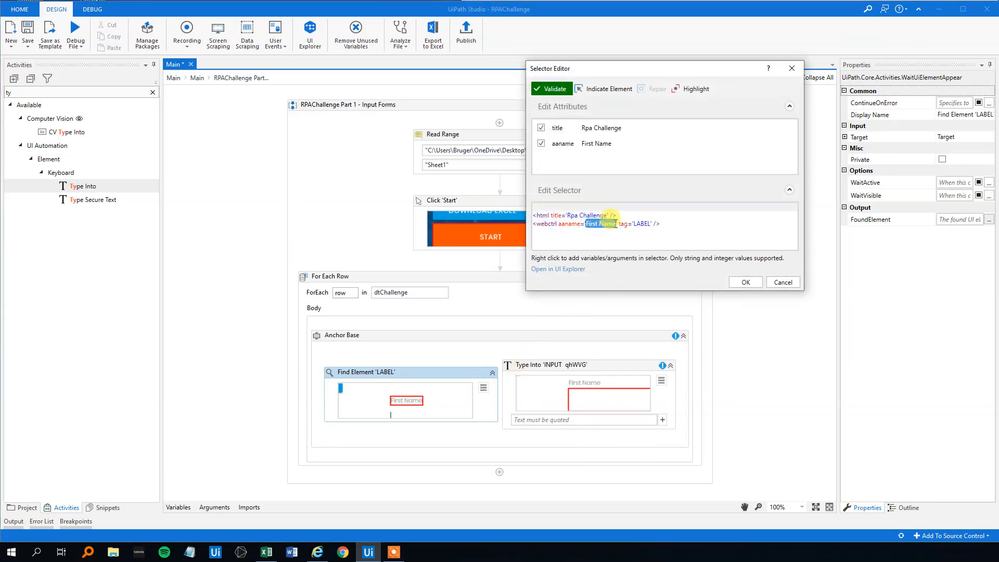
pyautogui.click(744, 282)
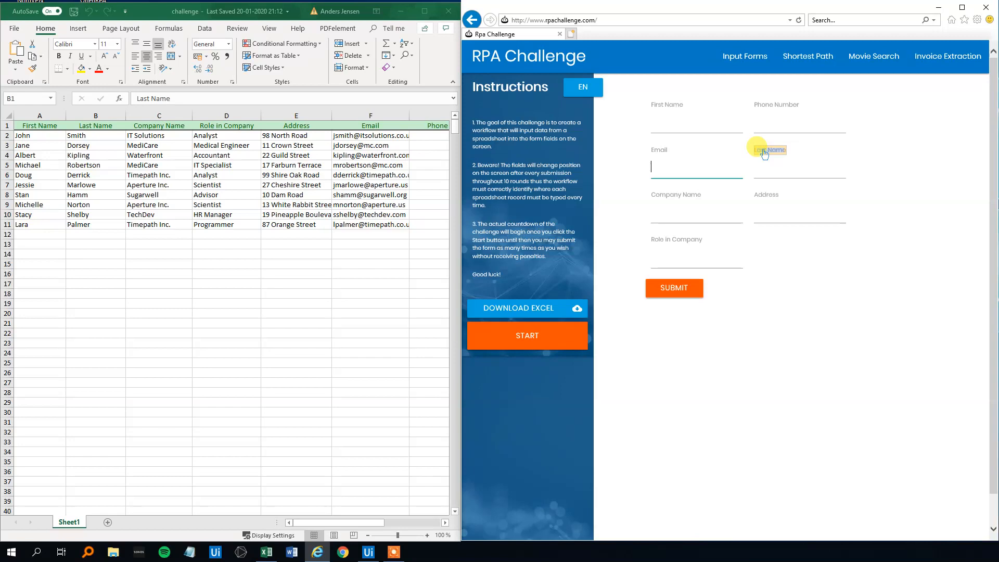
pyautogui.click(367, 552)
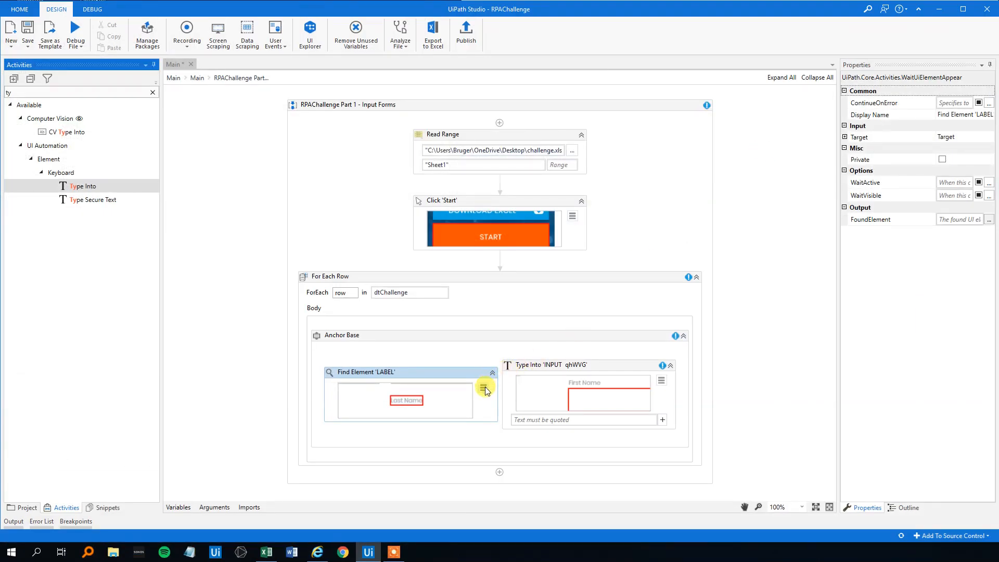
pyautogui.click(483, 387)
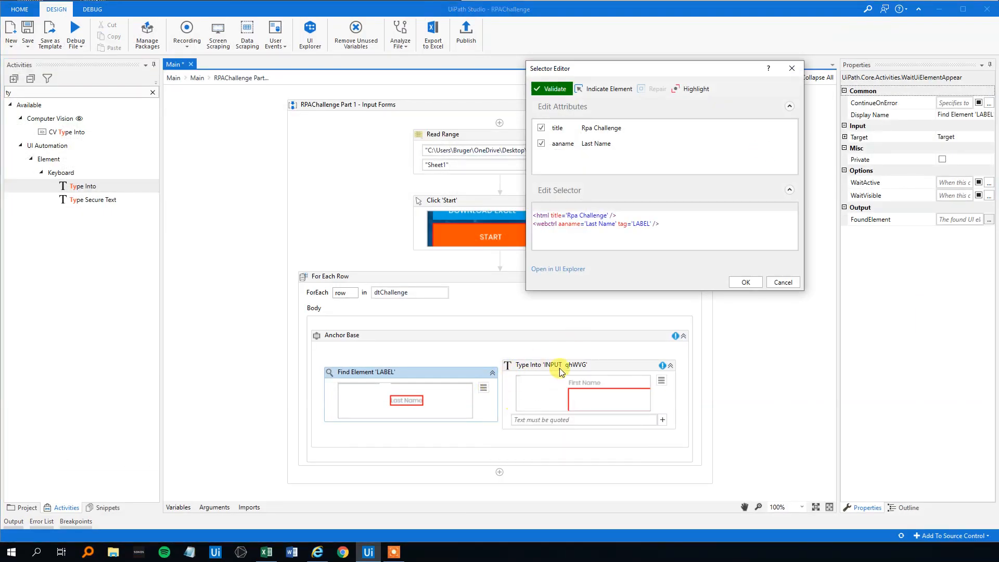
pyautogui.click(599, 224)
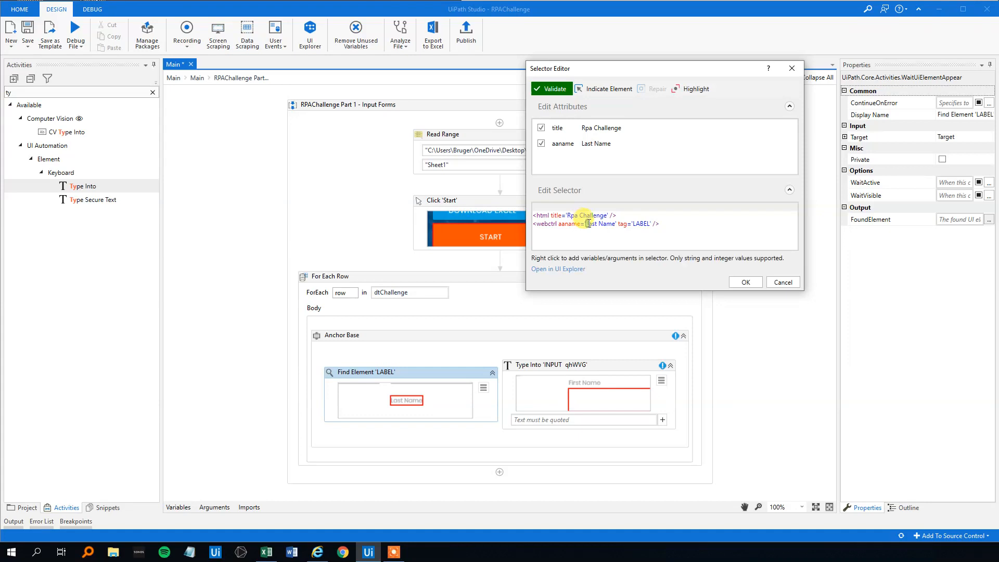
pyautogui.doubleClick(599, 224)
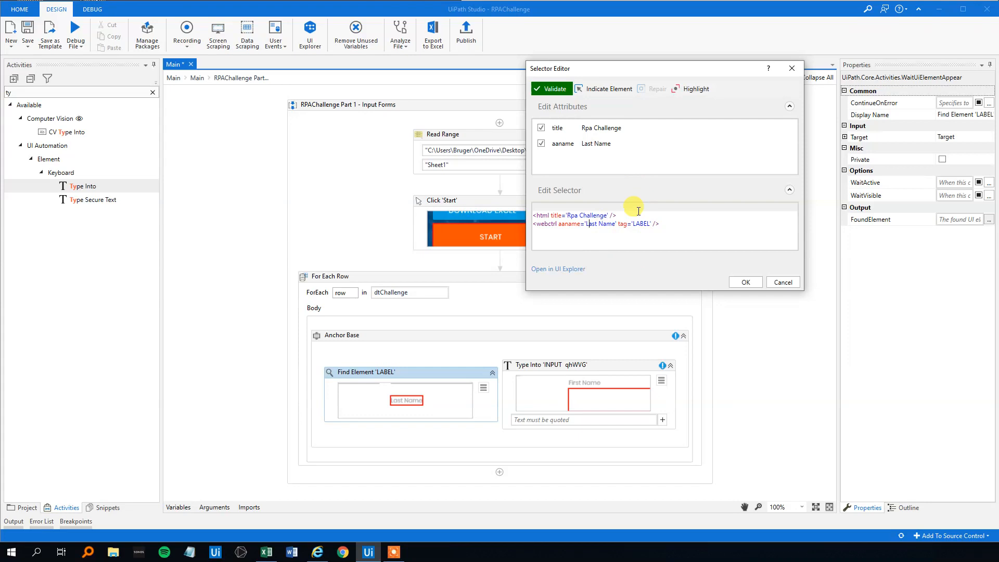
pyautogui.moveTo(591, 223)
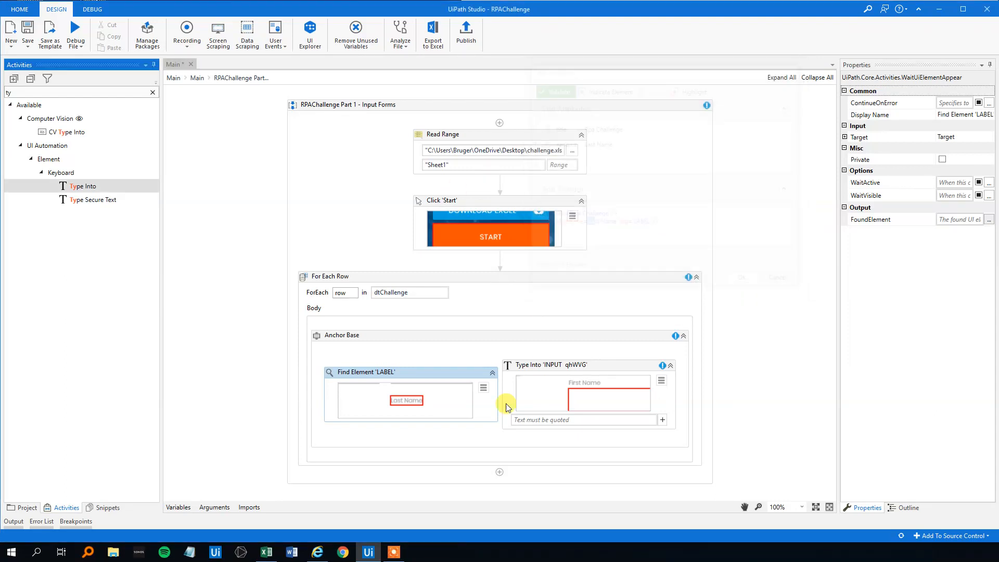
pyautogui.moveTo(437, 387)
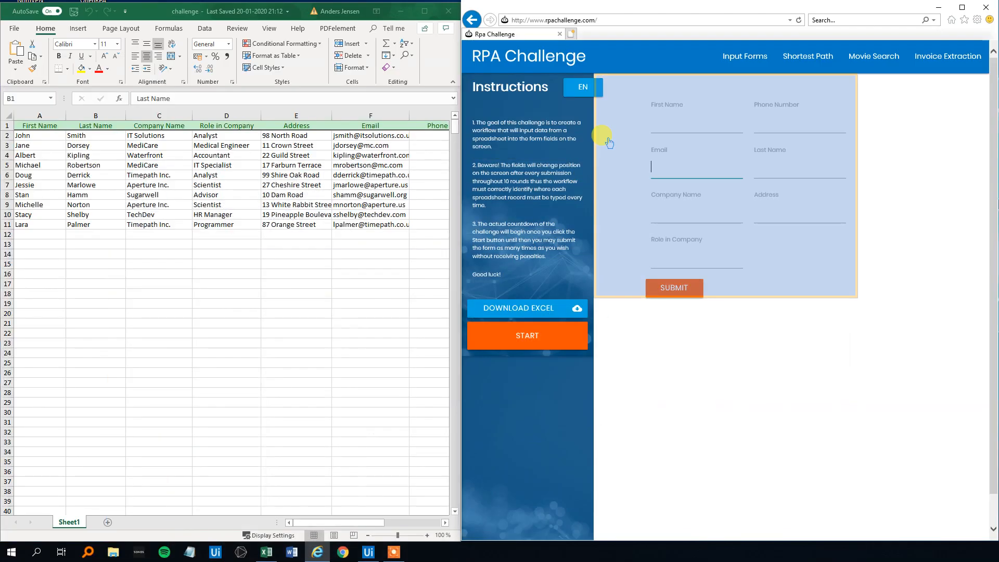
pyautogui.click(367, 552)
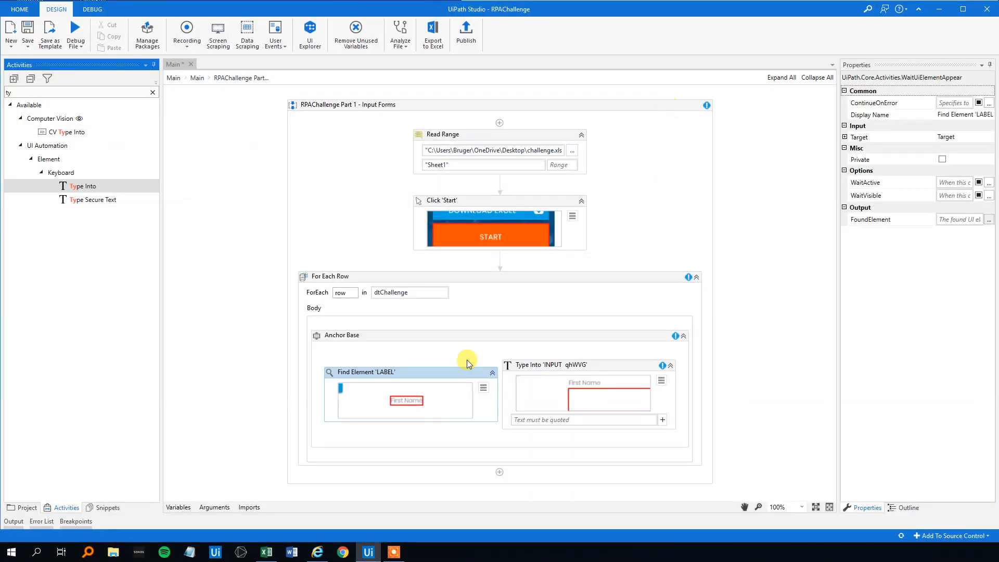
pyautogui.moveTo(443, 352)
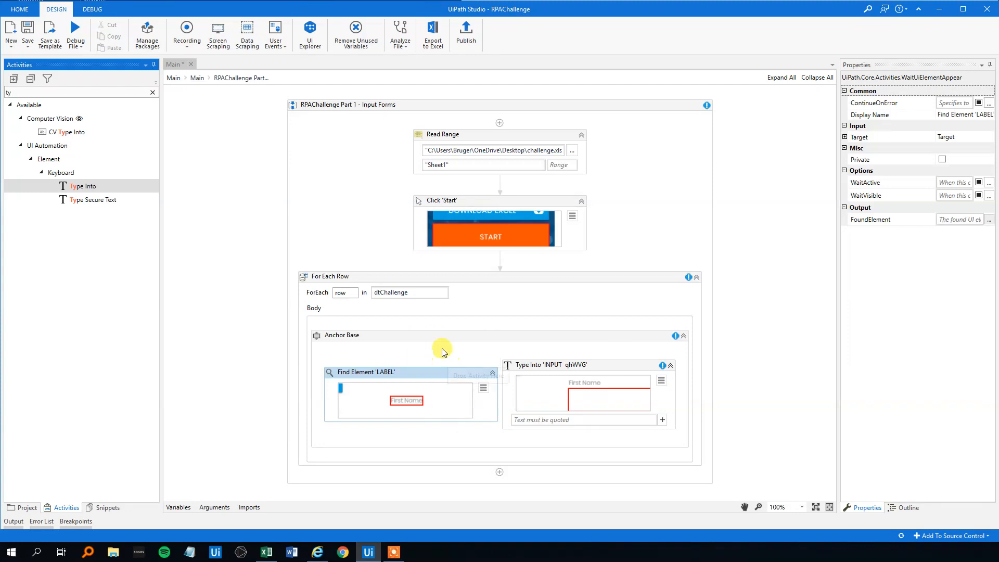
pyautogui.moveTo(155, 94)
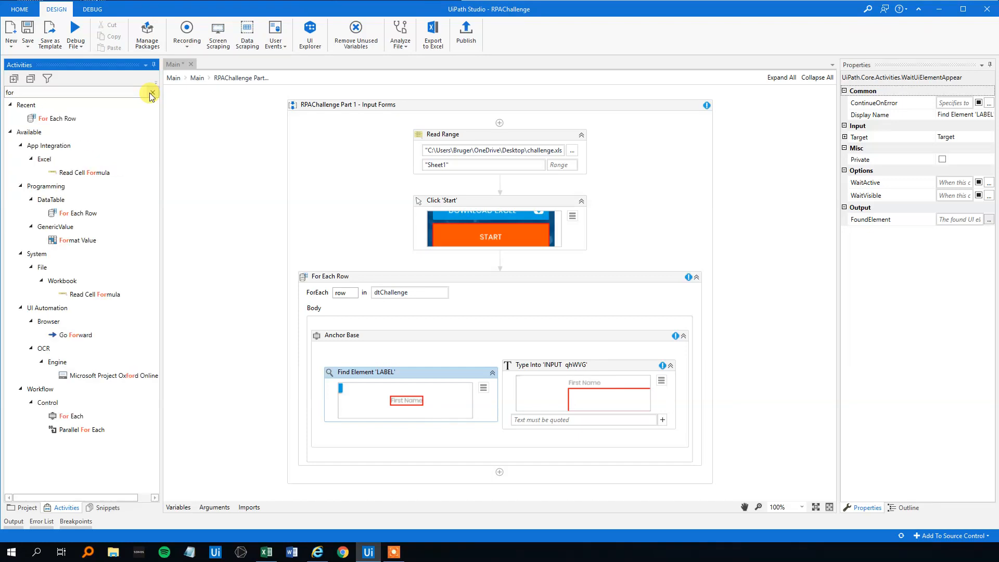
pyautogui.moveTo(57, 118)
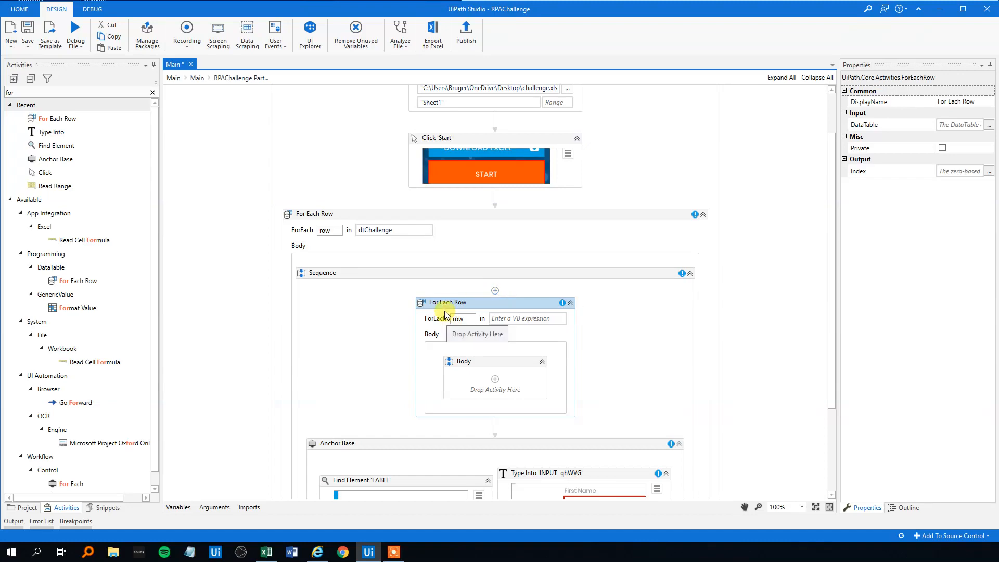
# Place a nested, empty For Each Row above Anchor Base in the outer loop body.
pyautogui.scroll(3)
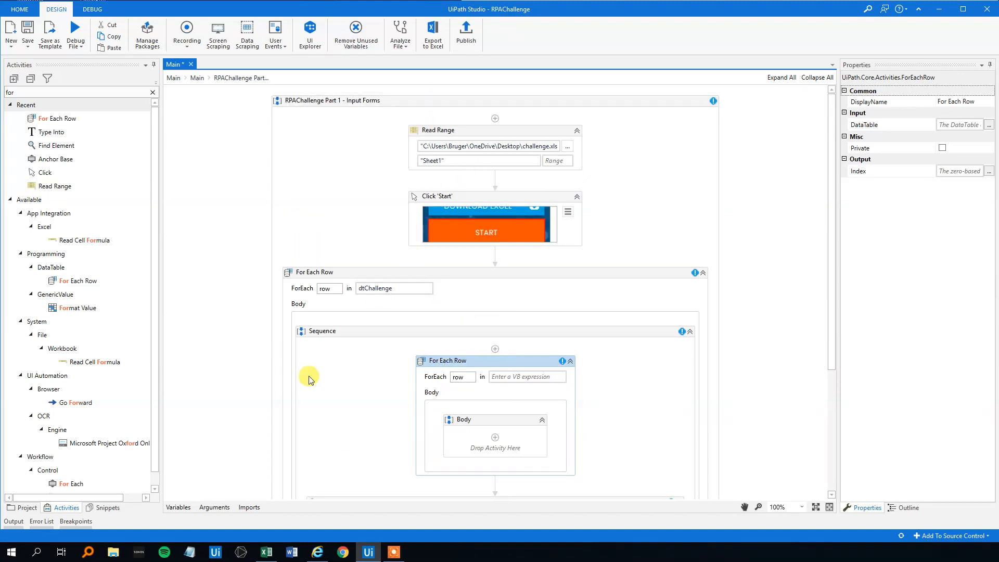
pyautogui.click(266, 551)
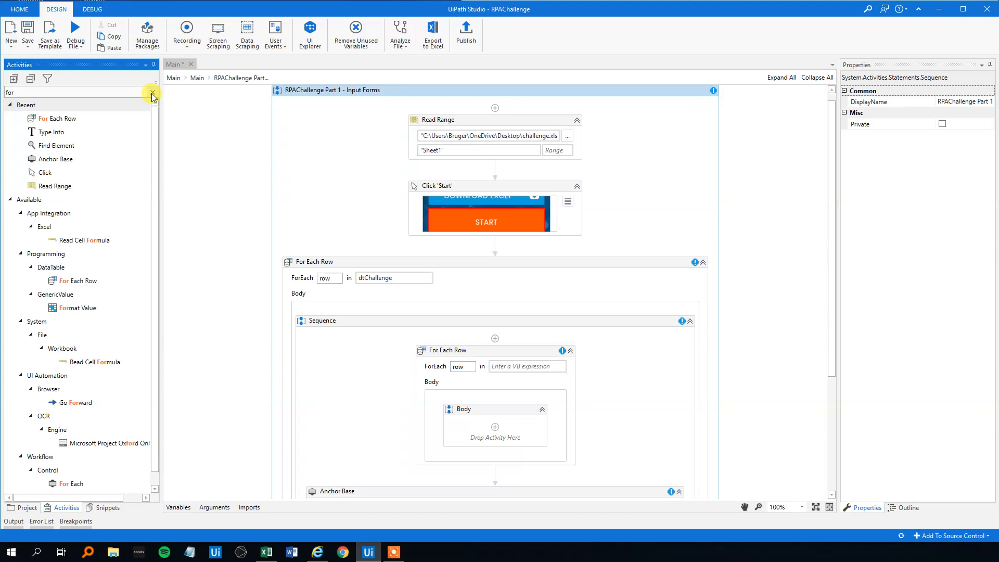
pyautogui.write('build')
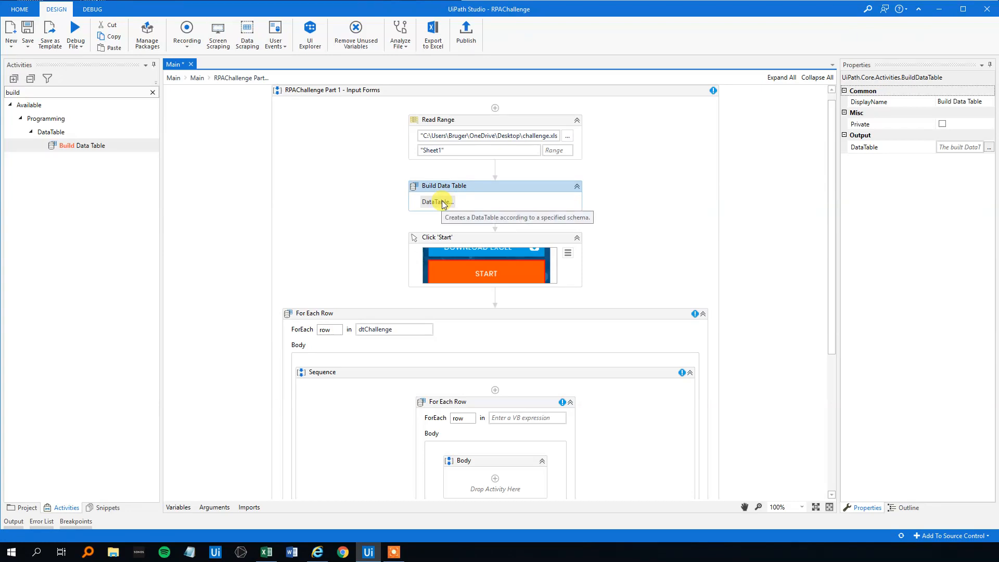
# Set the Build Data Table output to dtColumns and remove the default Int32 column.
pyautogui.click(962, 146)
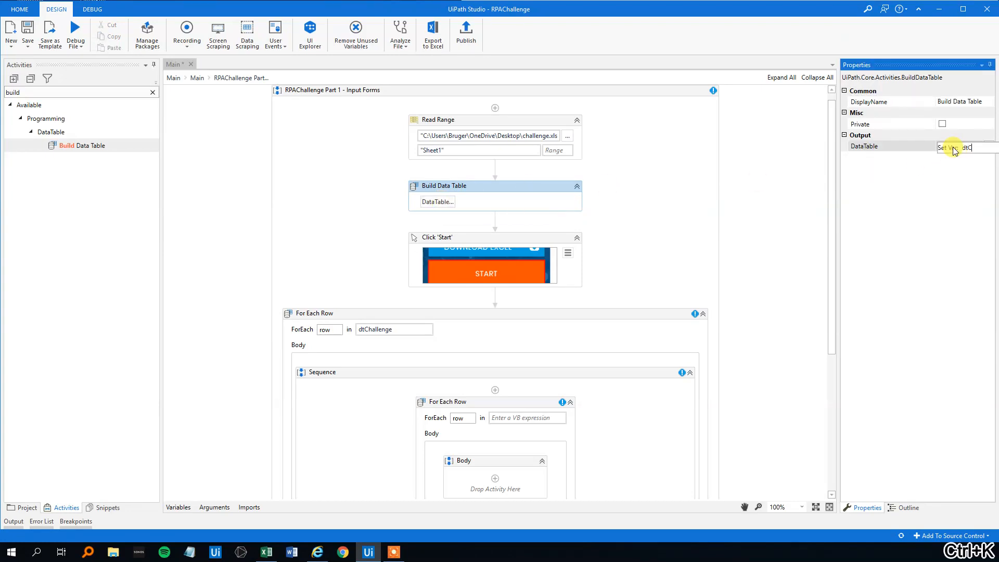
pyautogui.write('dtColumns')
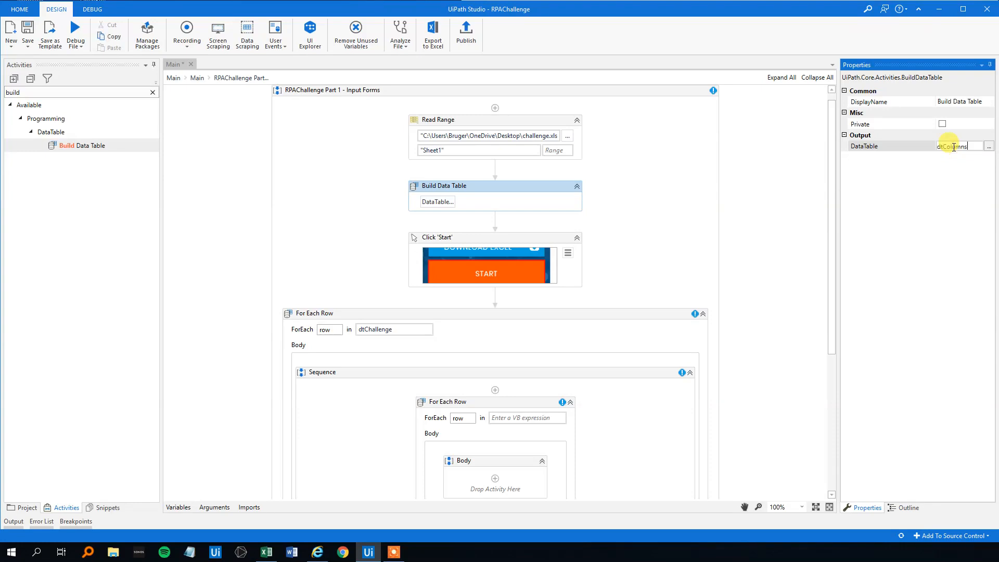
pyautogui.click(438, 202)
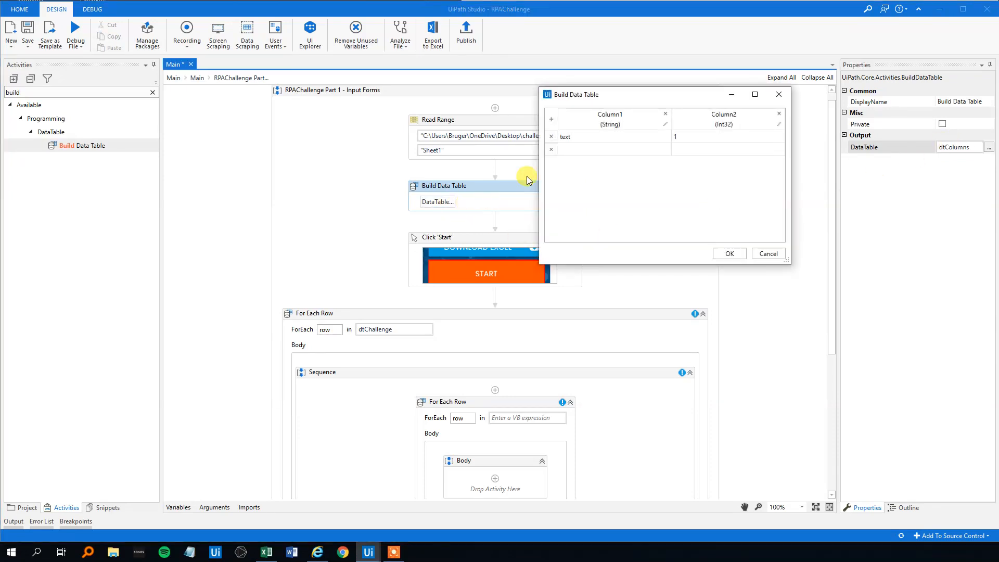
pyautogui.click(778, 114)
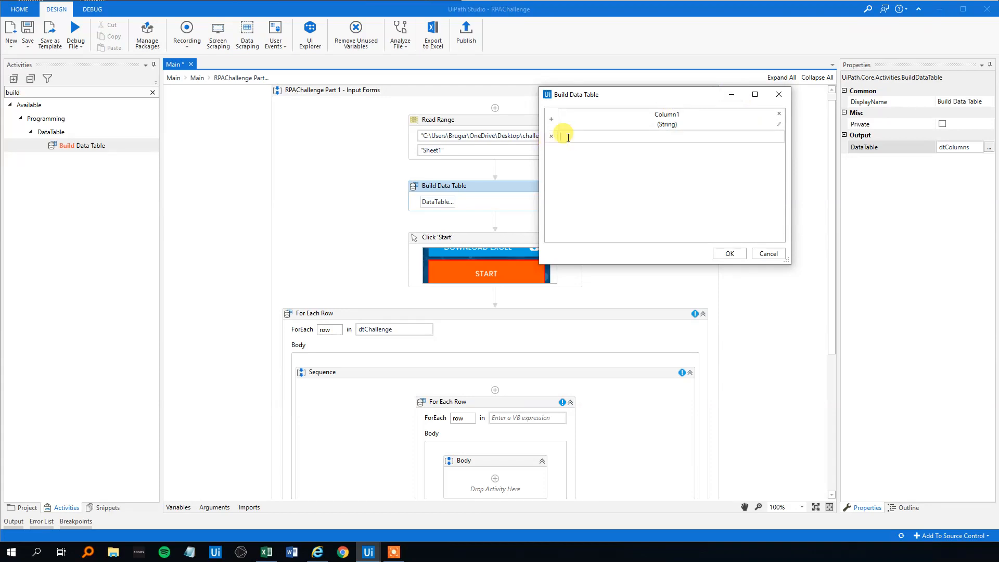
# Define the seven columns First Name, Company, Role, Address, Email, Phone Number and confirm.
pyautogui.write('First Name')
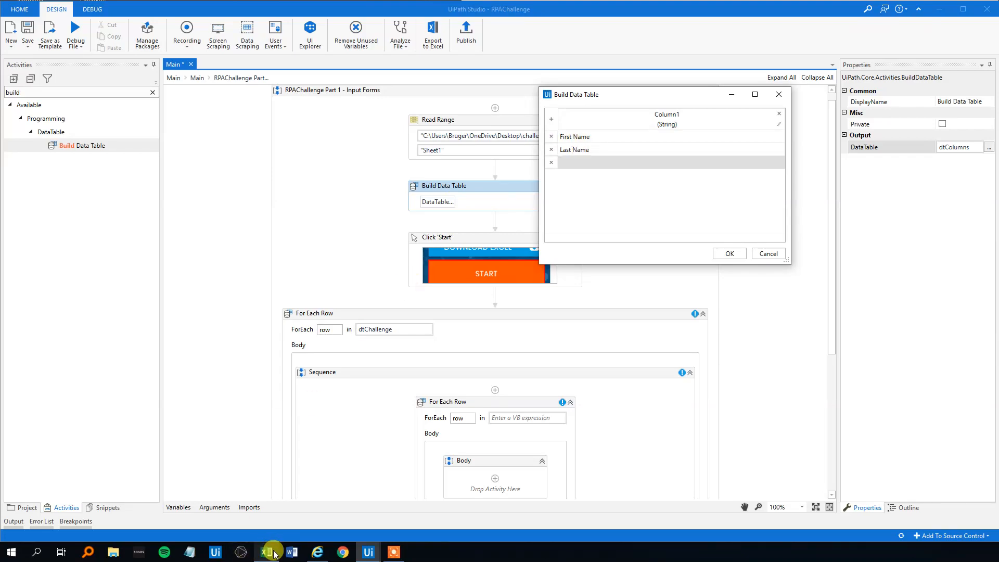
pyautogui.click(266, 552)
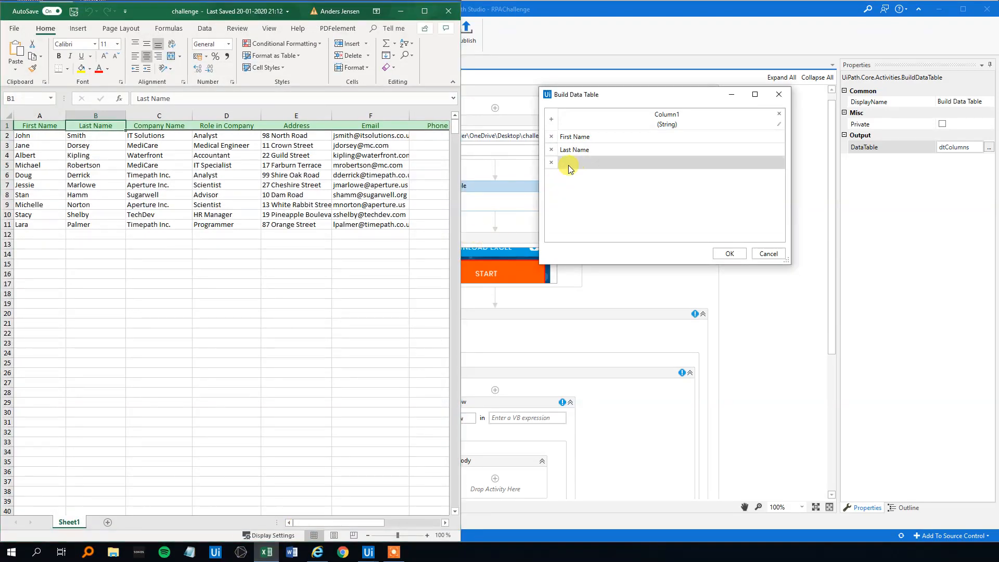
pyautogui.write('Company Name')
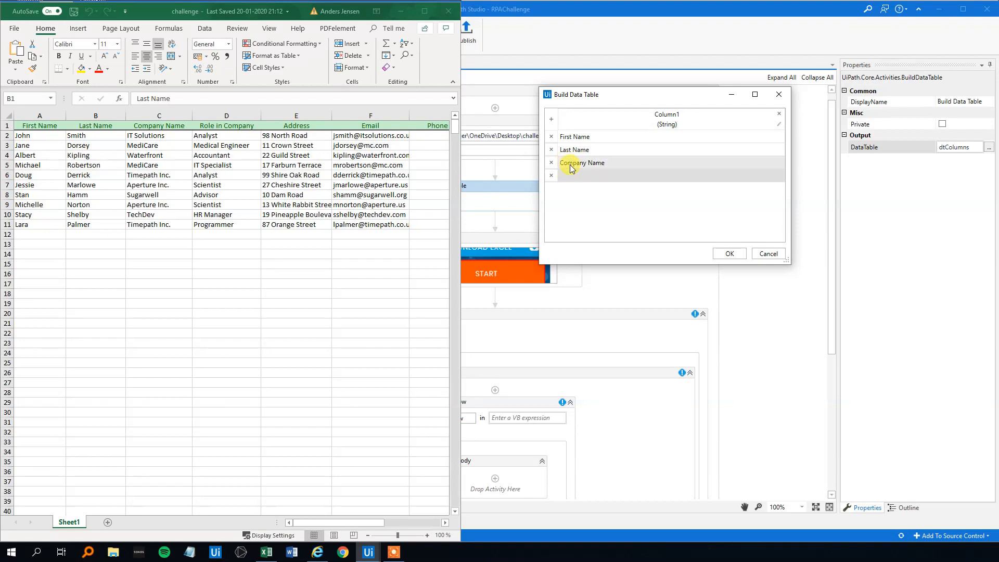
pyautogui.write('Role in Company')
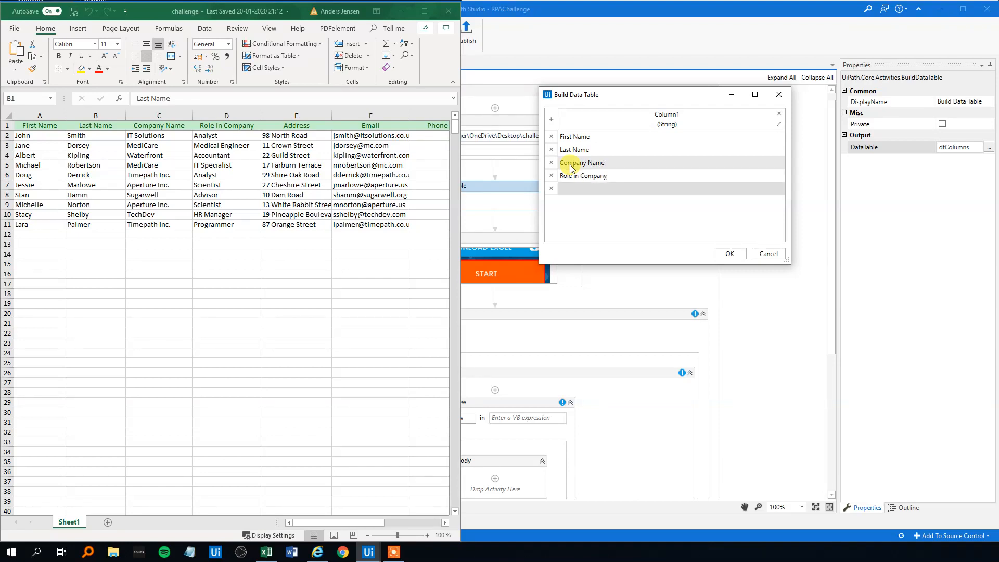
pyautogui.write('Ad')
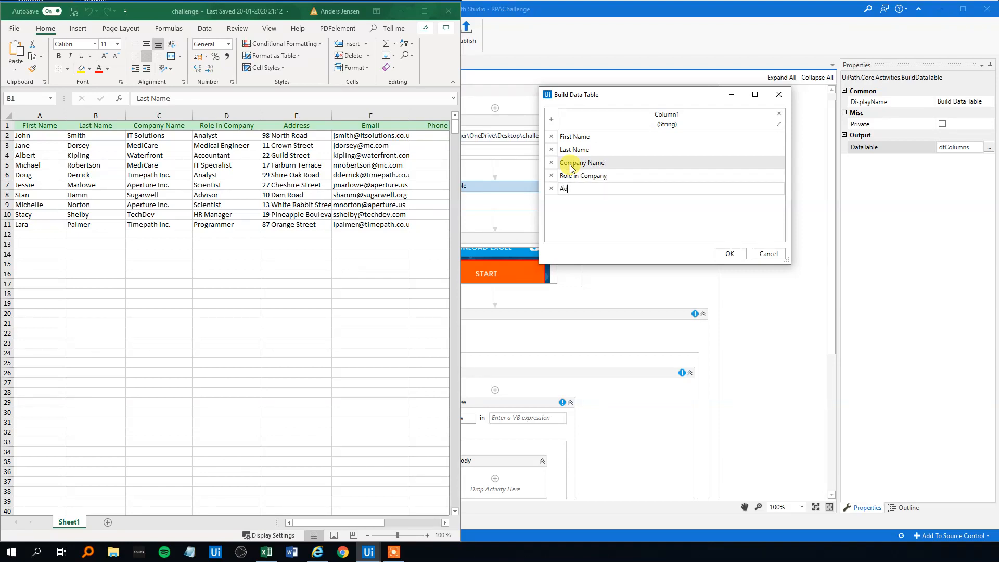
pyautogui.write('dress')
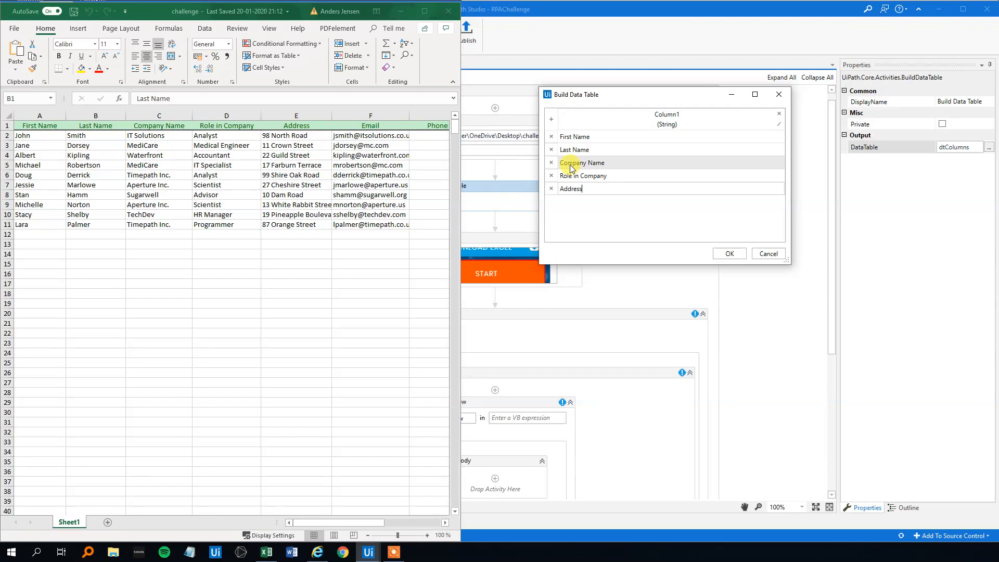
pyautogui.write('Email')
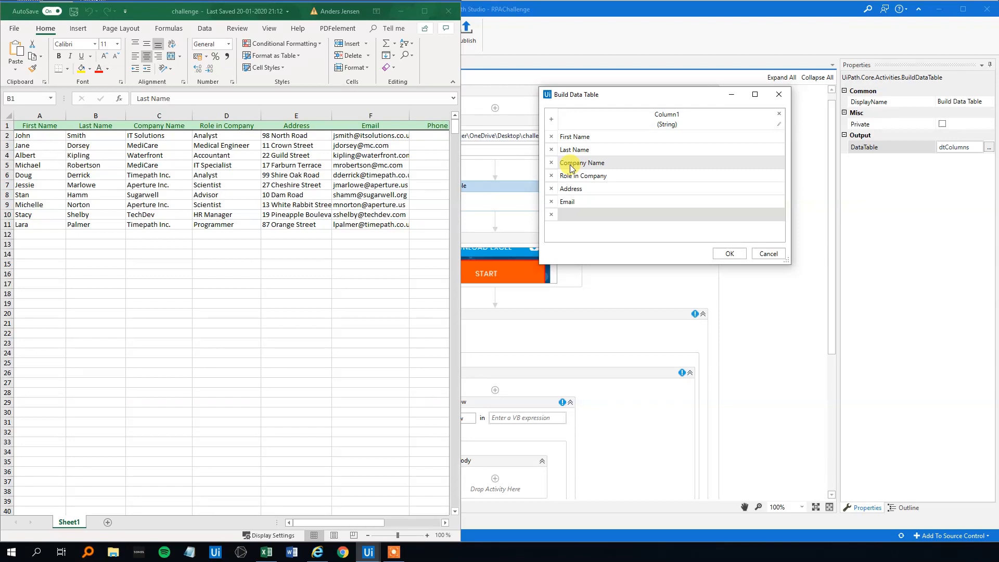
pyautogui.write('Phone Number')
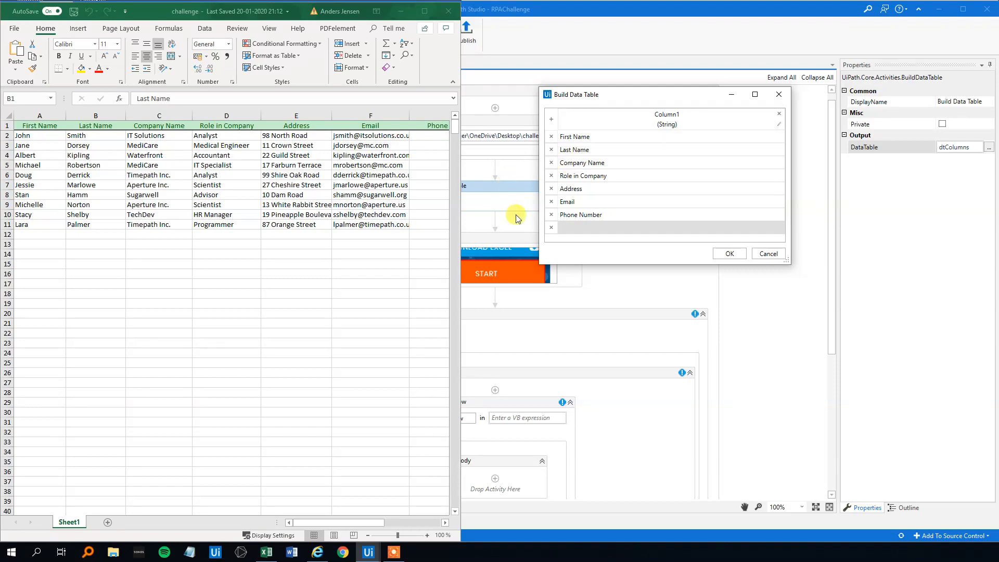
pyautogui.click(729, 253)
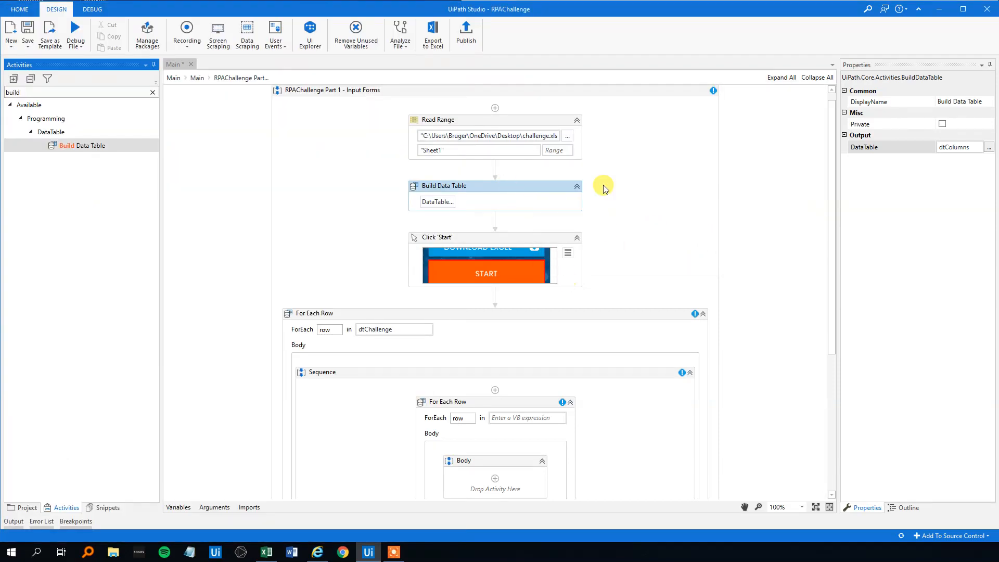
pyautogui.moveTo(467, 204)
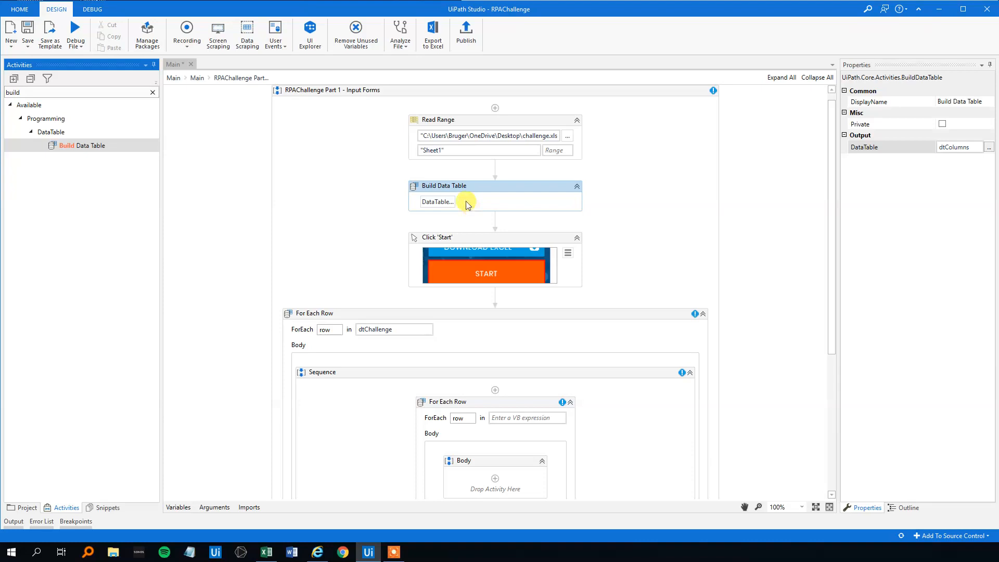
# Move Anchor Base into the inner For Each Row, then paste that loop into the outer body.
pyautogui.click(438, 201)
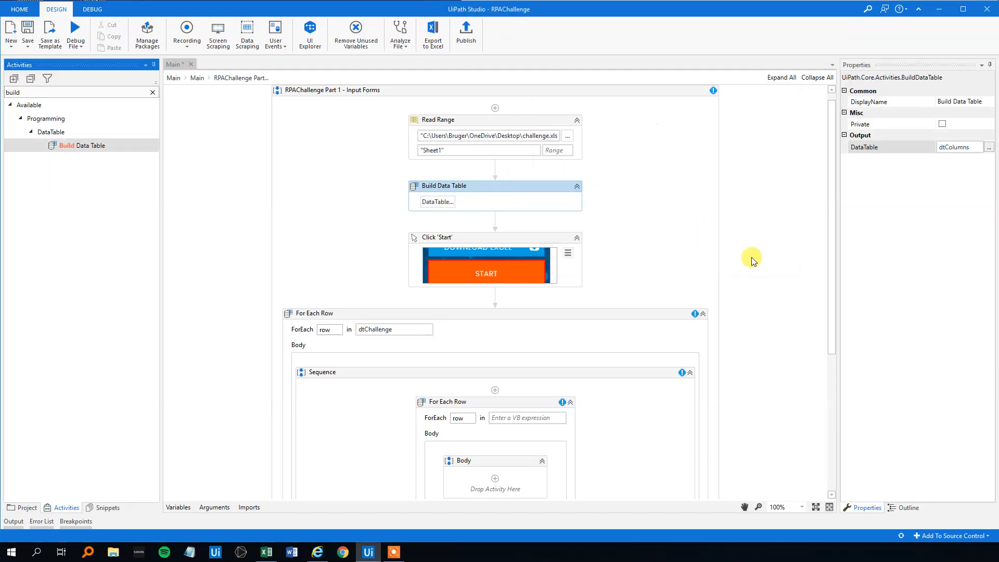
pyautogui.scroll(-3)
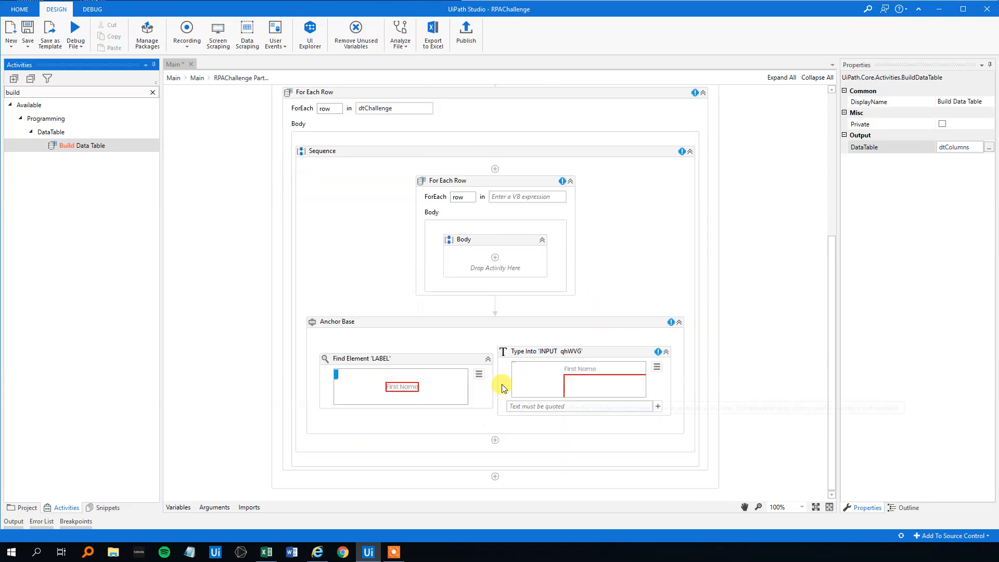
pyautogui.click(463, 290)
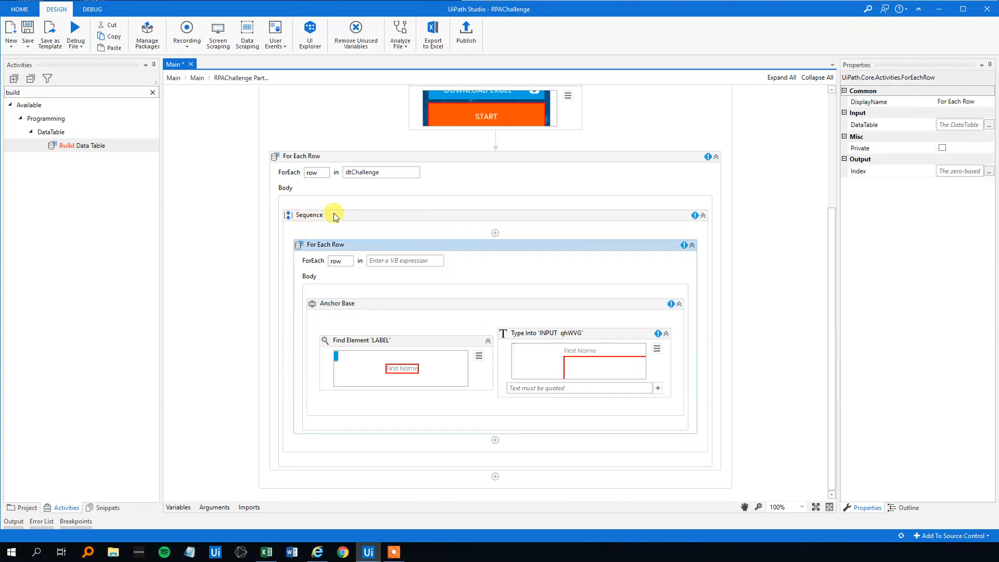
pyautogui.moveTo(786, 374)
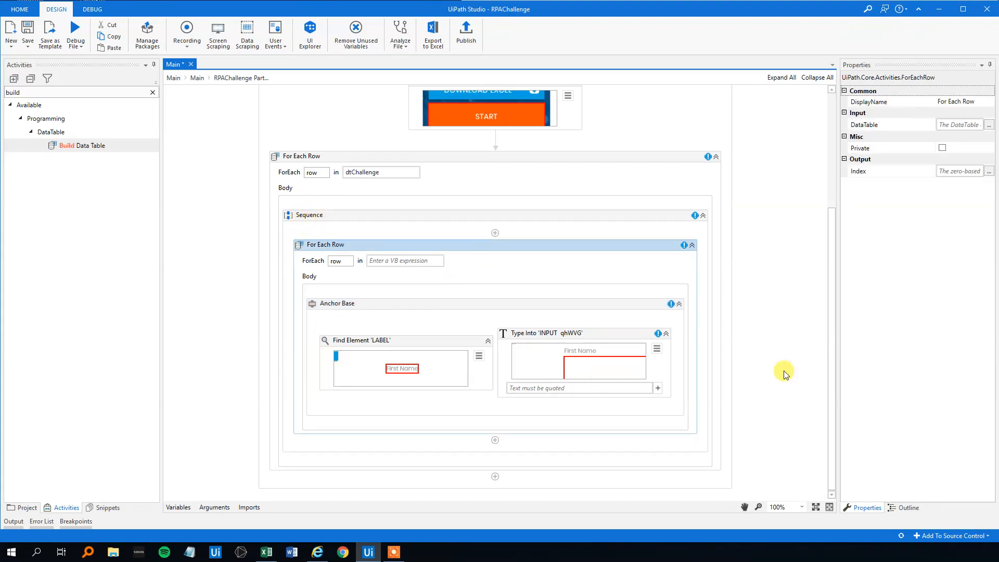
pyautogui.scroll(3)
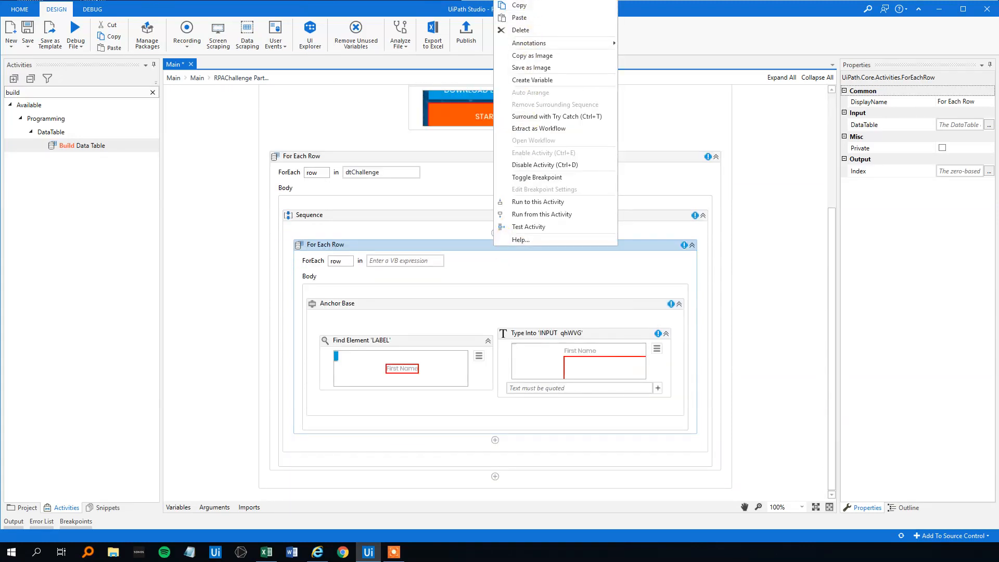
pyautogui.click(520, 30)
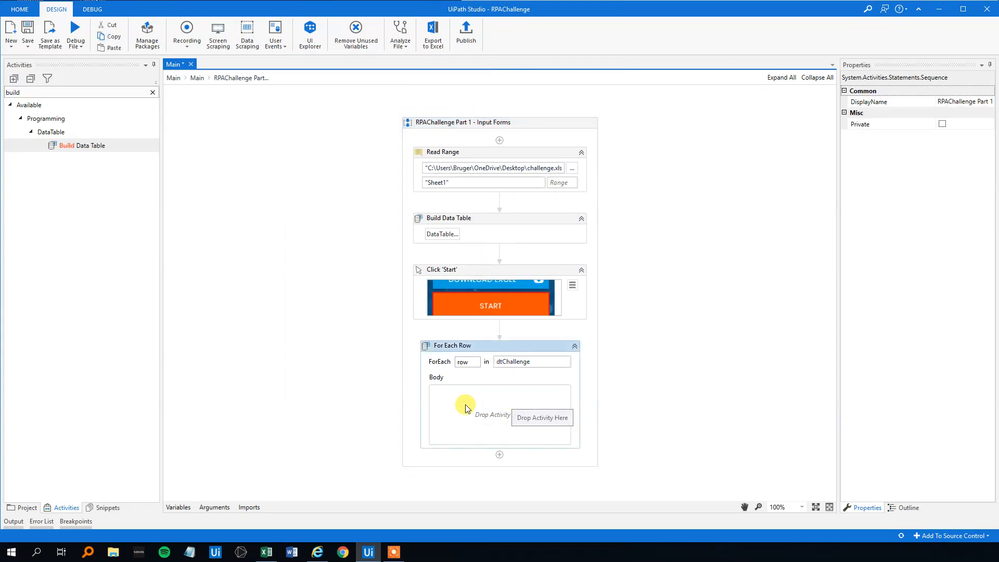
pyautogui.press('ctrl+v')
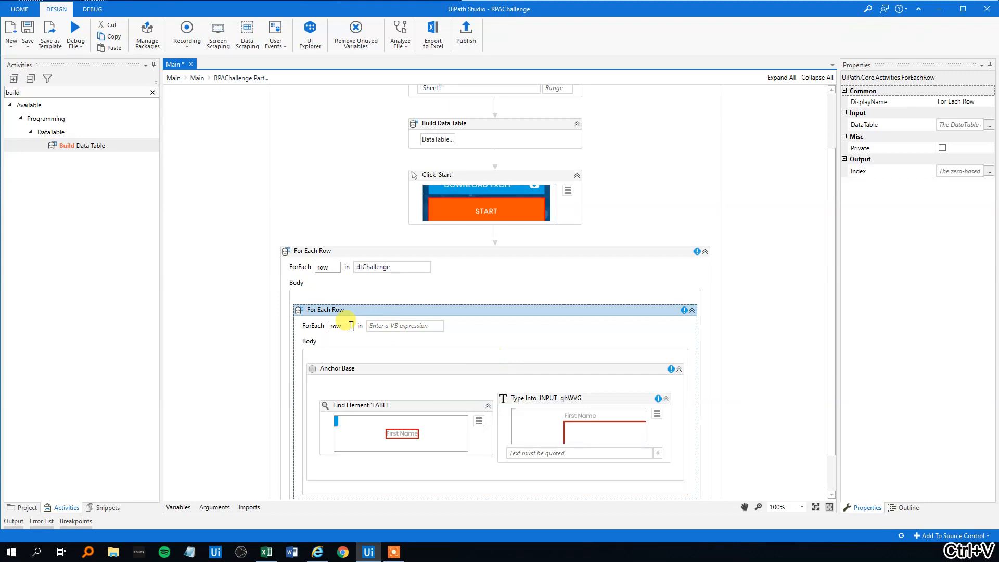
pyautogui.moveTo(454, 156)
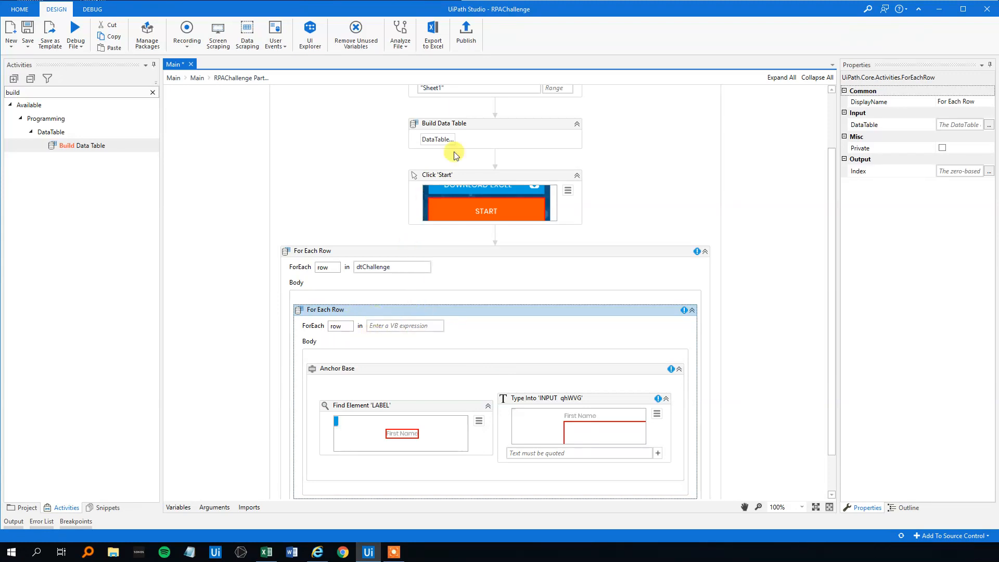
# Set the inner For Each Row to iterate the item 'line' over dtColumns.
pyautogui.click(437, 139)
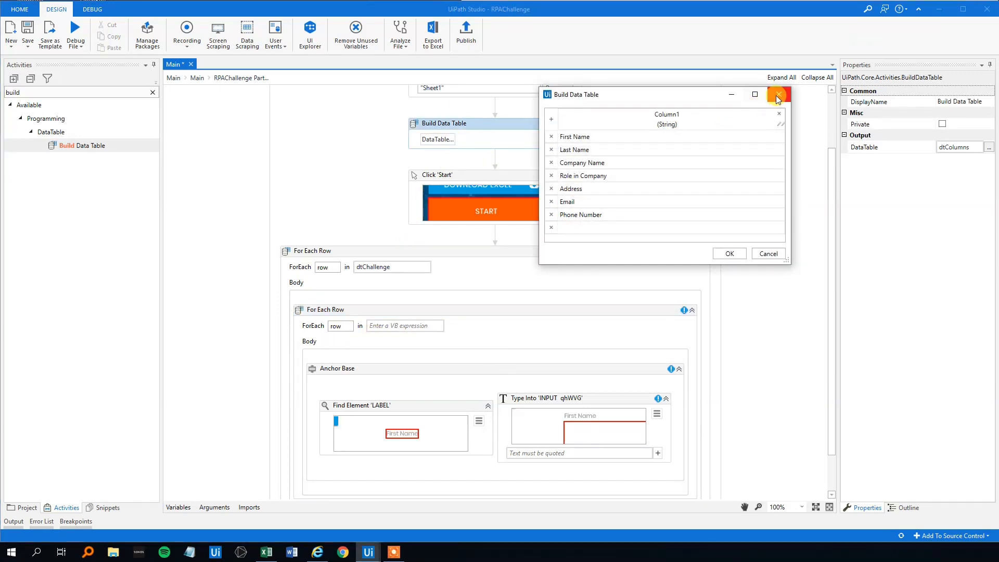
pyautogui.click(778, 94)
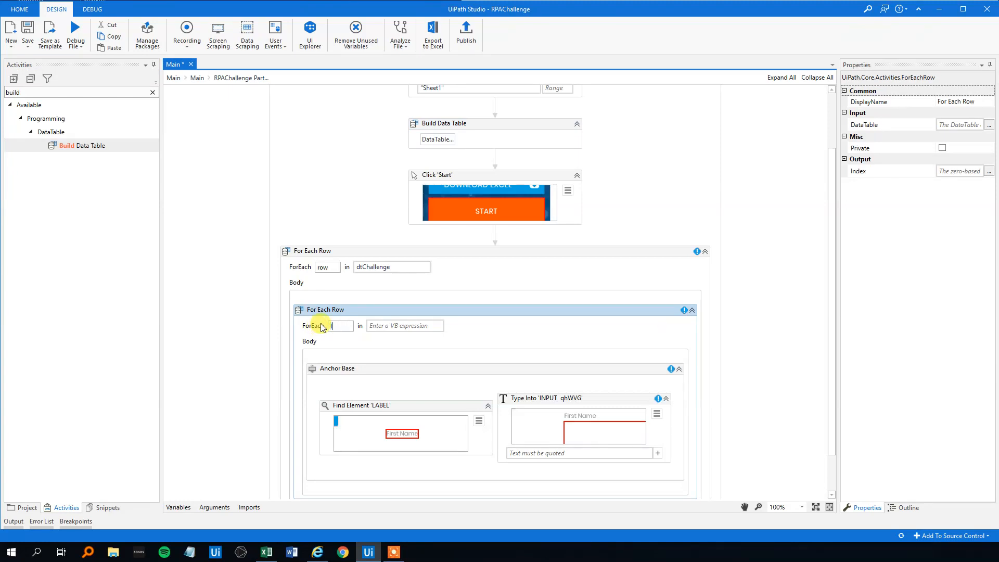
pyautogui.write('line')
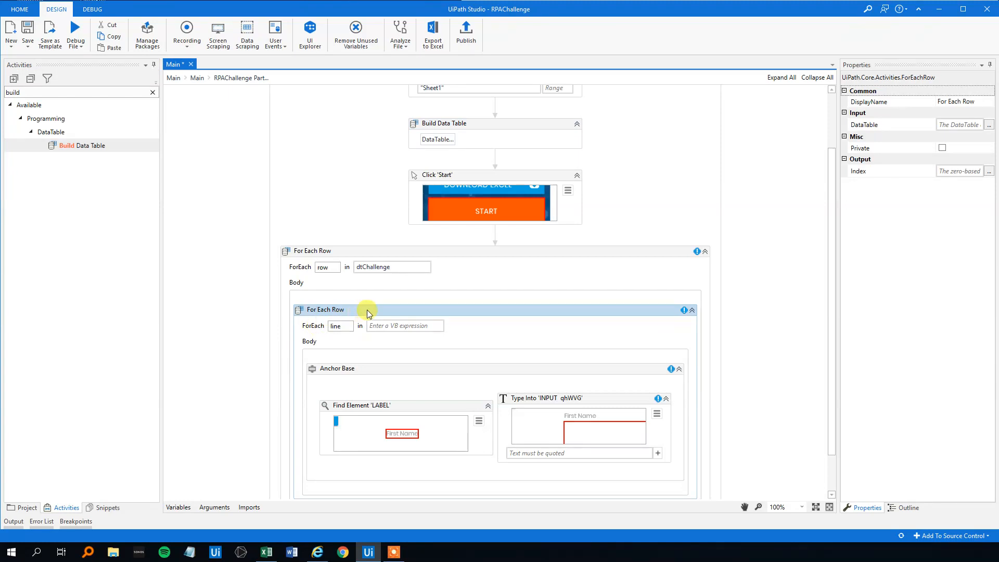
pyautogui.moveTo(491, 224)
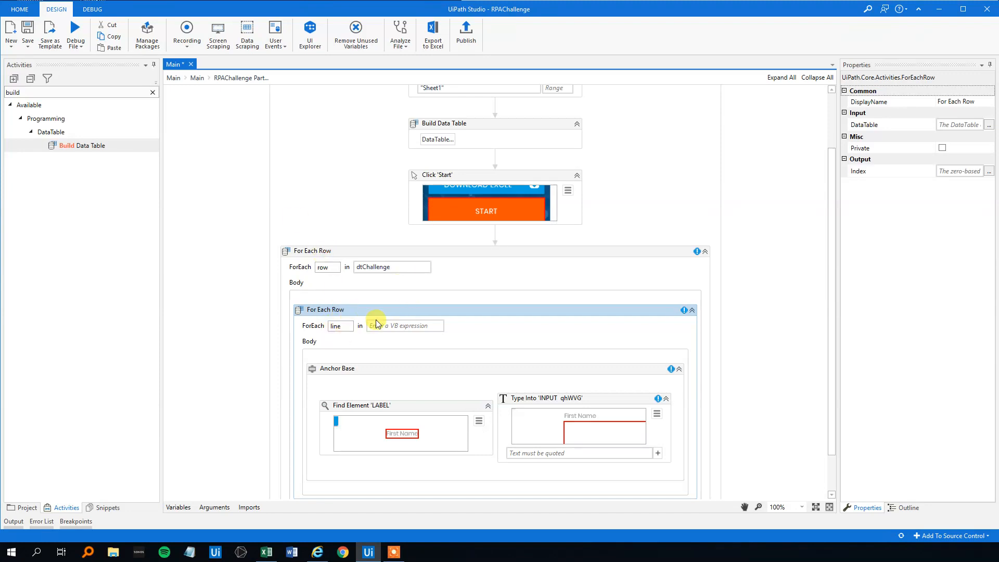
pyautogui.write('dt')
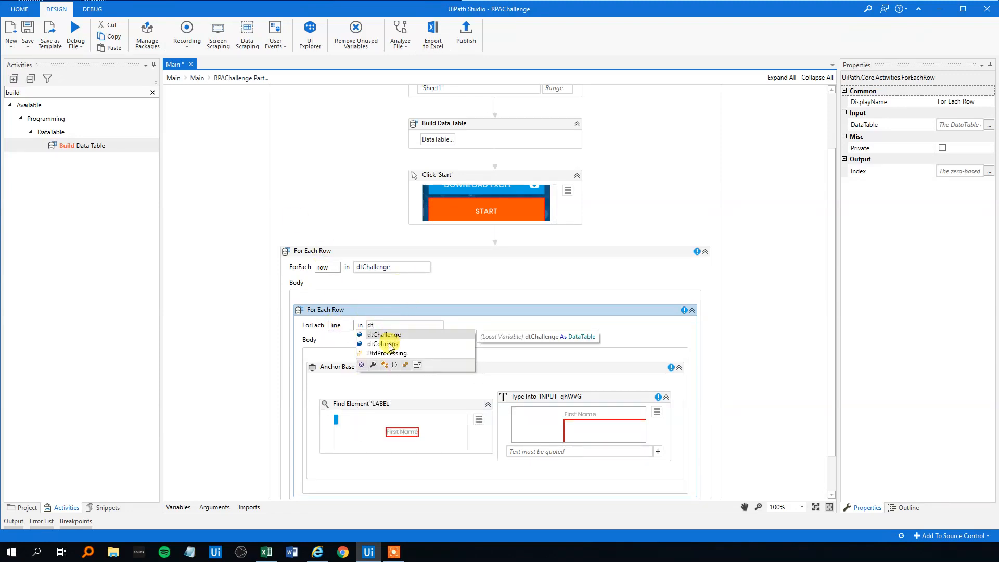
pyautogui.click(380, 344)
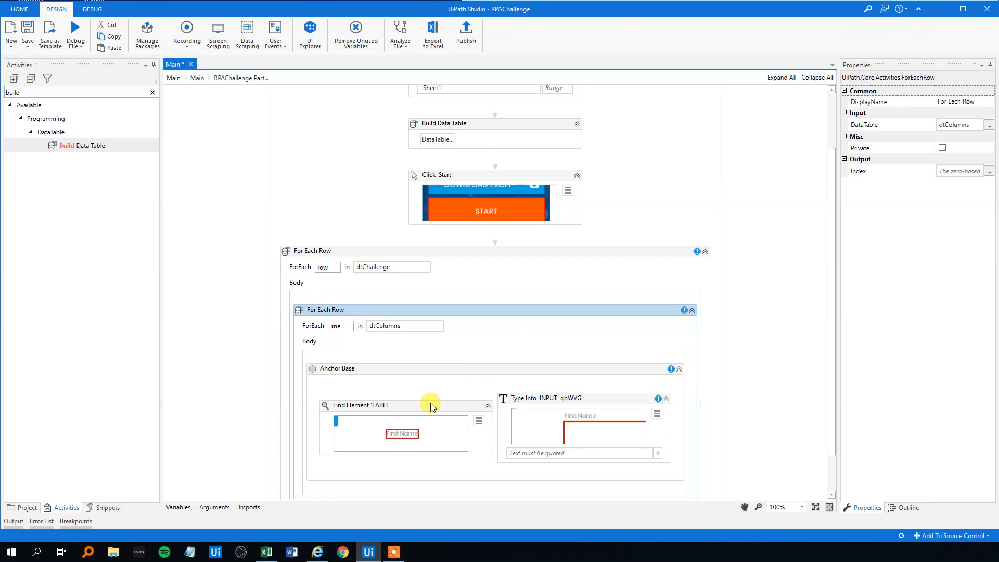
pyautogui.moveTo(479, 422)
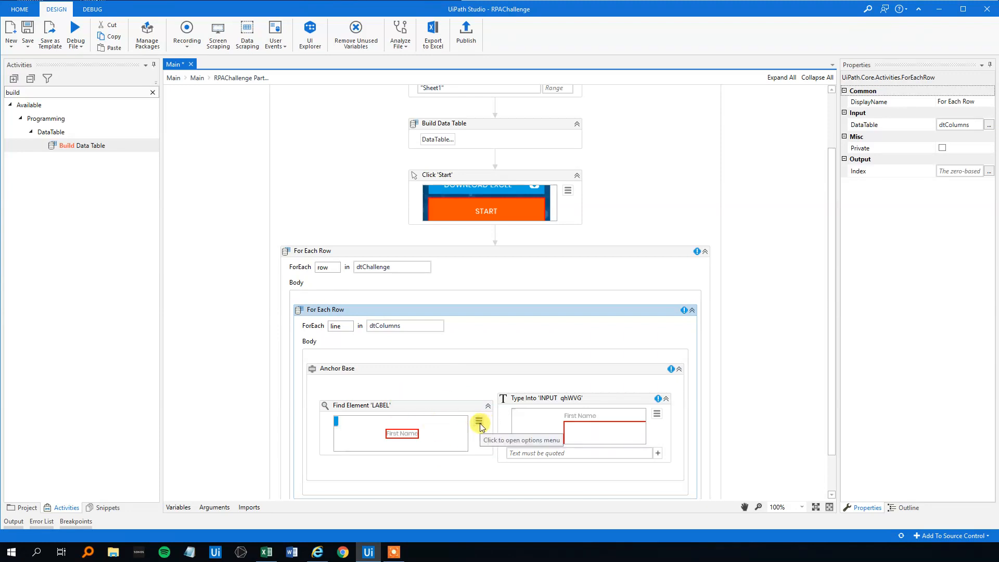
pyautogui.click(482, 422)
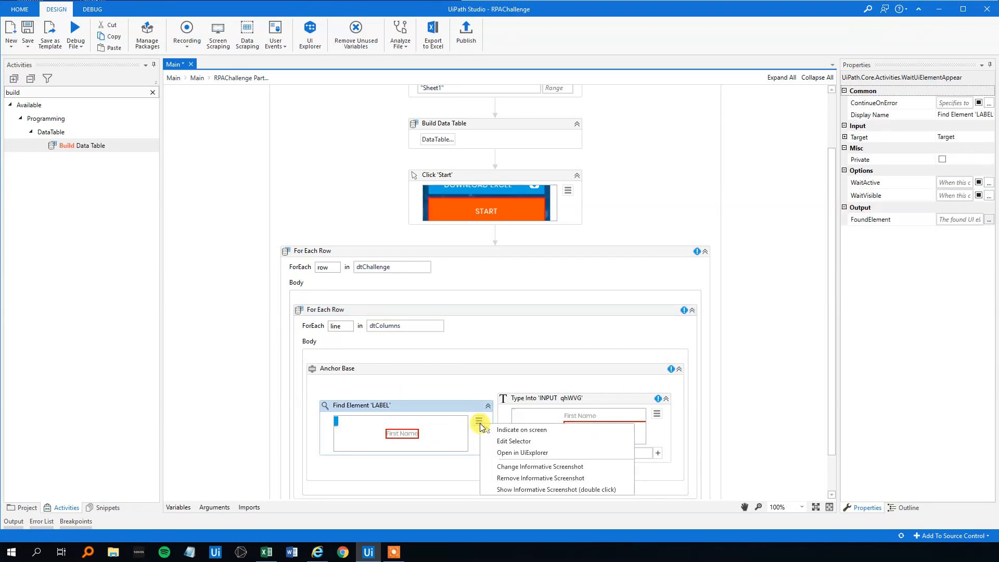
# Replace the Find Element selector's aaname with " + line.Item(0).ToString + ".
pyautogui.click(448, 406)
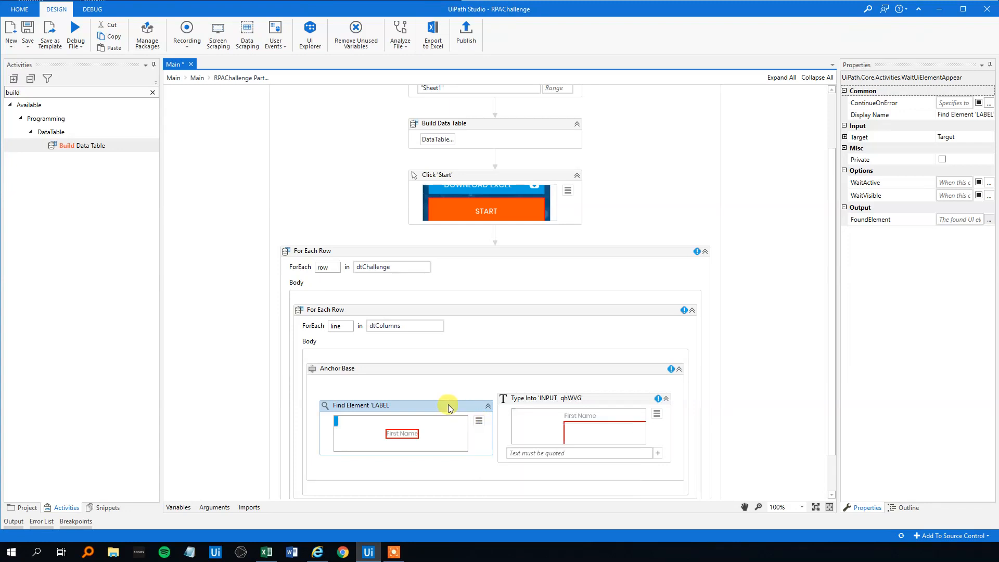
pyautogui.click(846, 137)
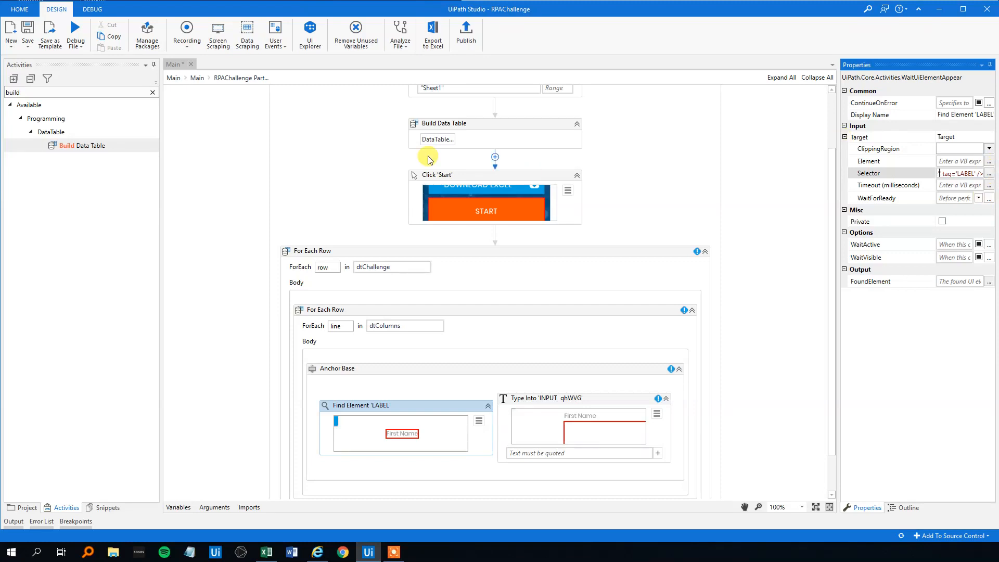
pyautogui.moveTo(941, 243)
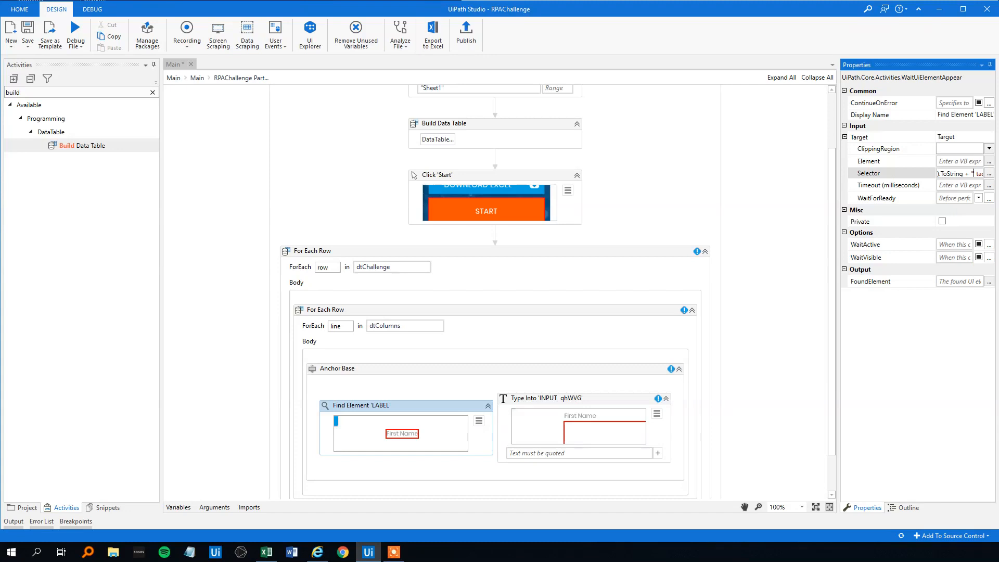
pyautogui.moveTo(974, 386)
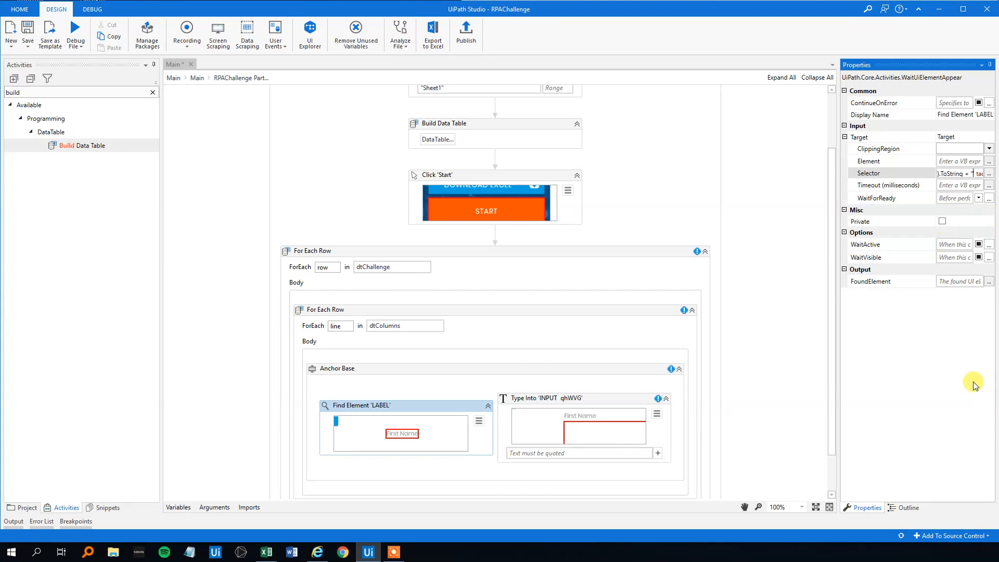
pyautogui.click(989, 173)
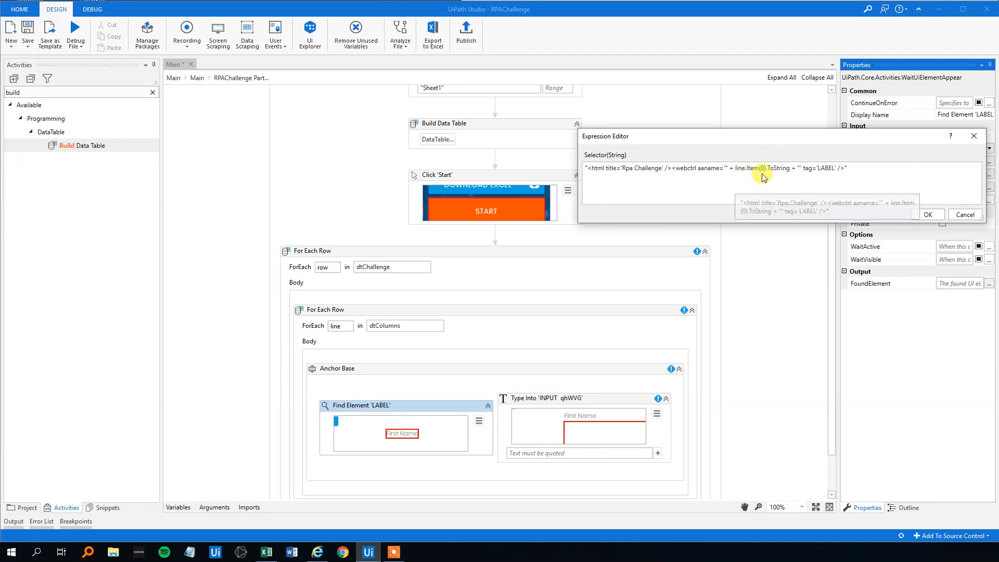
pyautogui.moveTo(768, 172)
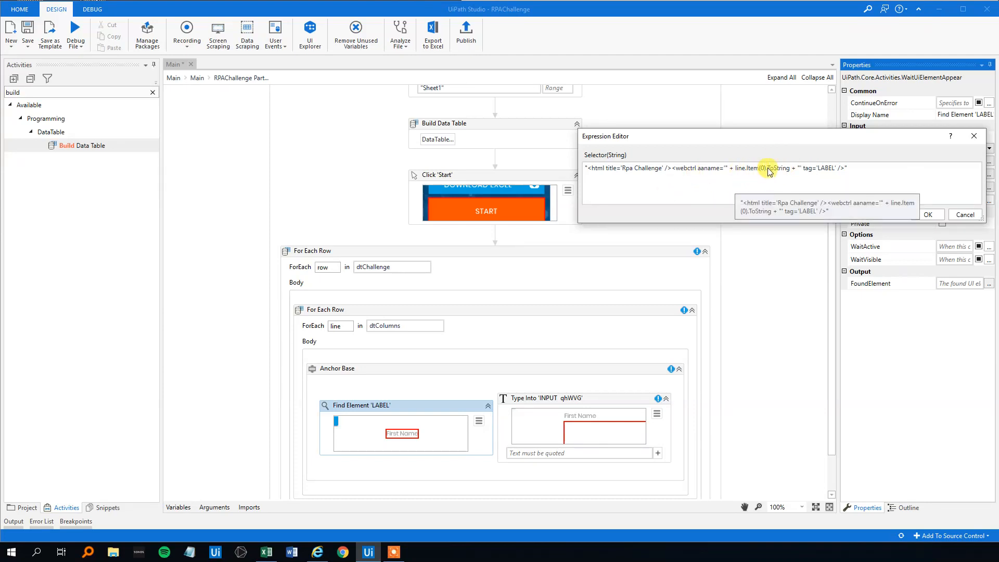
pyautogui.moveTo(795, 179)
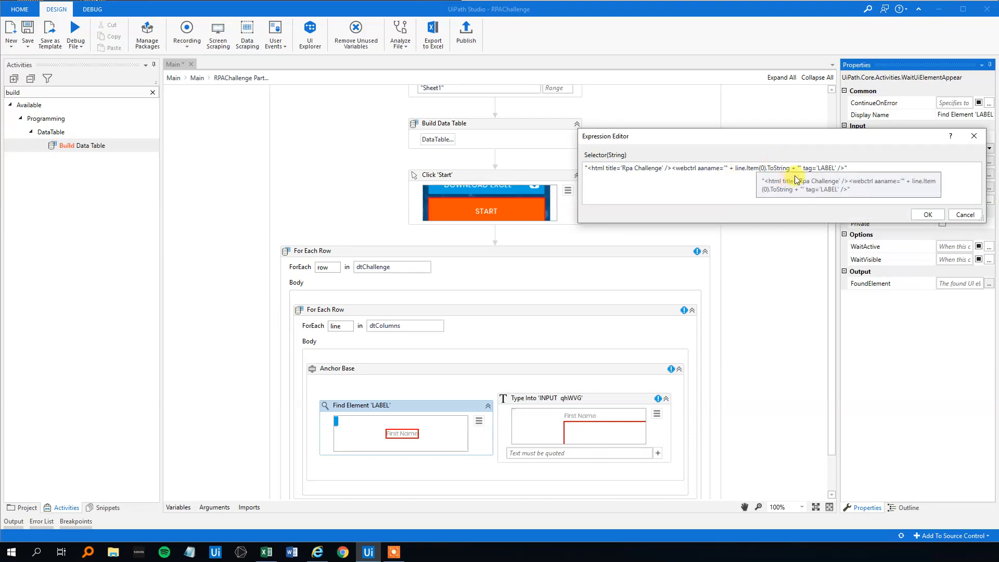
pyautogui.moveTo(733, 165)
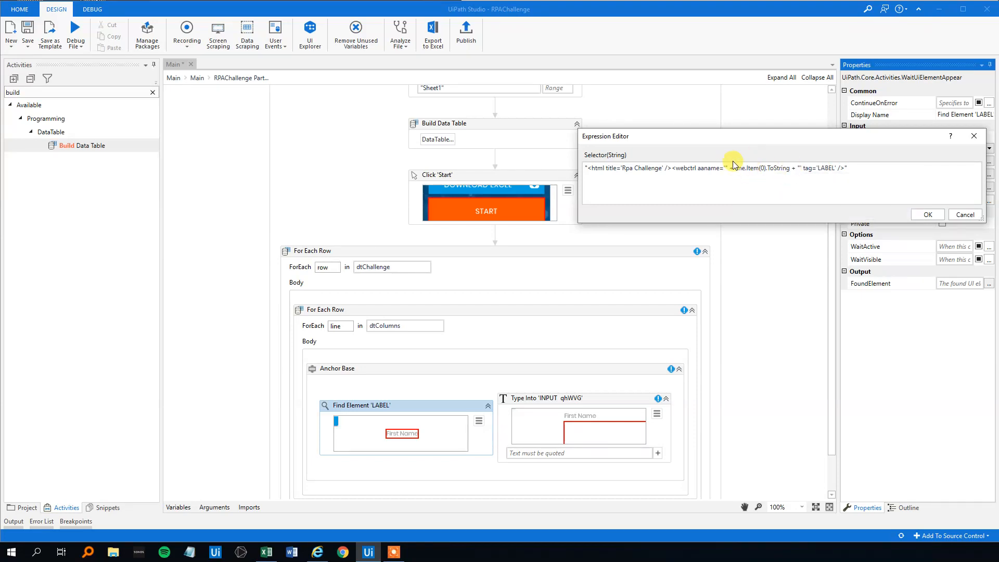
pyautogui.moveTo(725, 168)
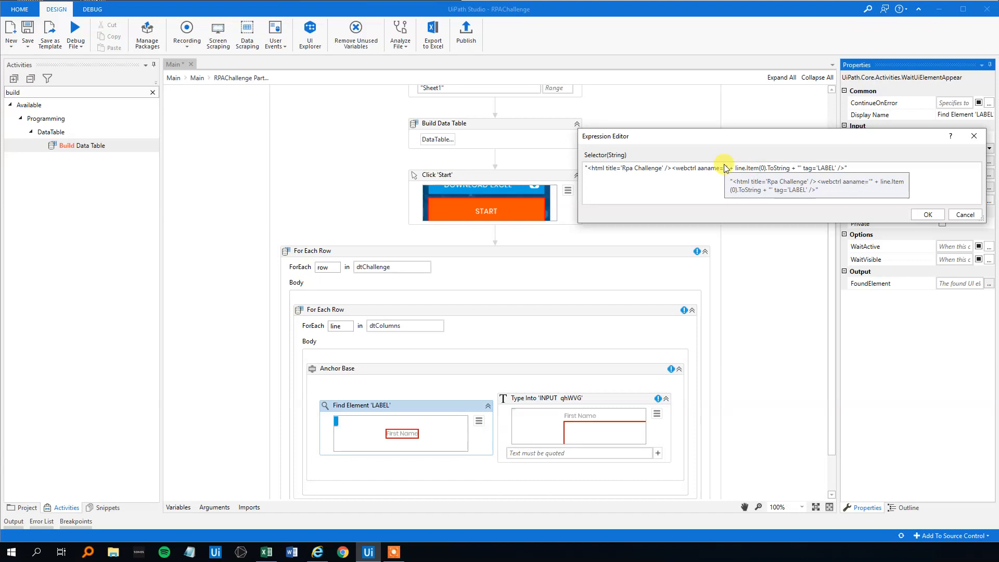
pyautogui.moveTo(895, 217)
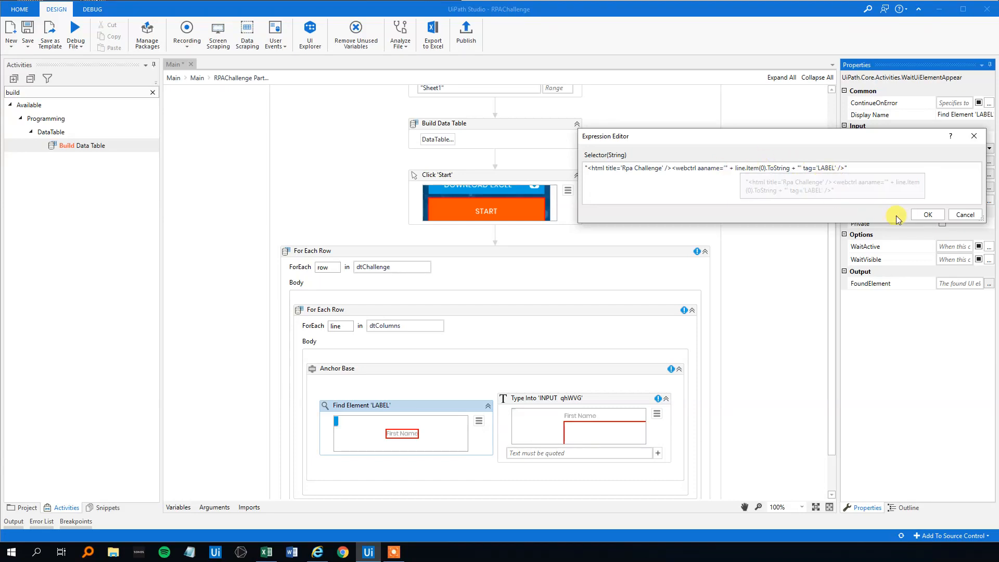
pyautogui.click(928, 214)
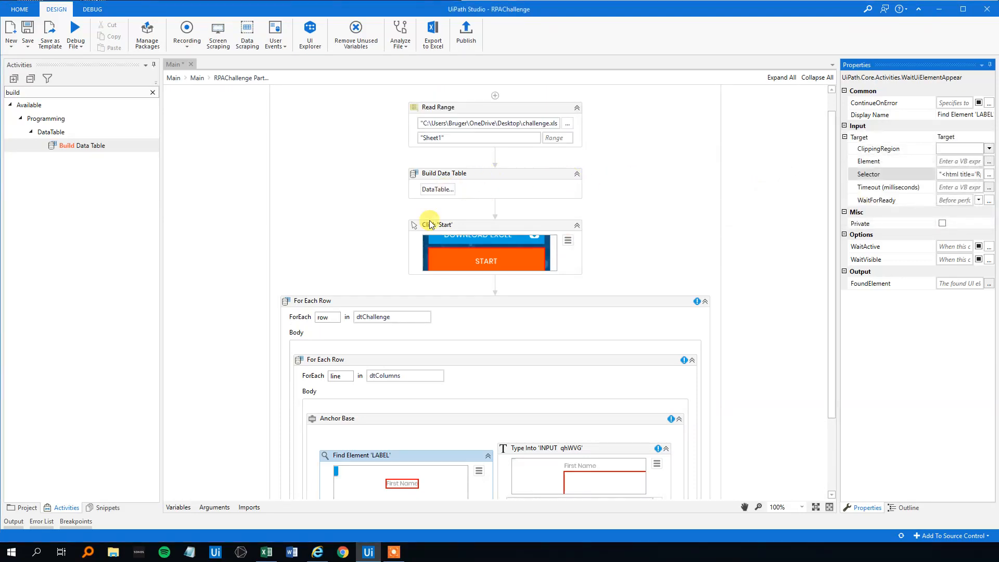
pyautogui.moveTo(437, 190)
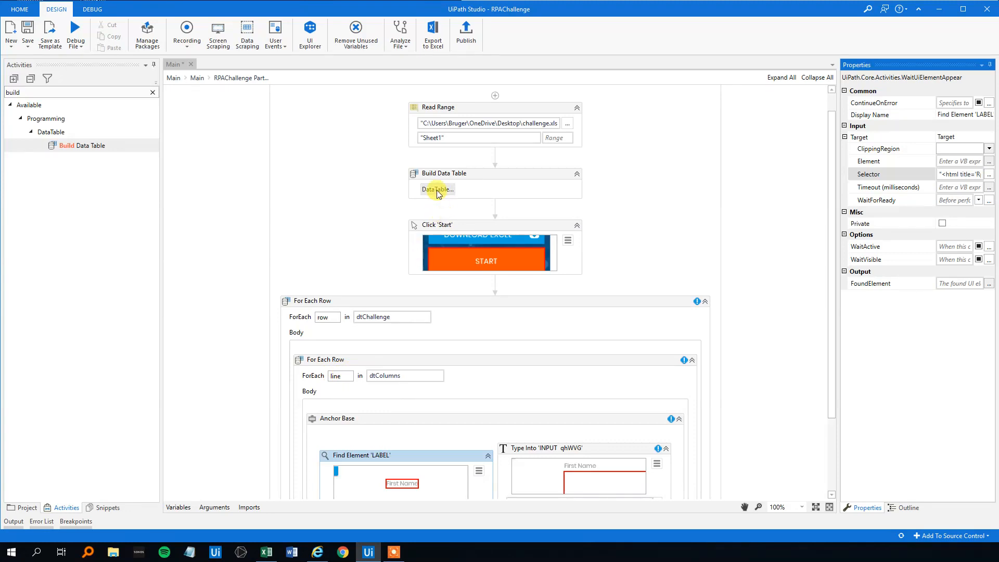
pyautogui.click(437, 189)
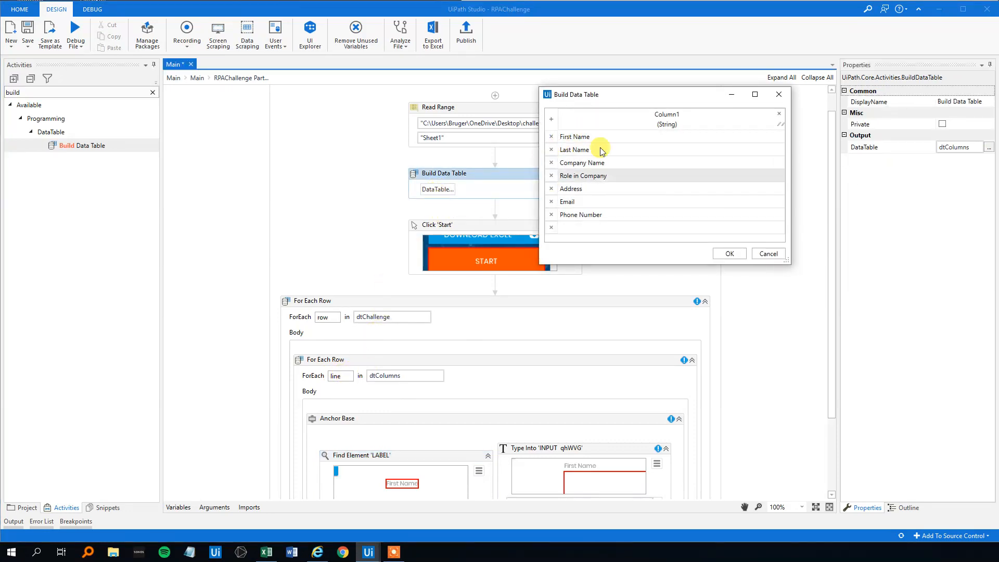
pyautogui.moveTo(456, 358)
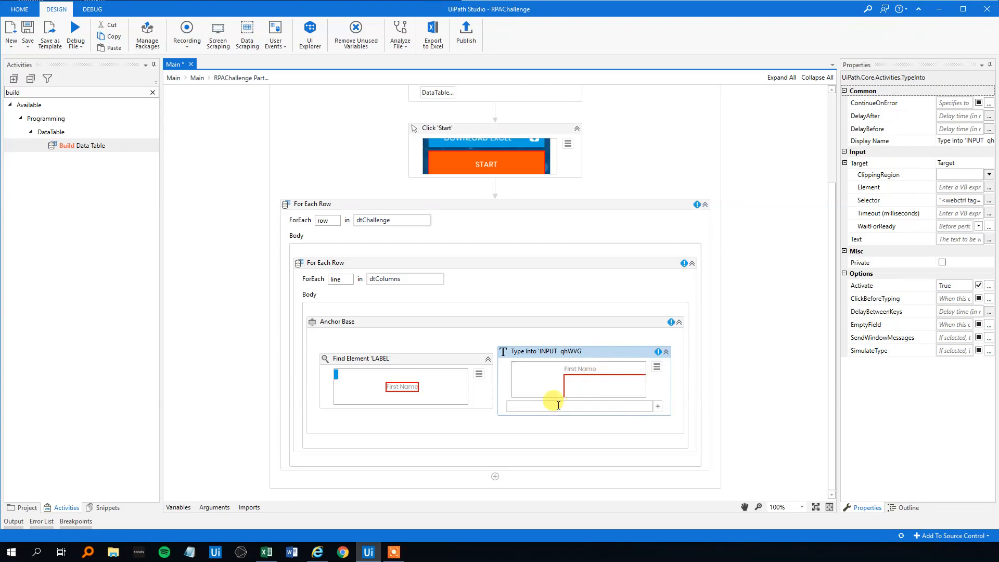
pyautogui.moveTo(594, 378)
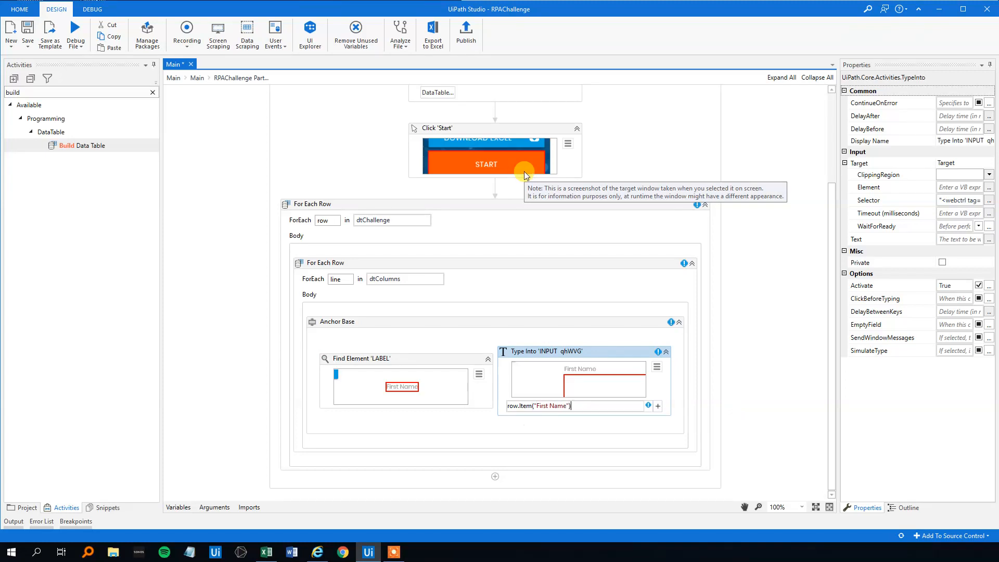
# Enter row.Item("First Name").ToString in Type Into and begin swapping the column name.
pyautogui.write('.To')
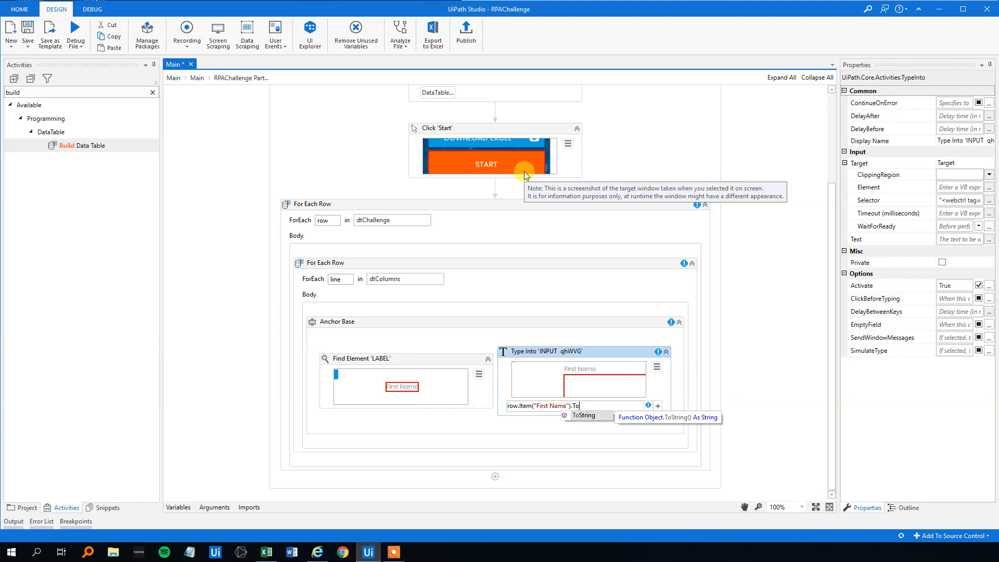
pyautogui.write('String')
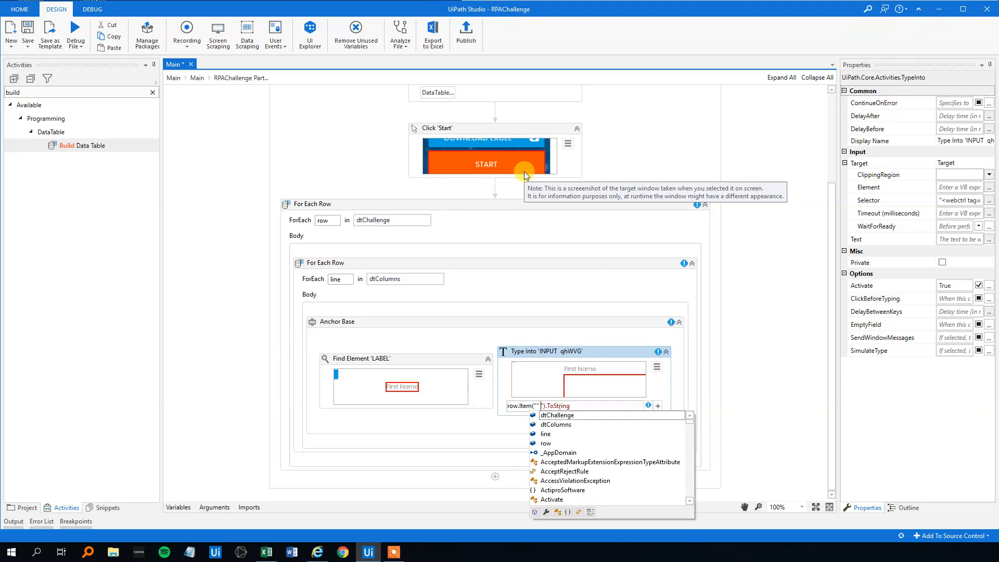
pyautogui.write('line.Item(0).ToString +')
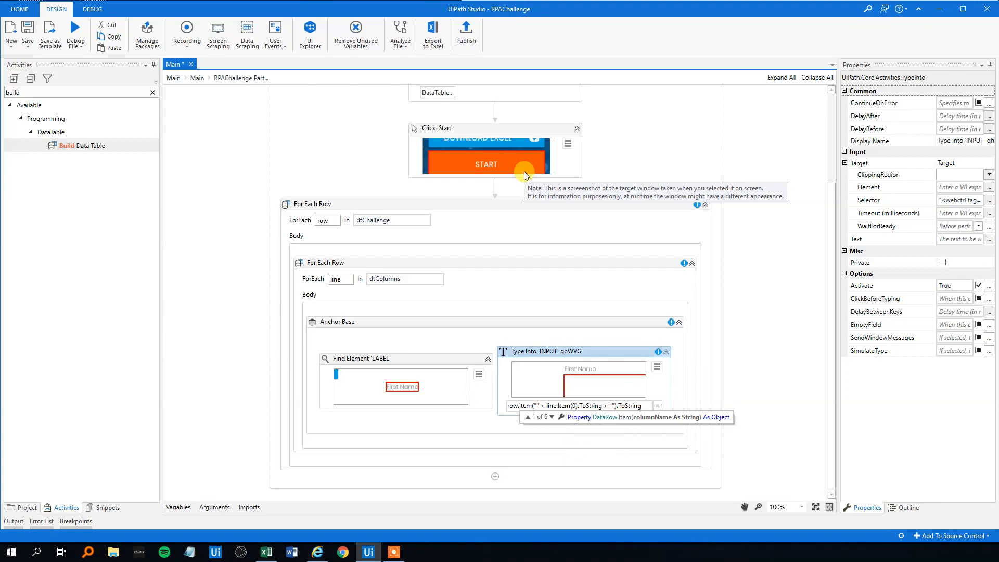
pyautogui.moveTo(605, 354)
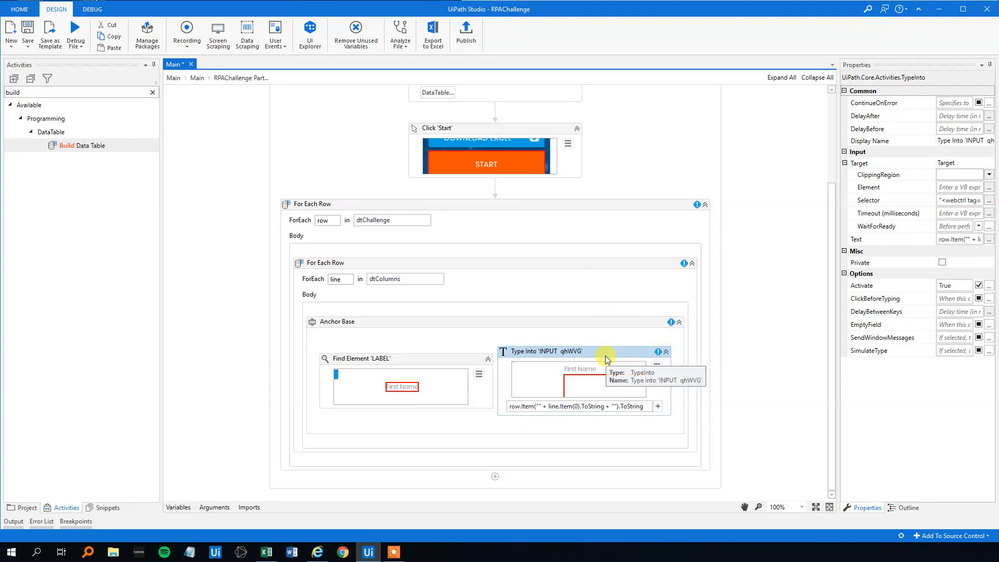
pyautogui.moveTo(574, 320)
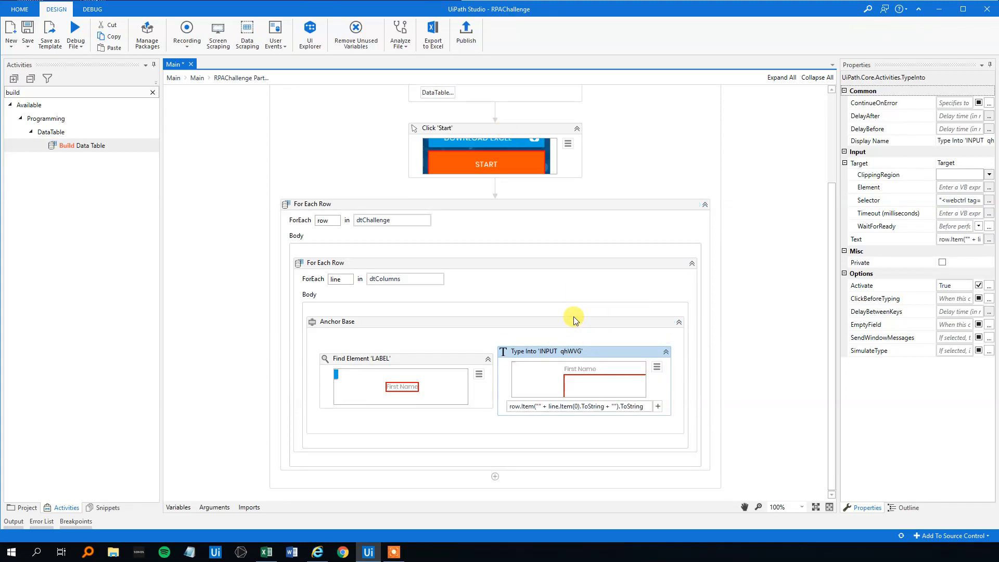
# Commit the Type Into text row.Item("" + line.Item(0).ToString + "").ToString.
pyautogui.scroll(3)
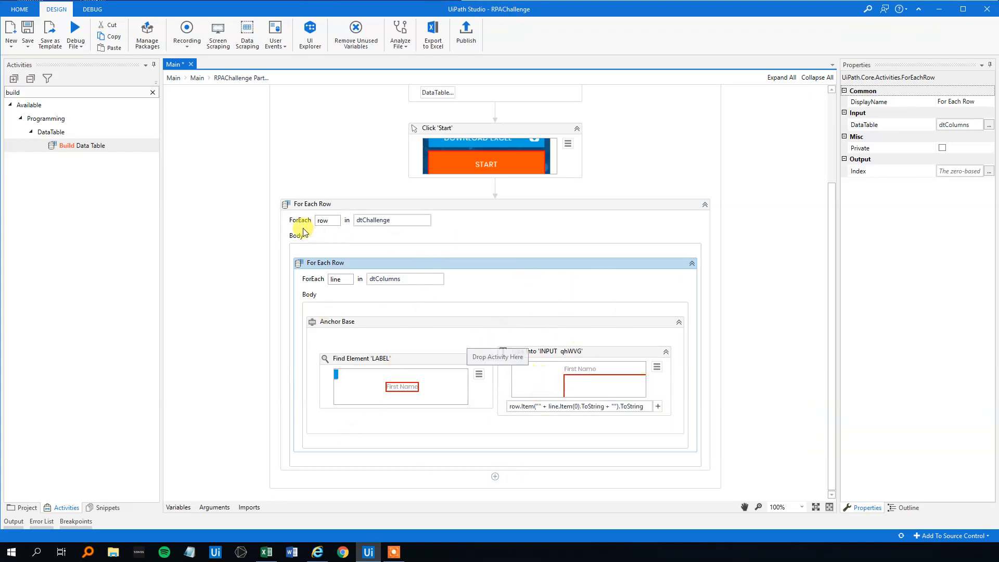
# Add a Click activity after the inner loop targeting the form's SUBMIT button.
pyautogui.click(152, 92)
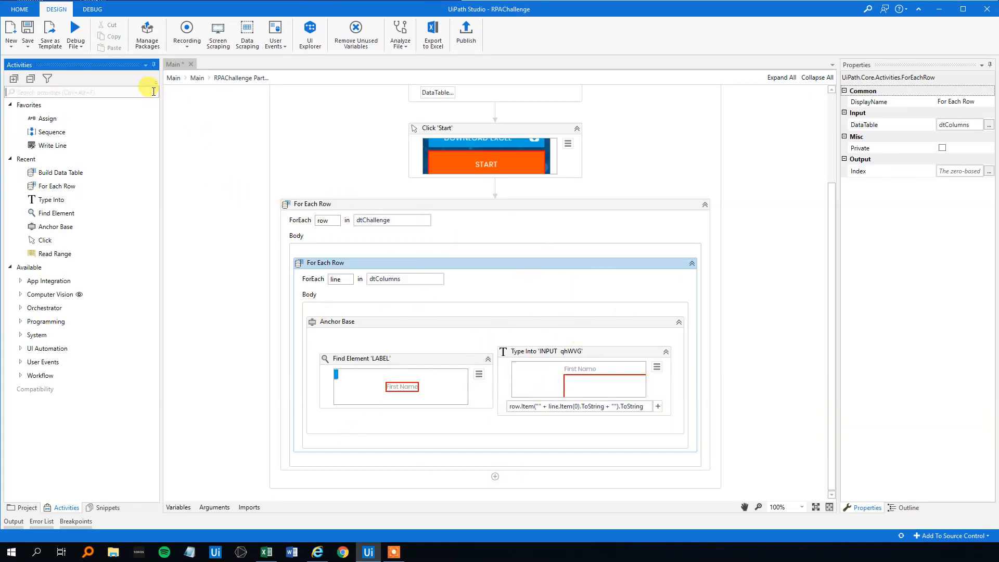
pyautogui.write('click')
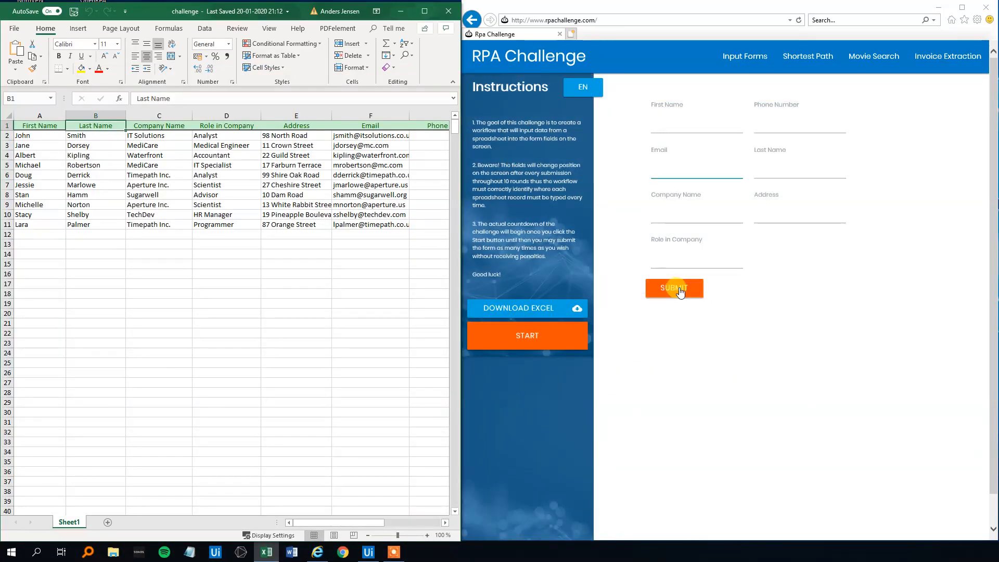
pyautogui.click(367, 552)
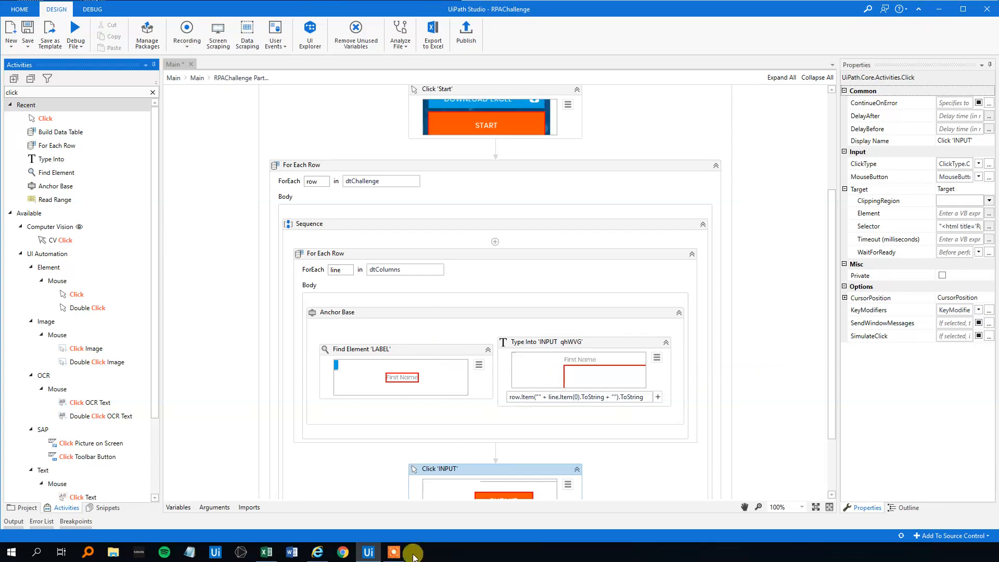
pyautogui.click(265, 552)
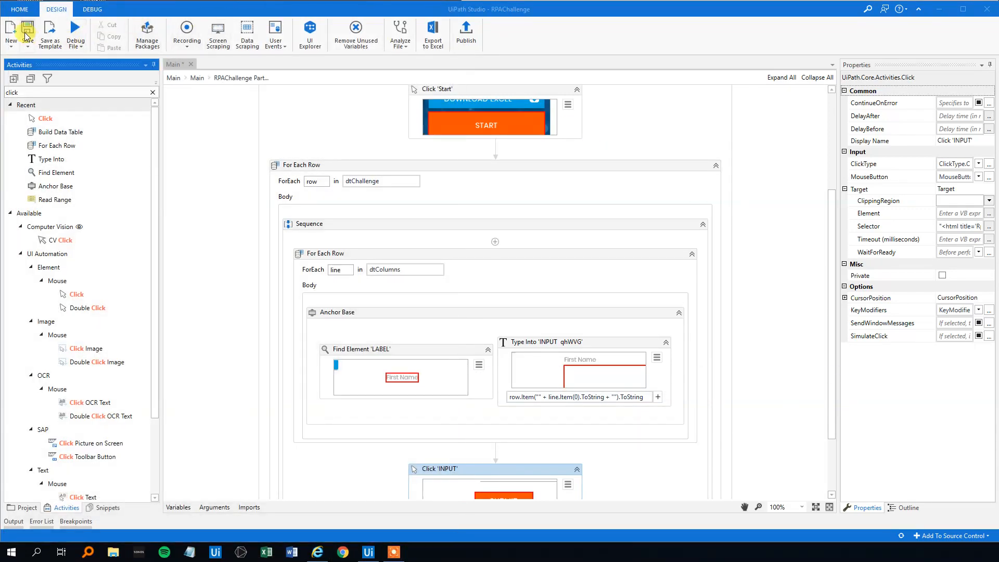
# Run the workflow, start the challenge, and let it submit round 1 and fill round 2.
pyautogui.click(85, 49)
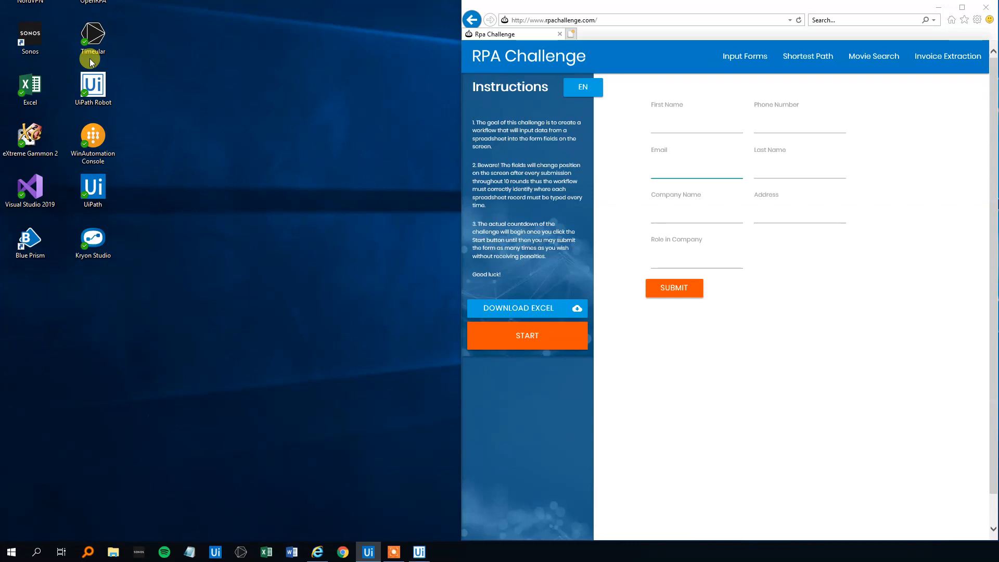
pyautogui.click(527, 335)
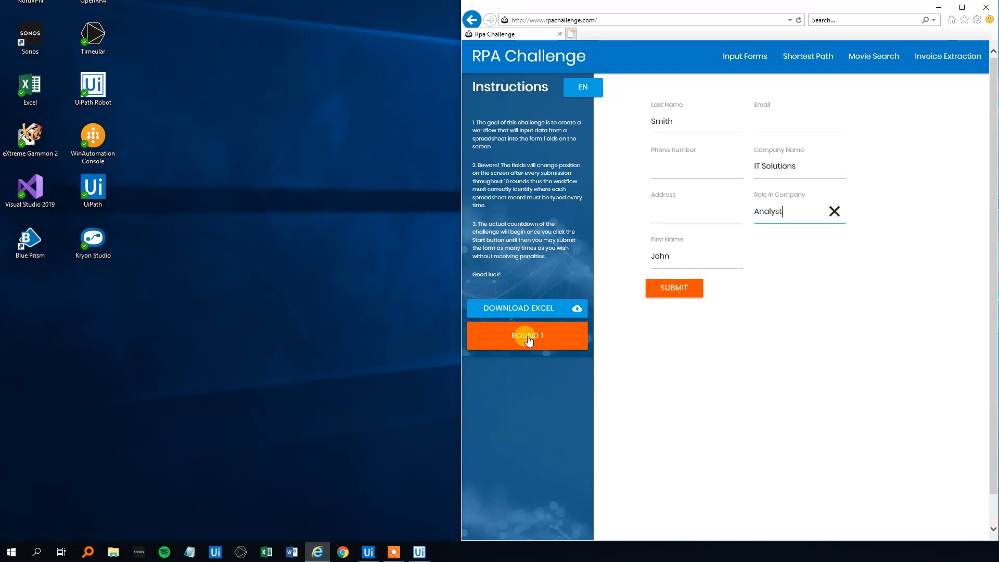
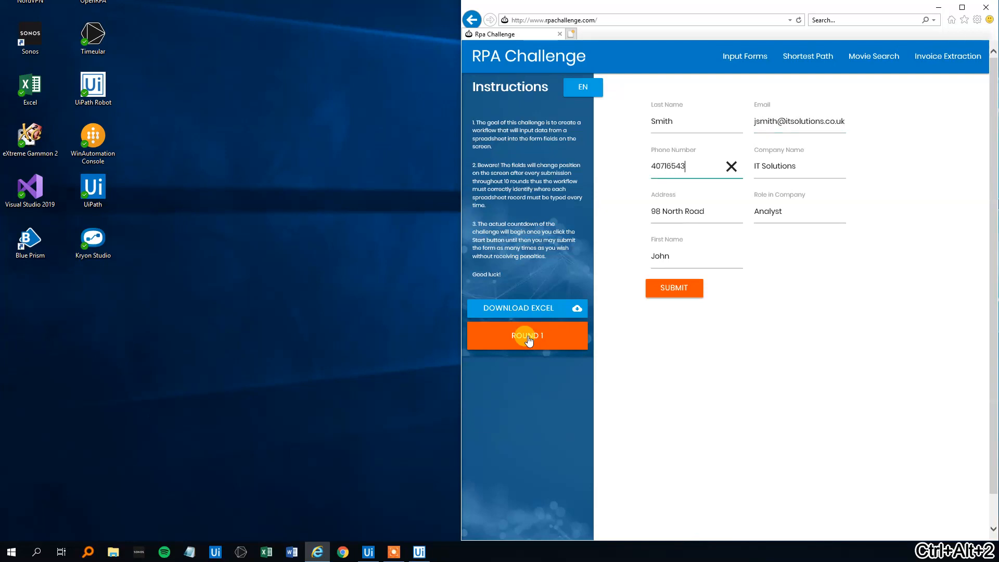
pyautogui.click(674, 287)
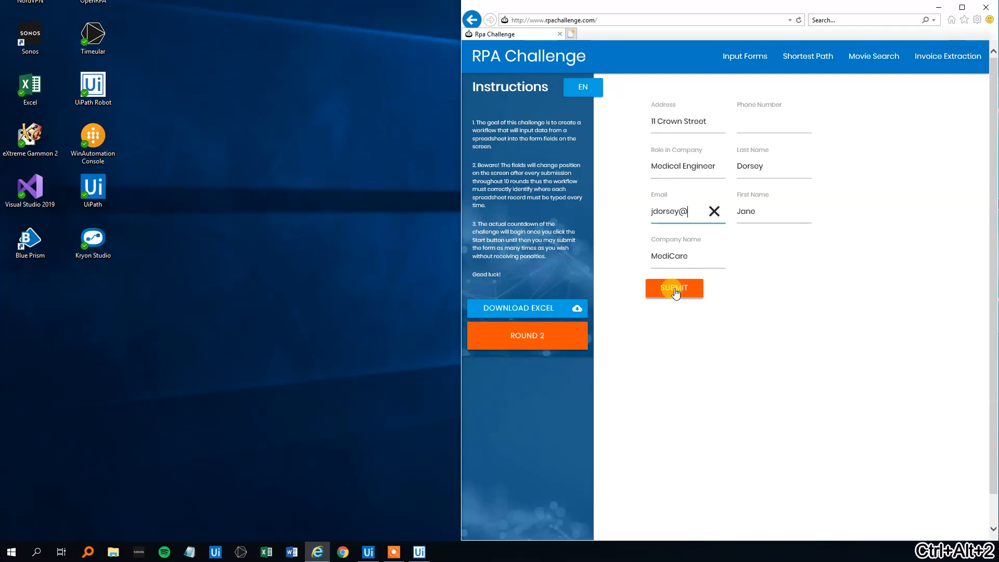
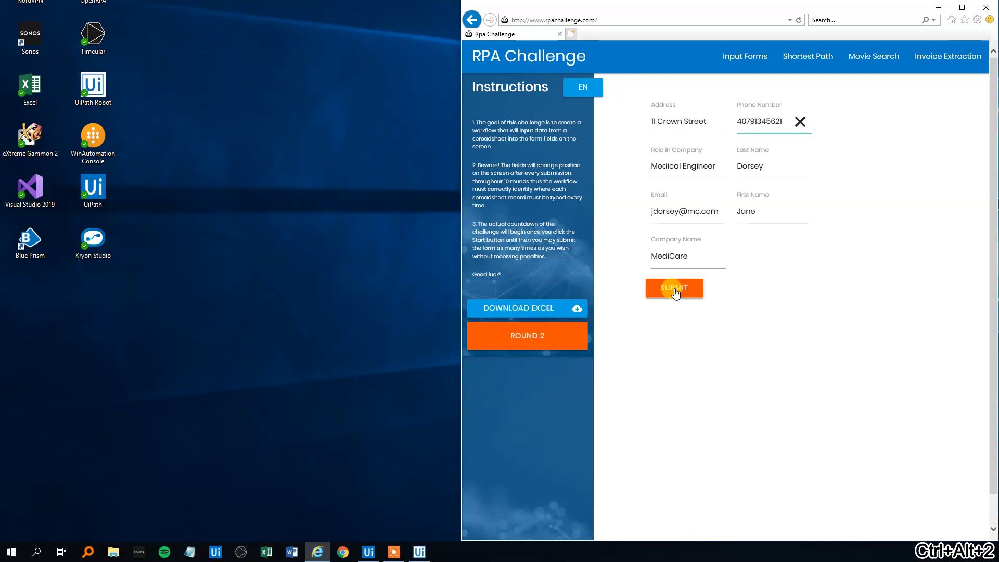
# Let the robot type records such as Waterfront and submit rounds 2 through 6.
pyautogui.click(673, 289)
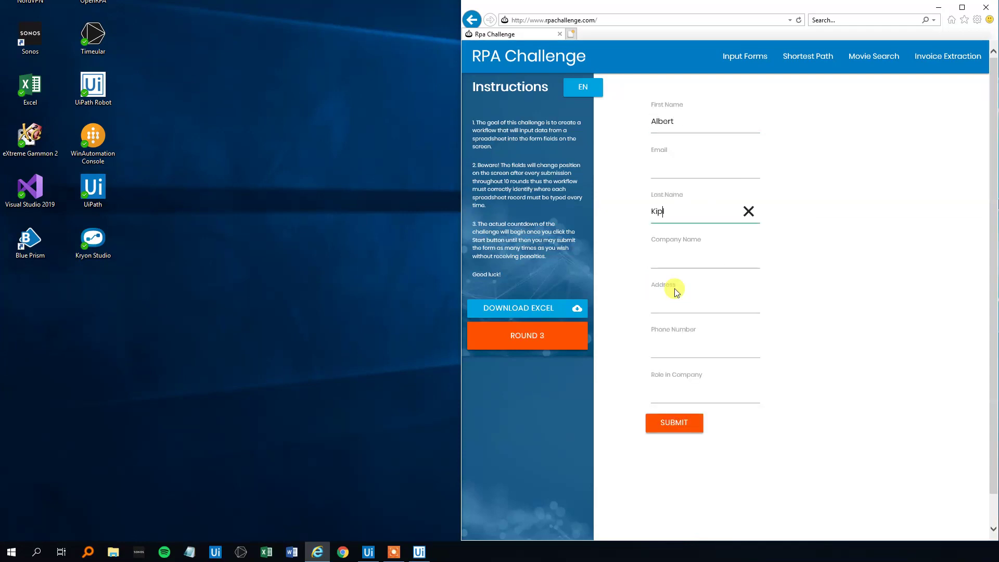
pyautogui.write('Waterfront')
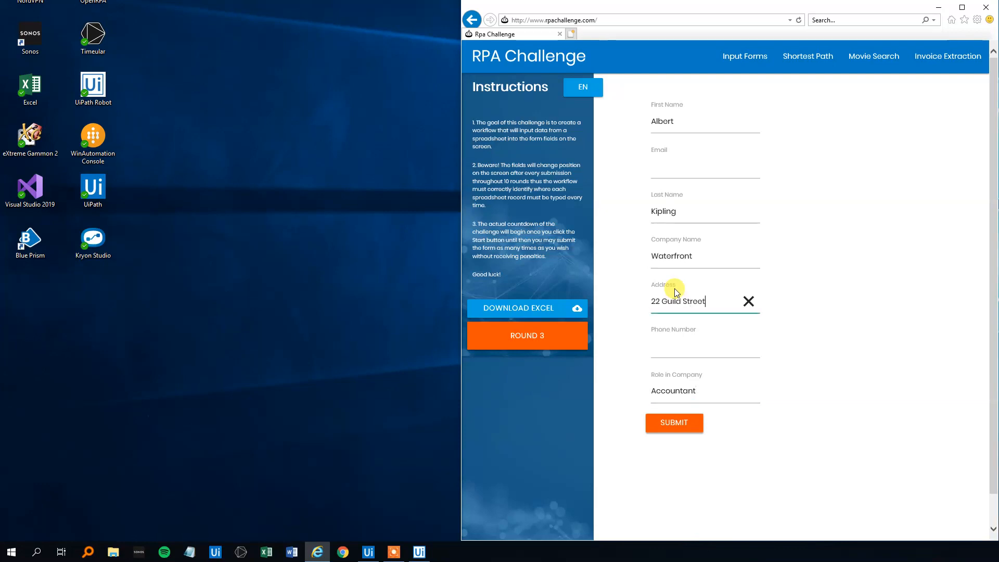
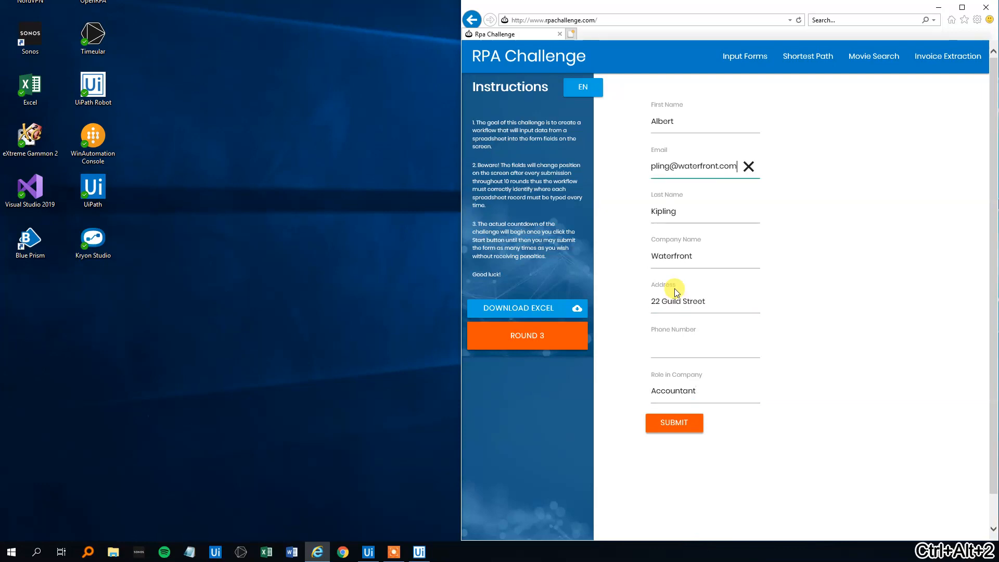
pyautogui.click(673, 423)
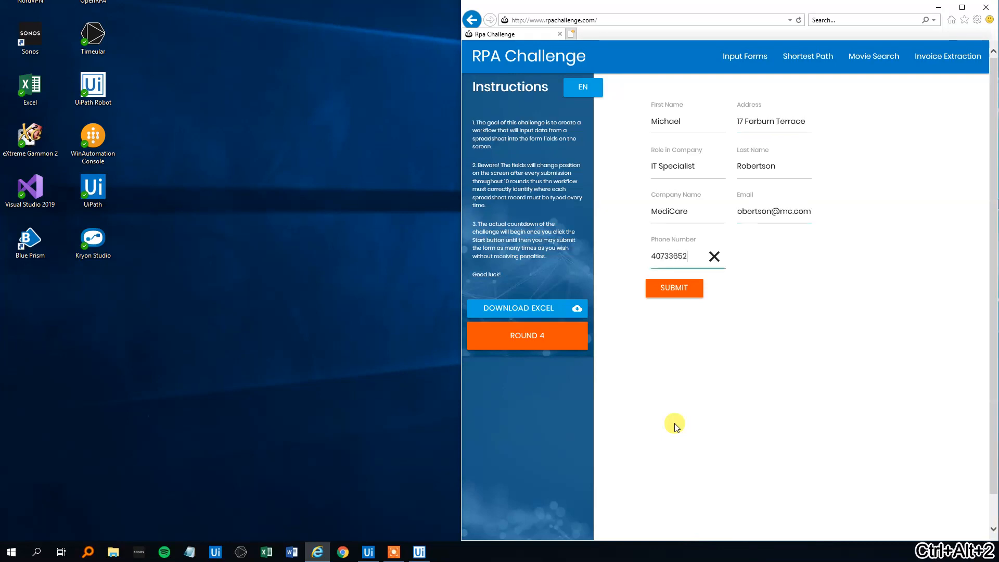
pyautogui.click(674, 287)
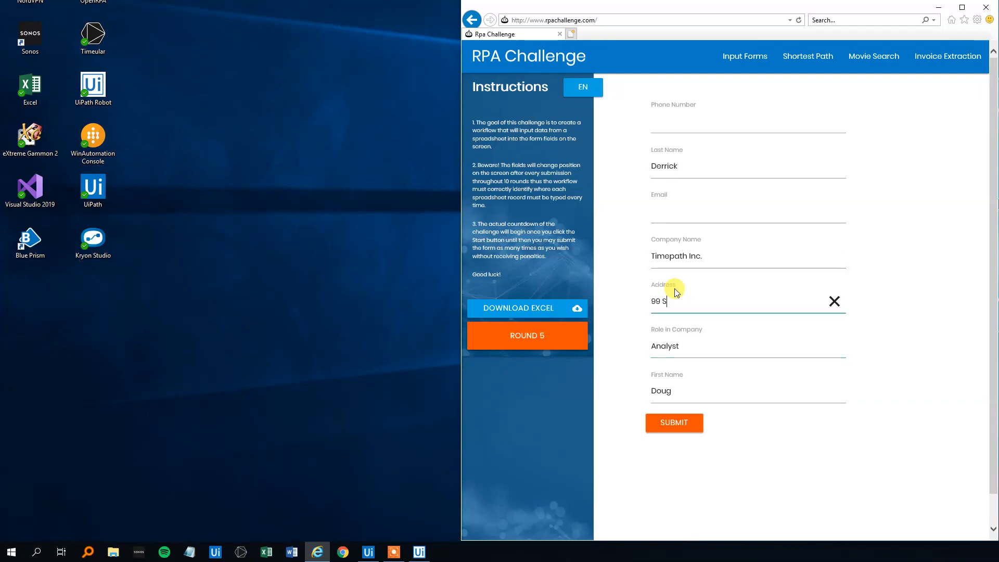
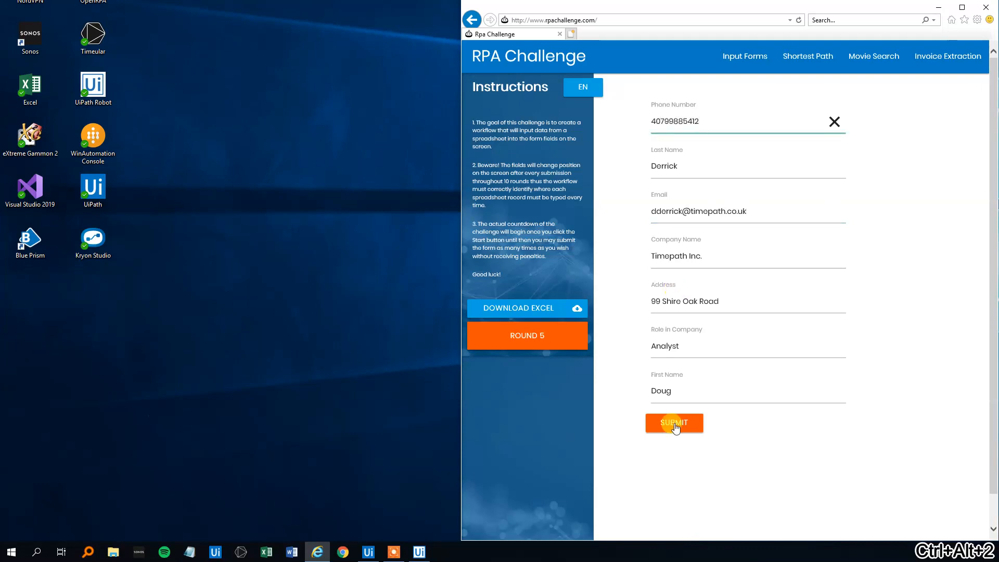
pyautogui.click(674, 423)
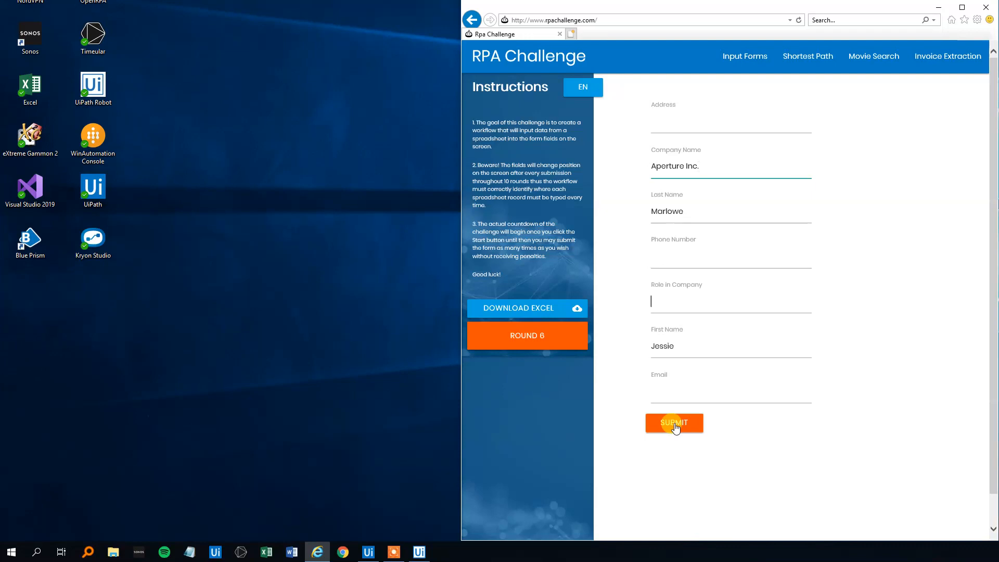
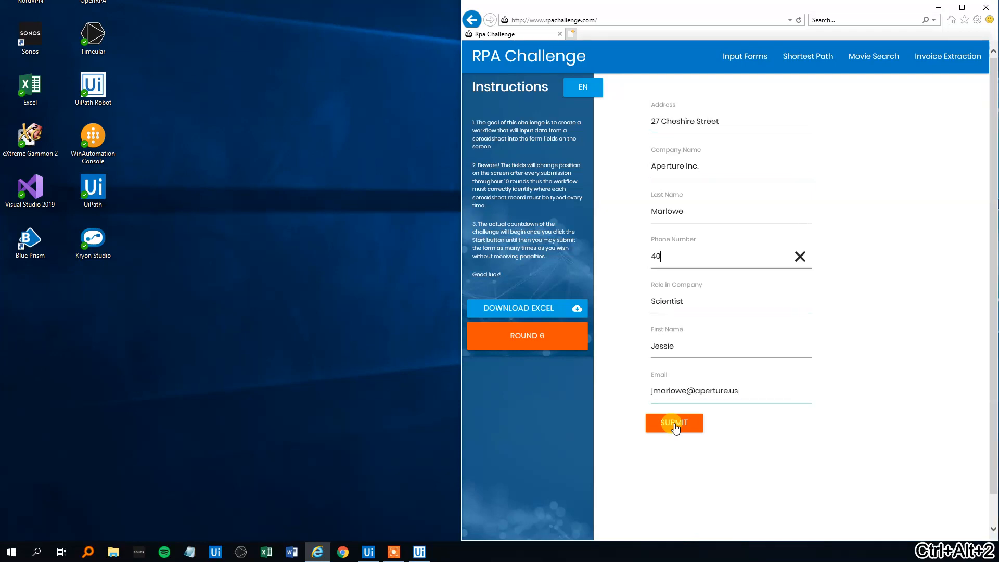
pyautogui.click(673, 423)
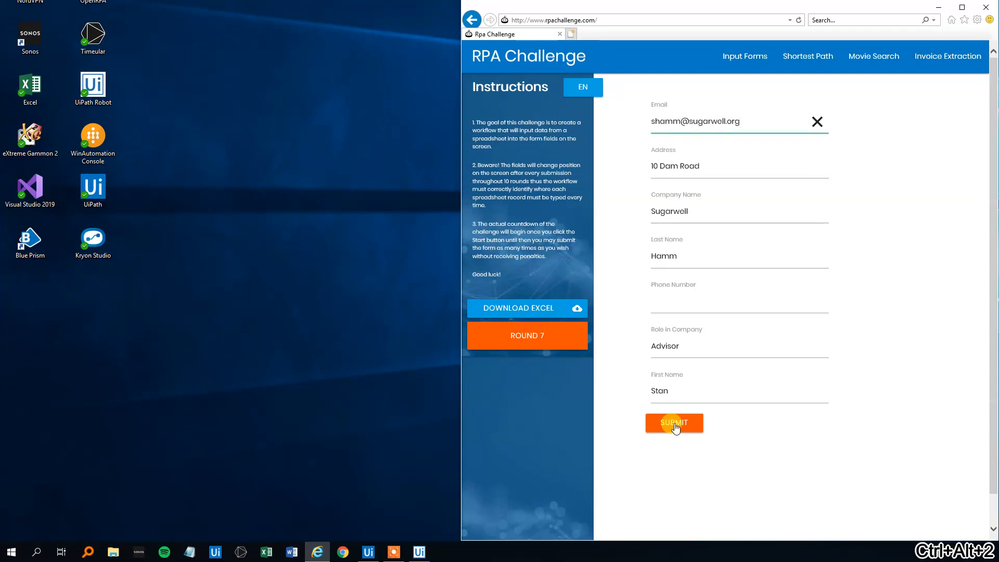
# Let the robot fill and submit rounds 7 through 10, scoring 70 of 70 fields.
pyautogui.click(673, 423)
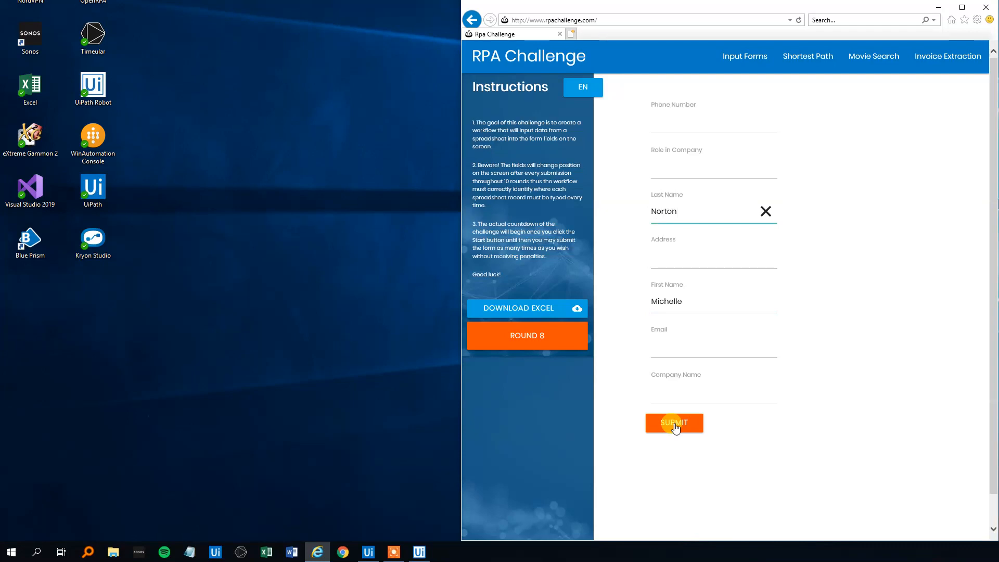
pyautogui.write('Scientist')
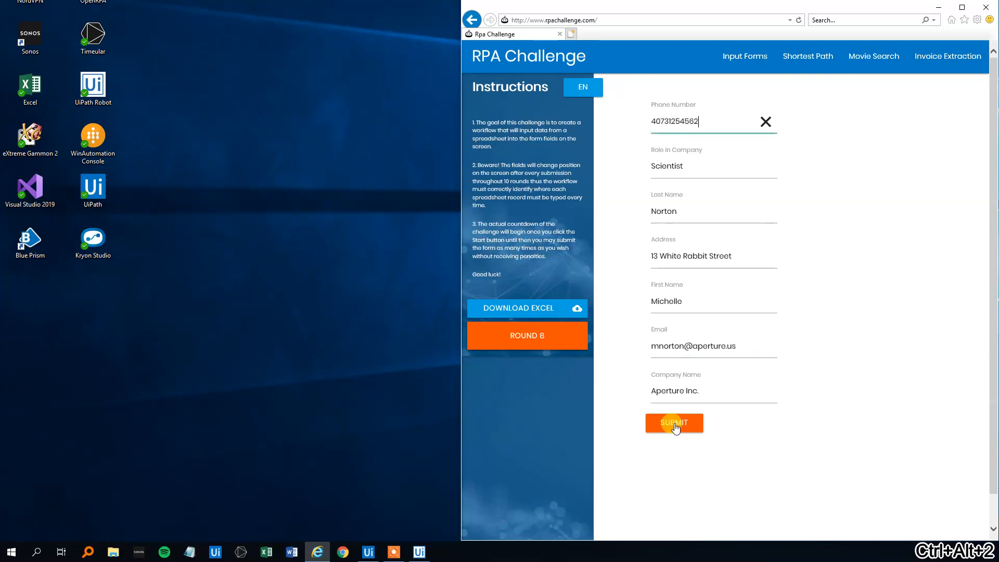
pyautogui.click(674, 423)
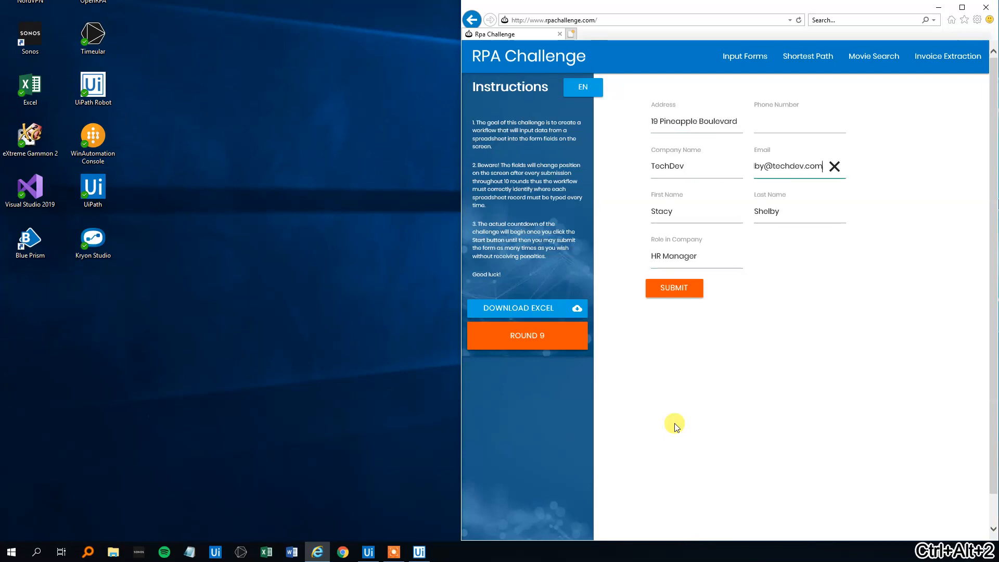
pyautogui.click(673, 287)
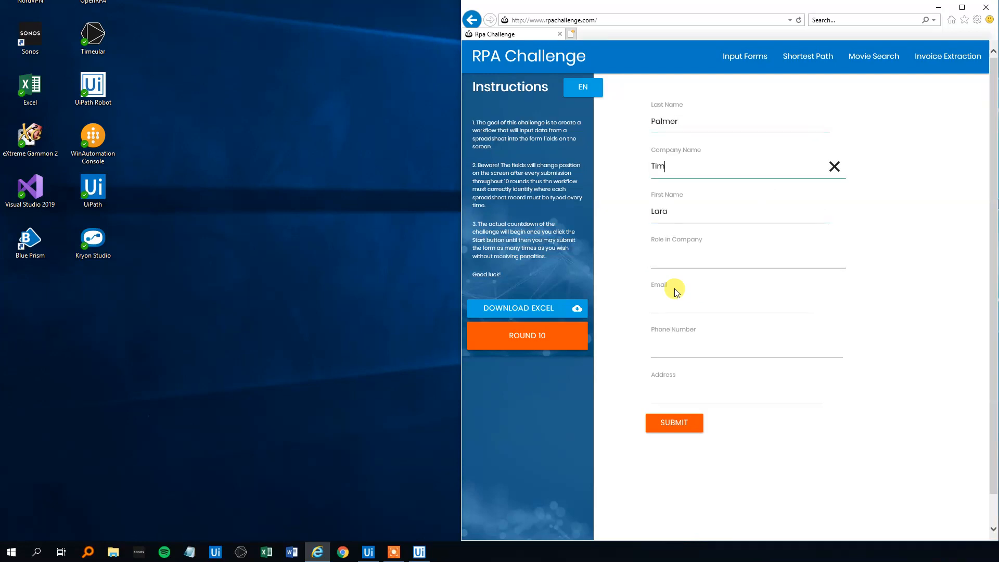
pyautogui.write('Programmer')
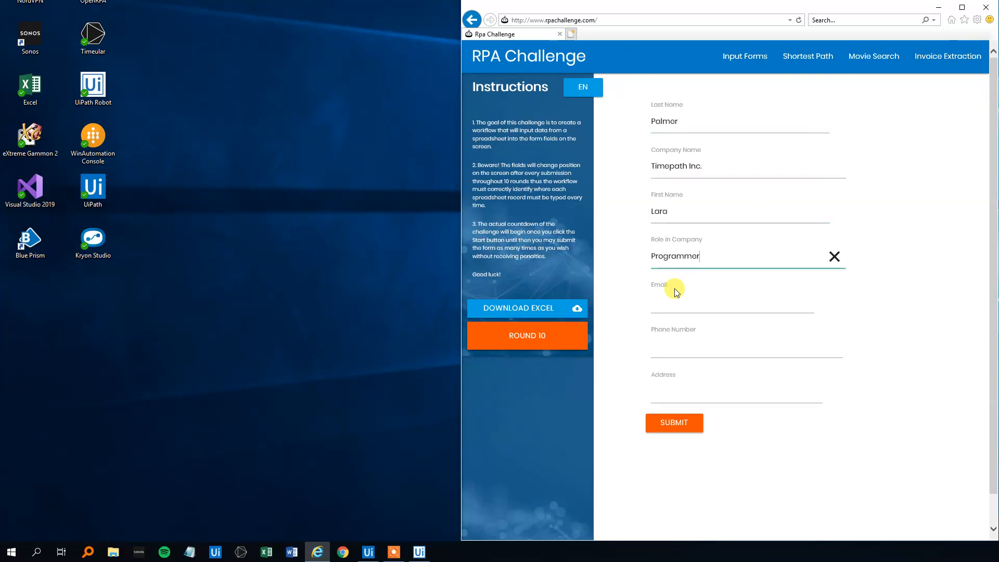
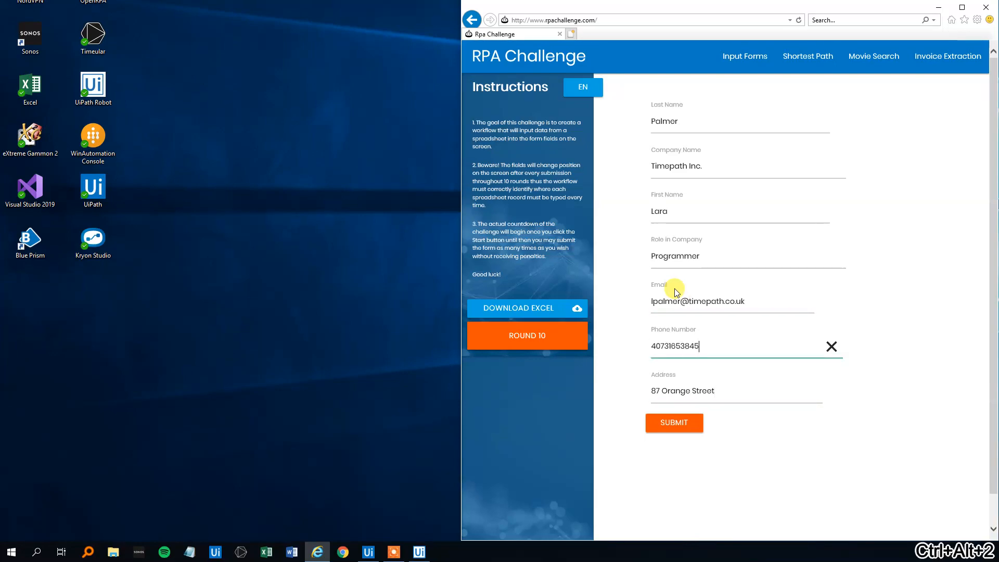
pyautogui.click(367, 551)
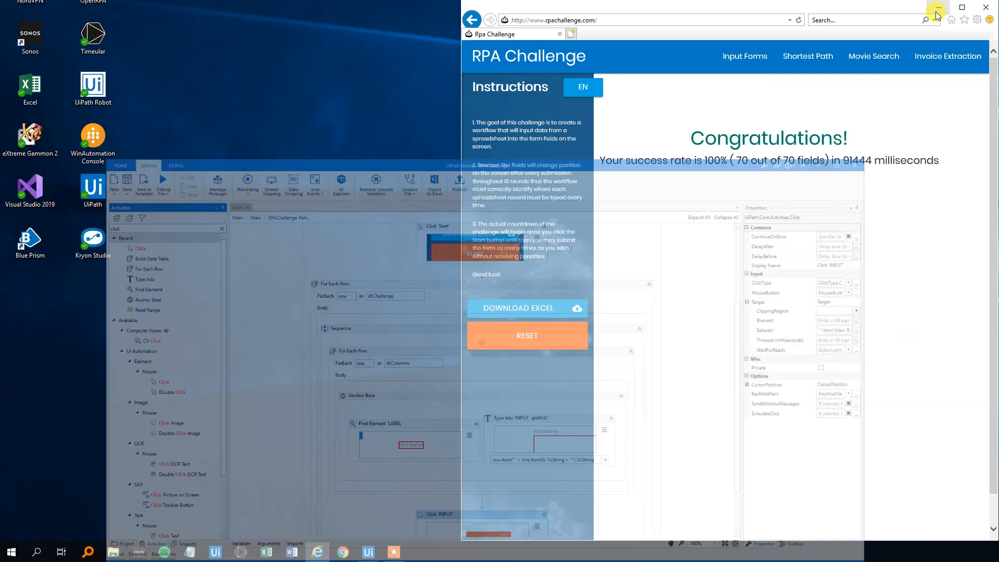
# Minimize UiPath Studio to reveal the 100% success results page.
pyautogui.click(936, 8)
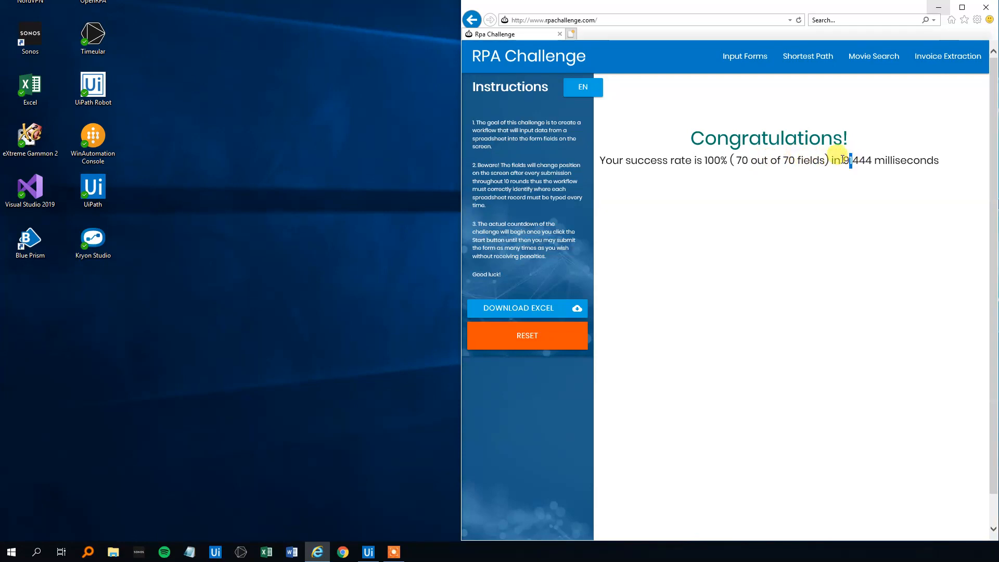
pyautogui.moveTo(829, 193)
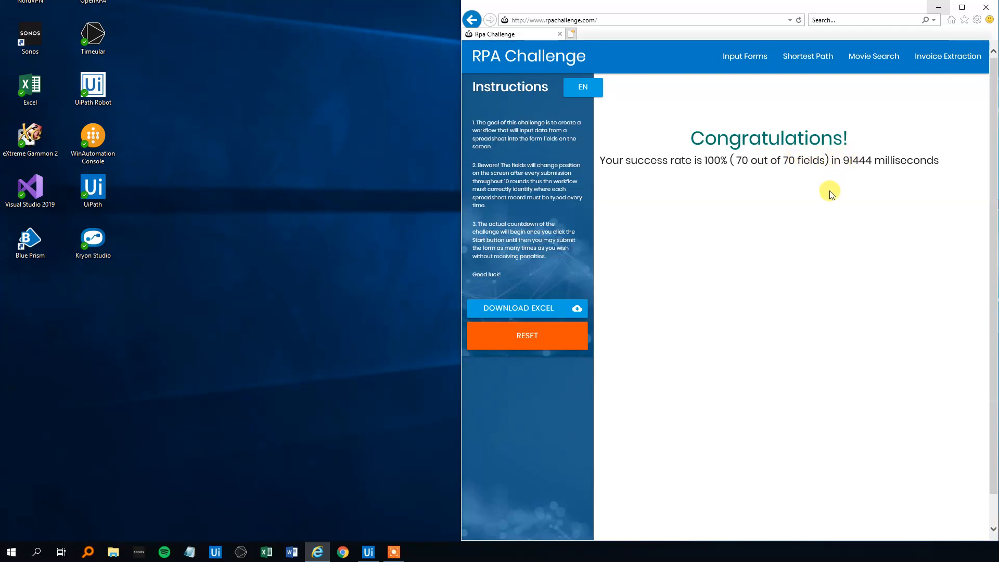
pyautogui.moveTo(882, 201)
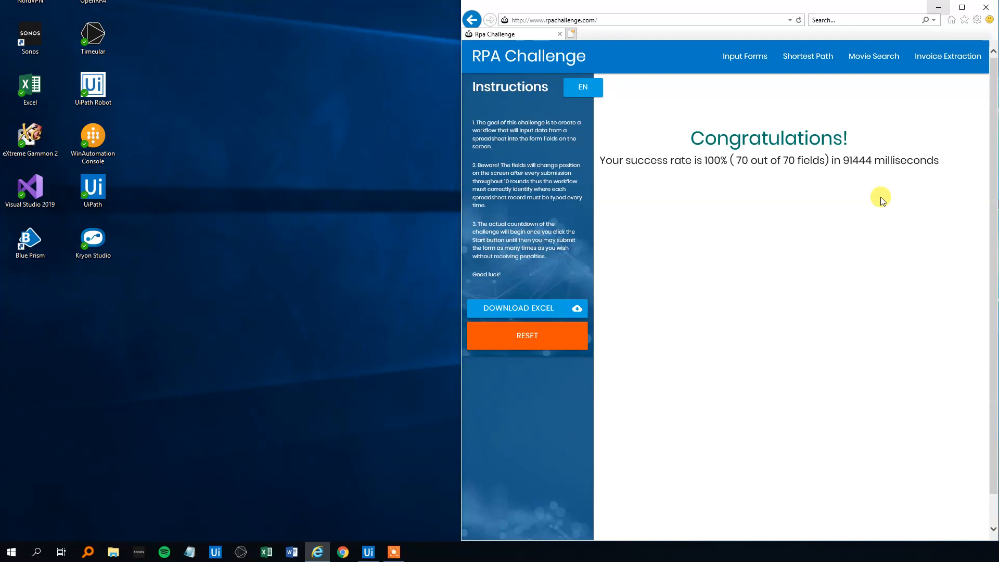
pyautogui.moveTo(838, 127)
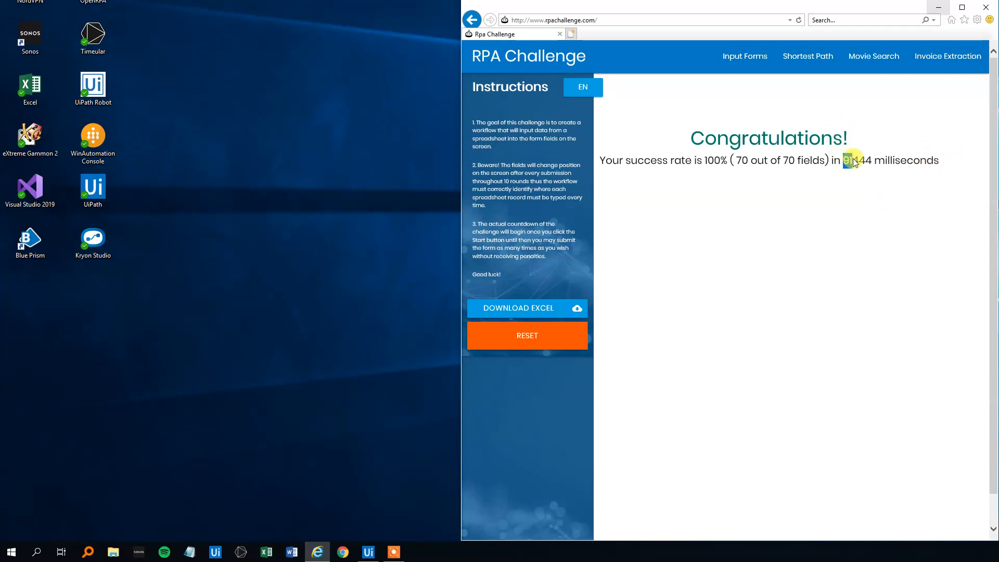
pyautogui.moveTo(824, 255)
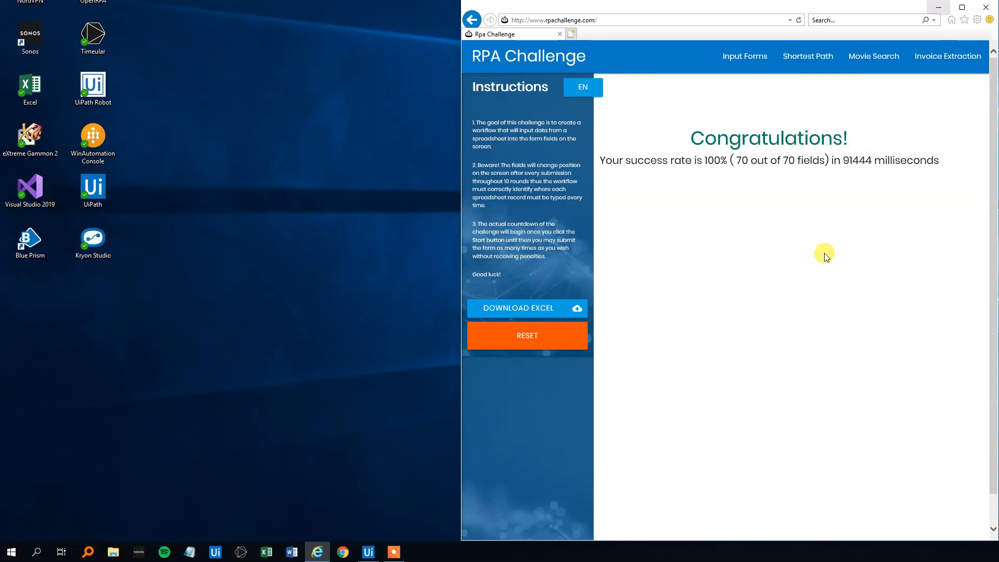
pyautogui.moveTo(846, 236)
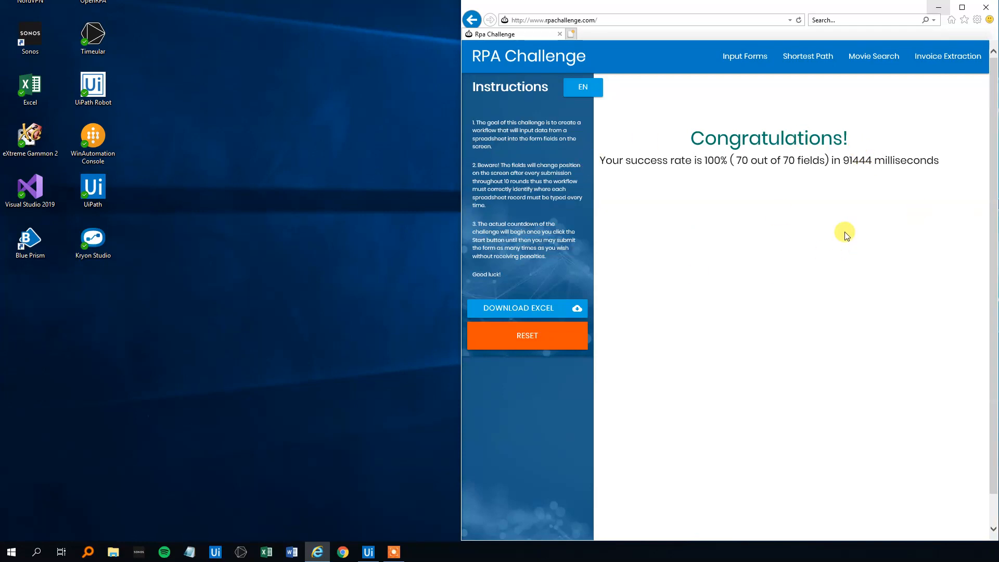